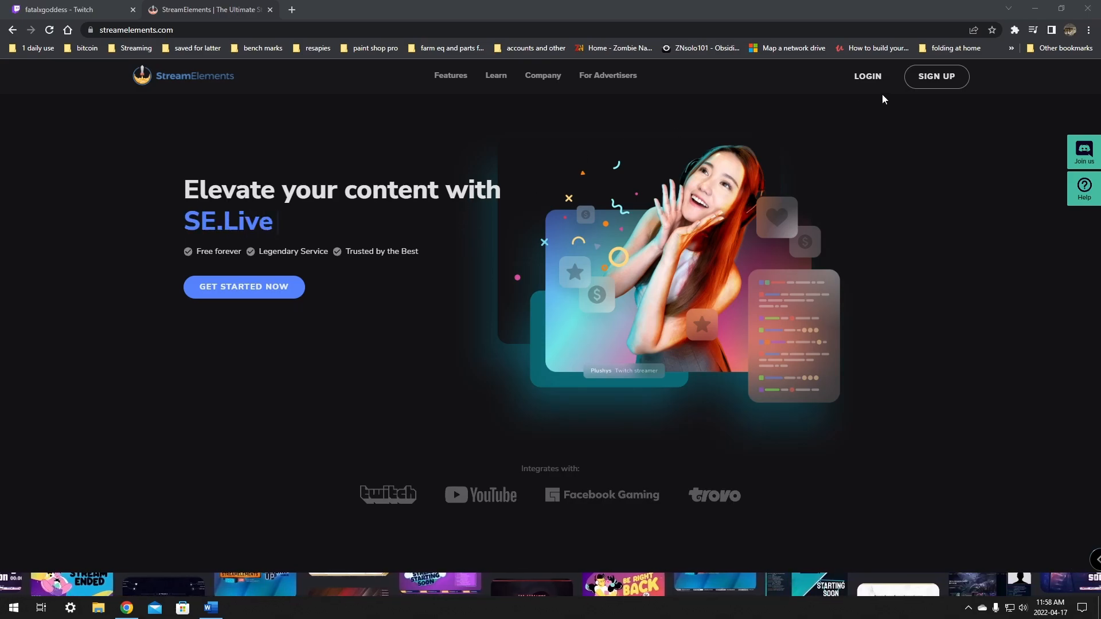
Log in to StreamElements using the Twitch account.
left_click(867, 76)
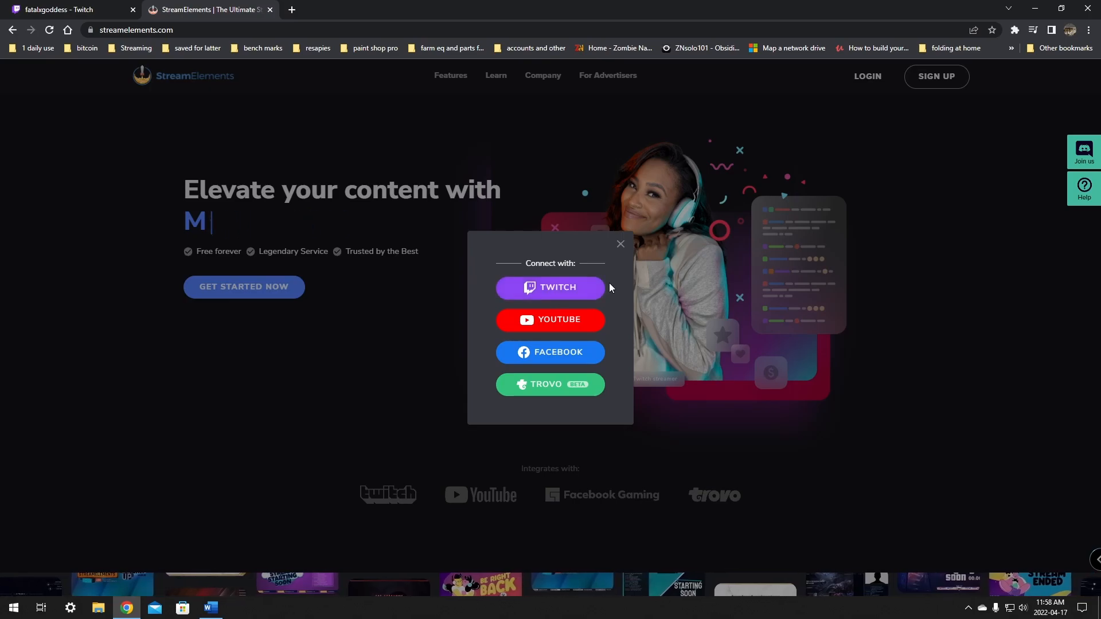
left_click(550, 287)
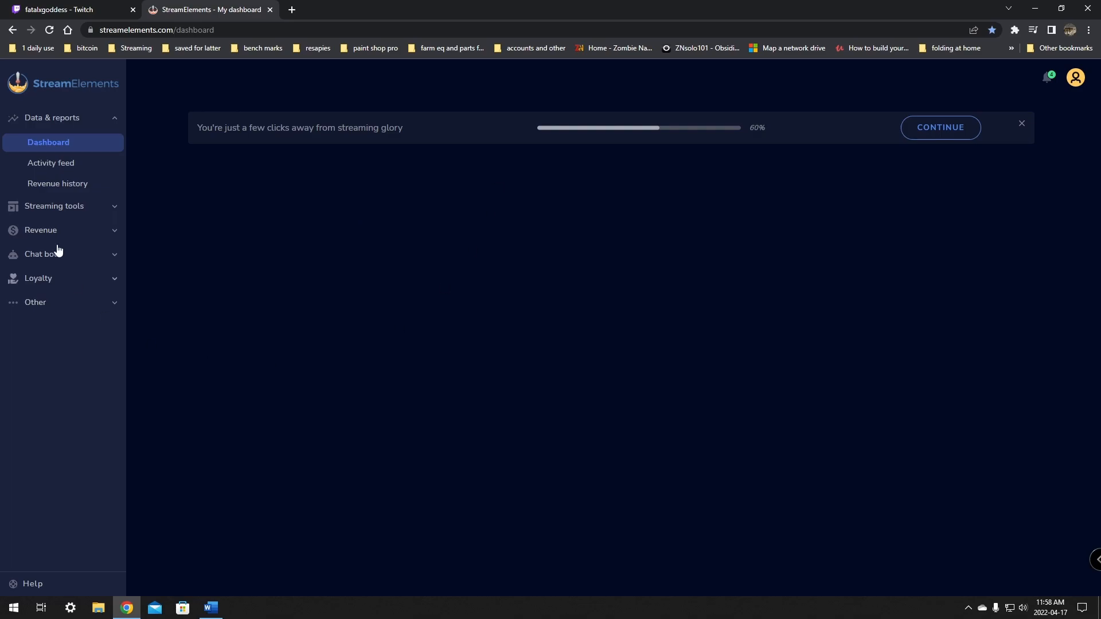
mouse_move(411, 286)
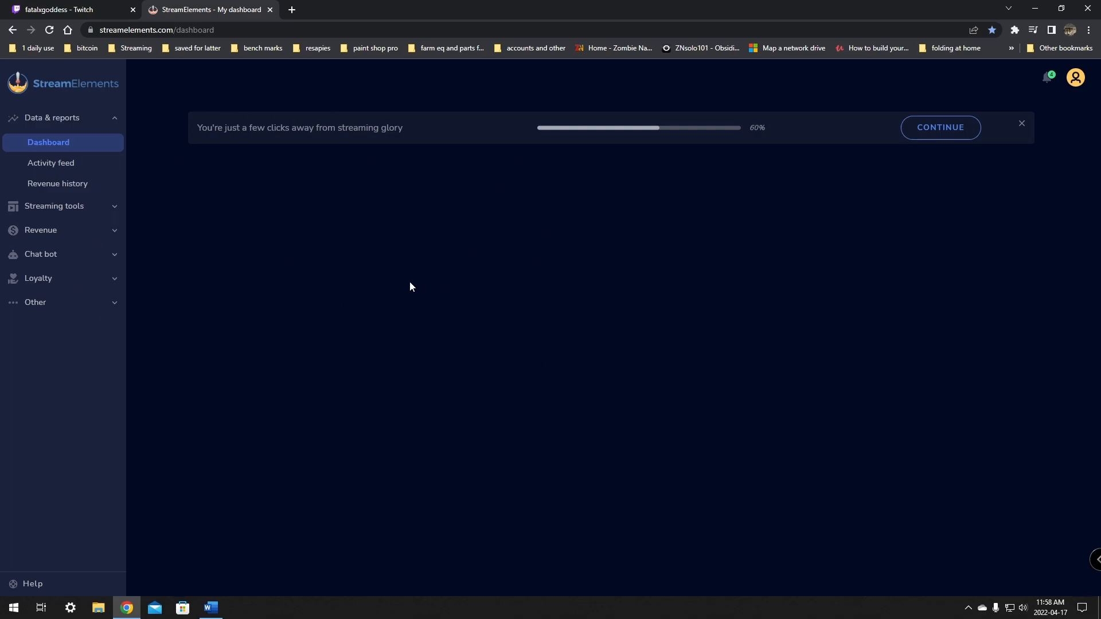
mouse_move(454, 294)
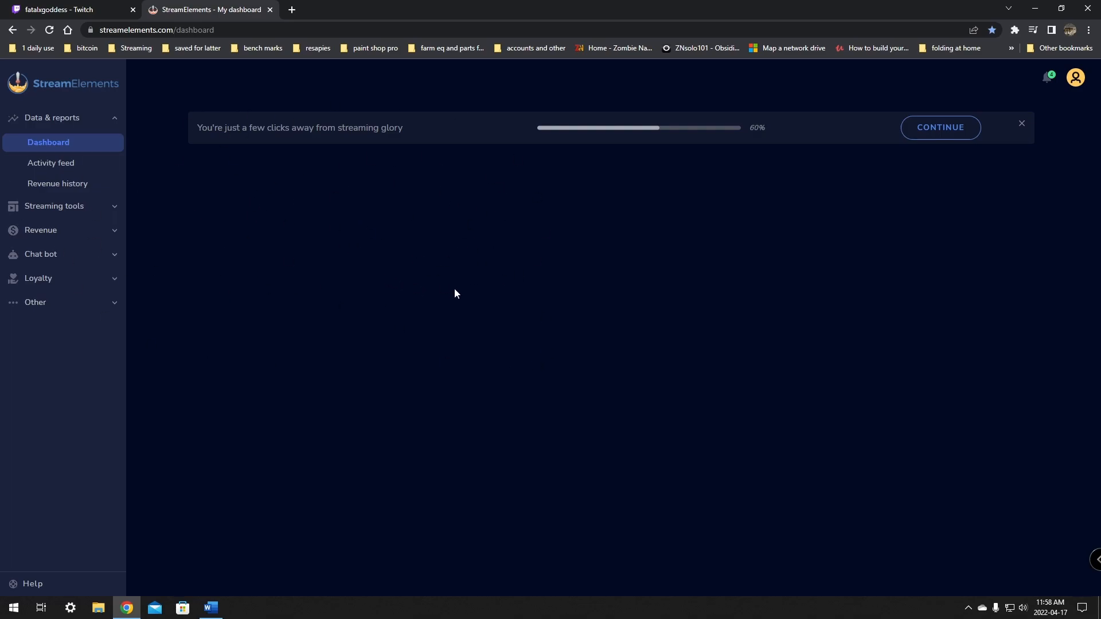
mouse_move(237, 150)
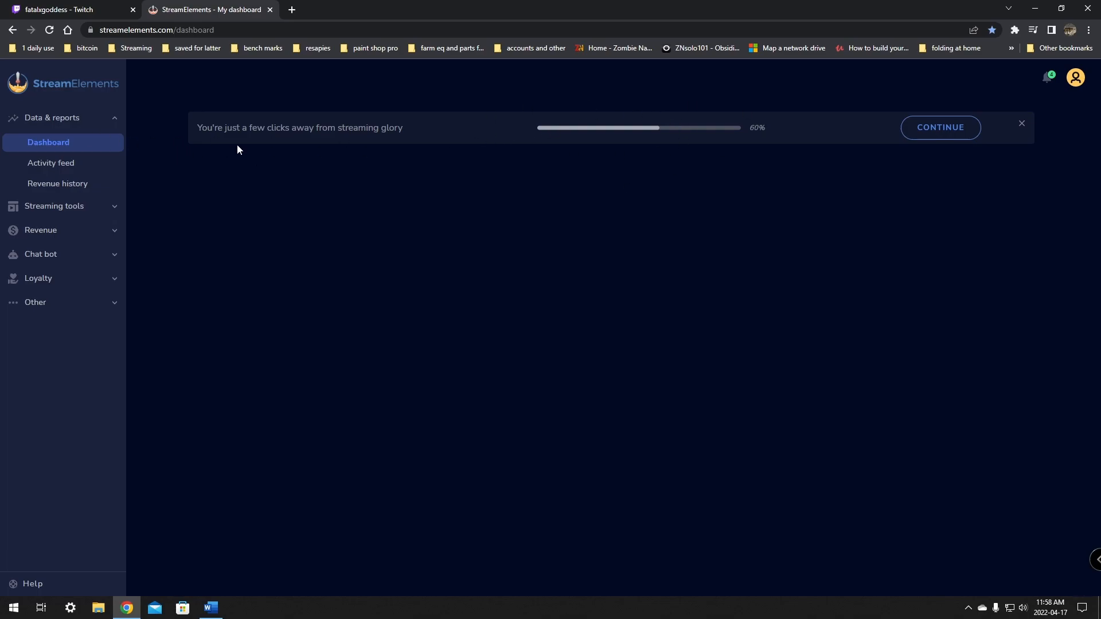
mouse_move(743, 107)
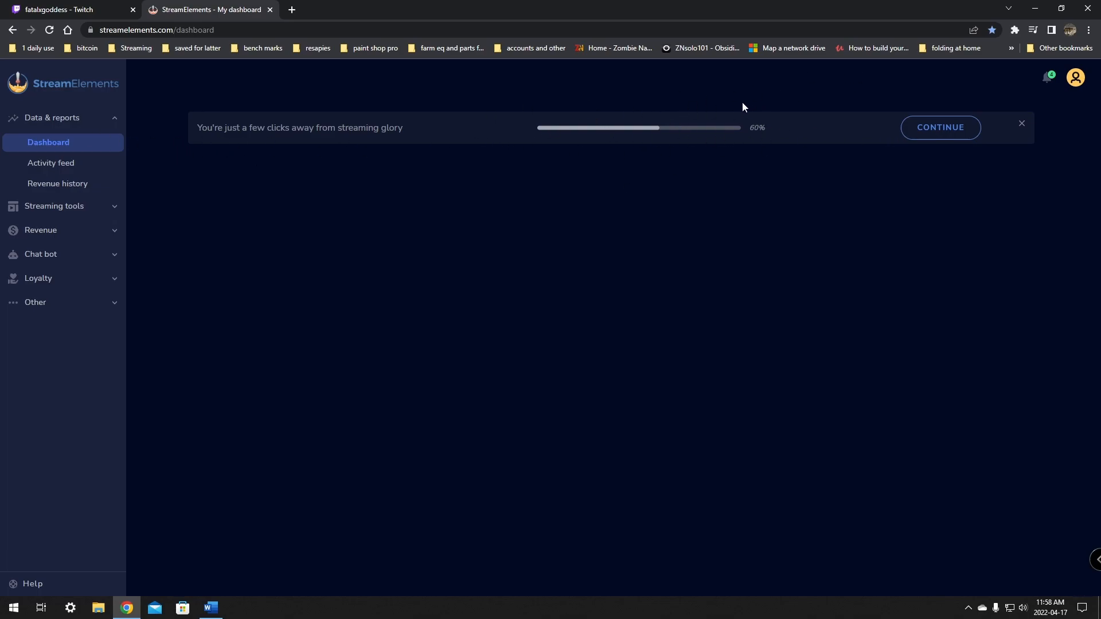
mouse_move(713, 225)
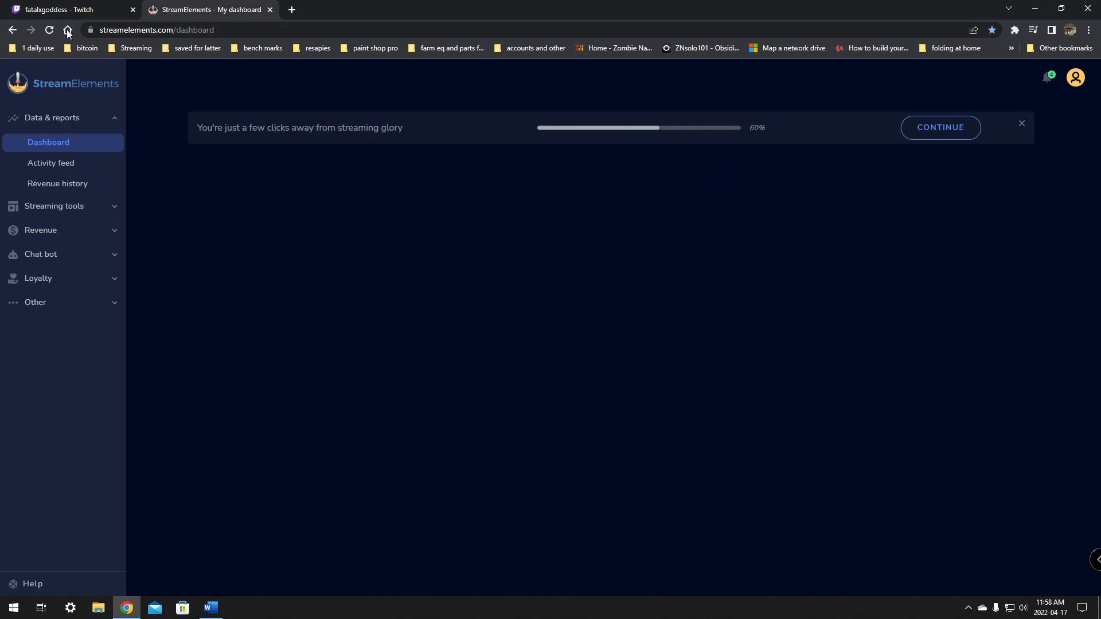
mouse_move(127, 236)
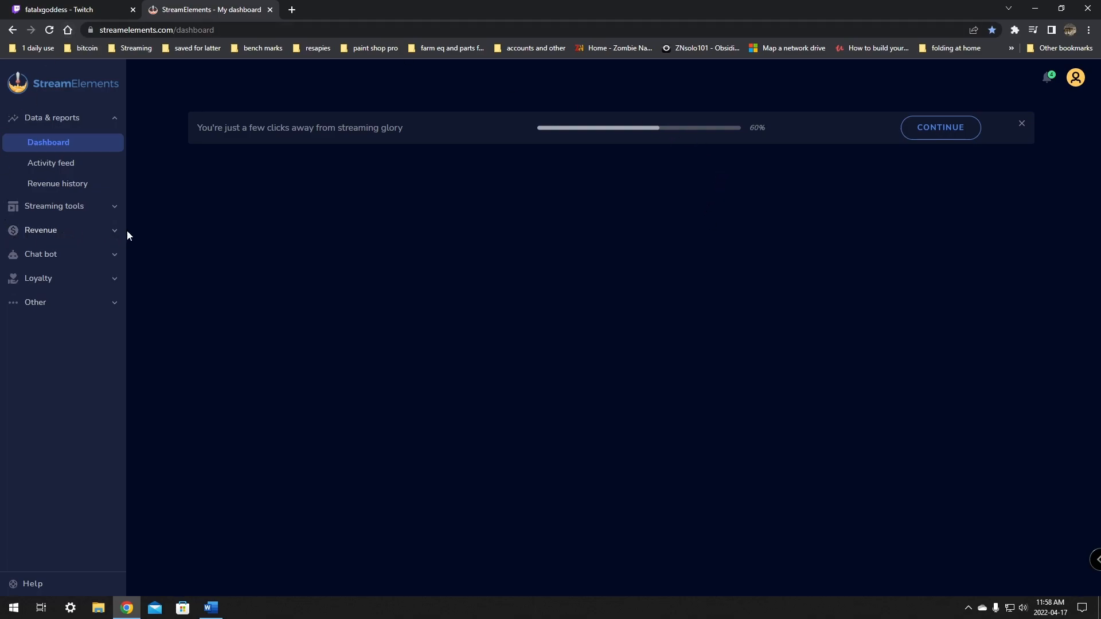
Expand the sidebar's Revenue section to reveal SE.Merch, Partnerships and Tipping settings.
left_click(40, 229)
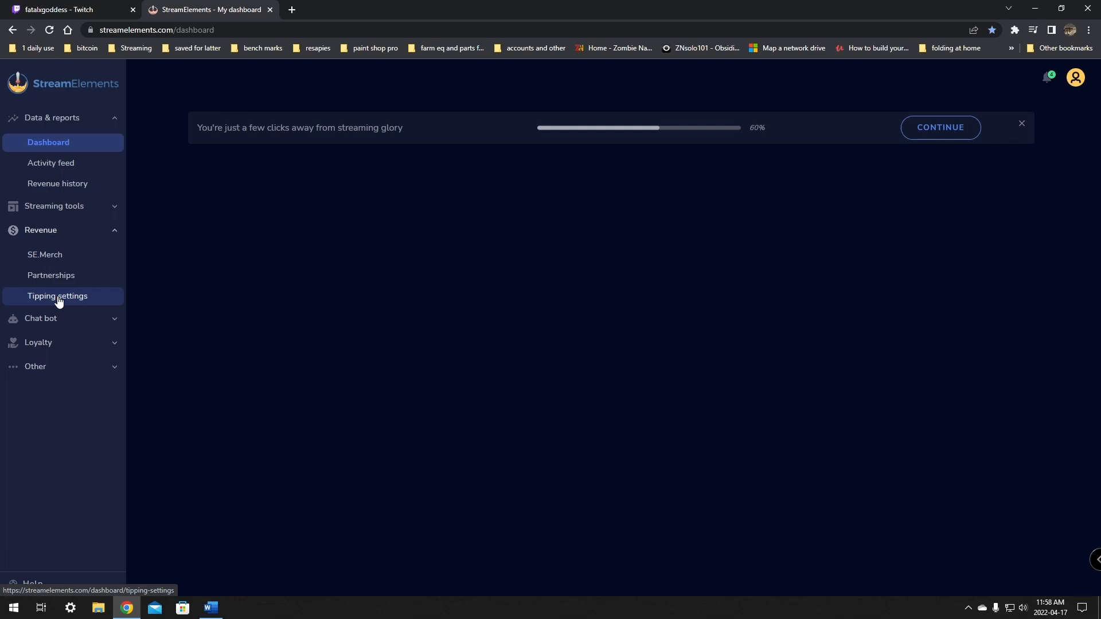
Connect PayPal in Tipping settings and copy the tipping page link.
left_click(57, 296)
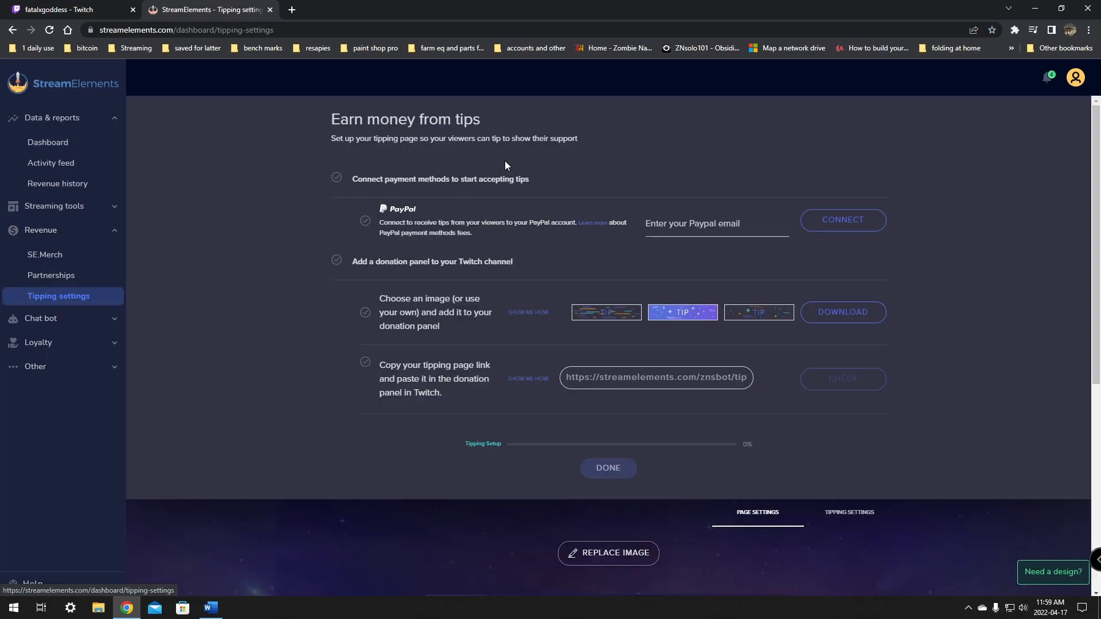
mouse_move(446, 135)
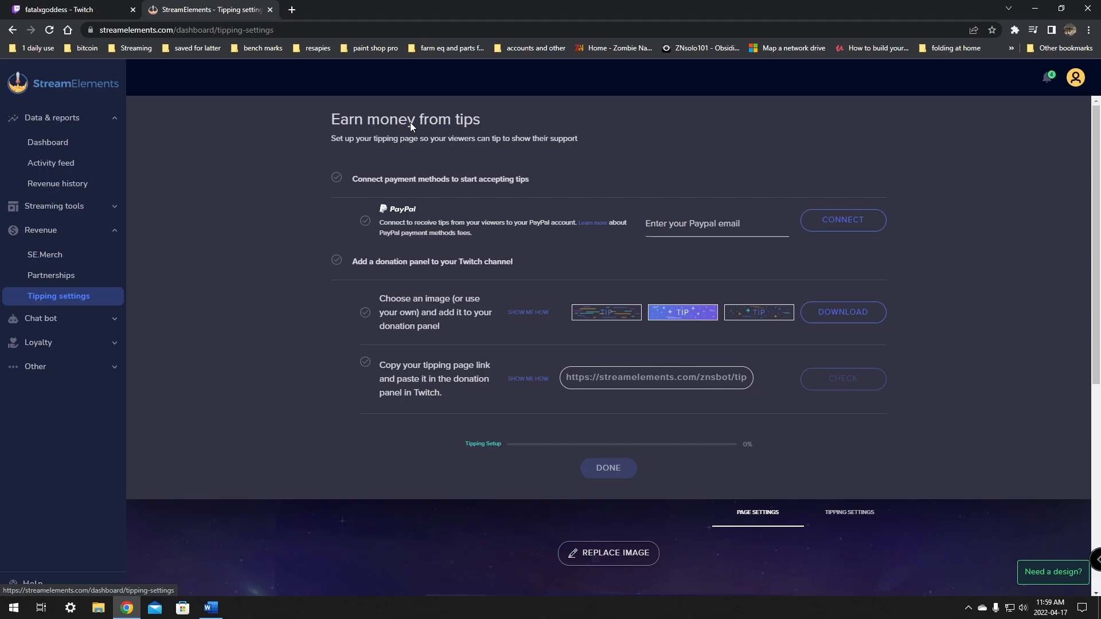
mouse_move(413, 138)
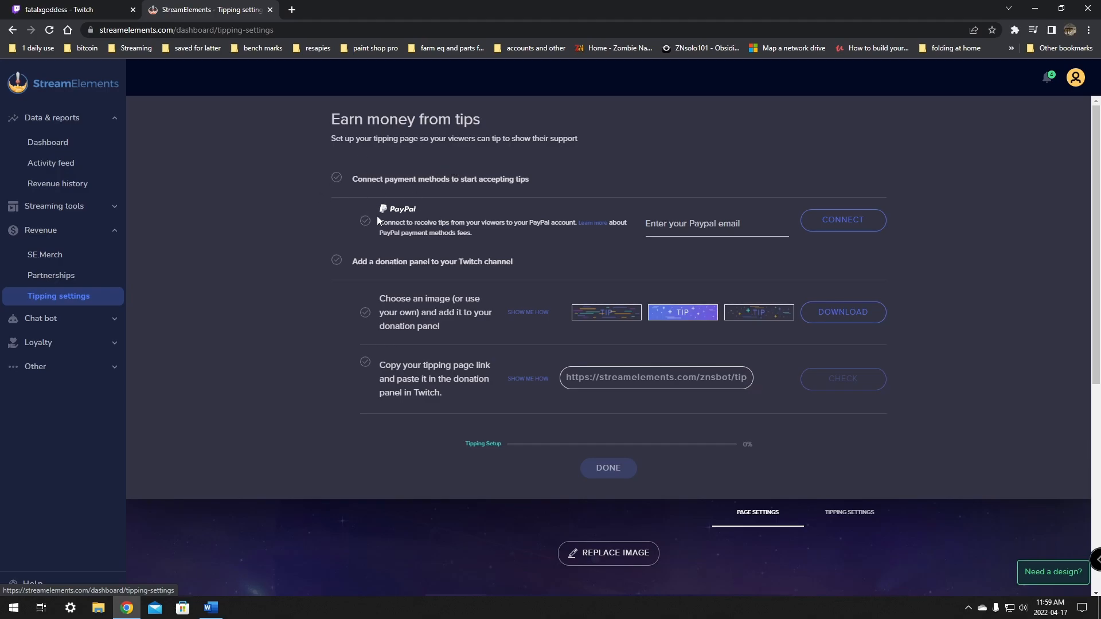
mouse_move(386, 391)
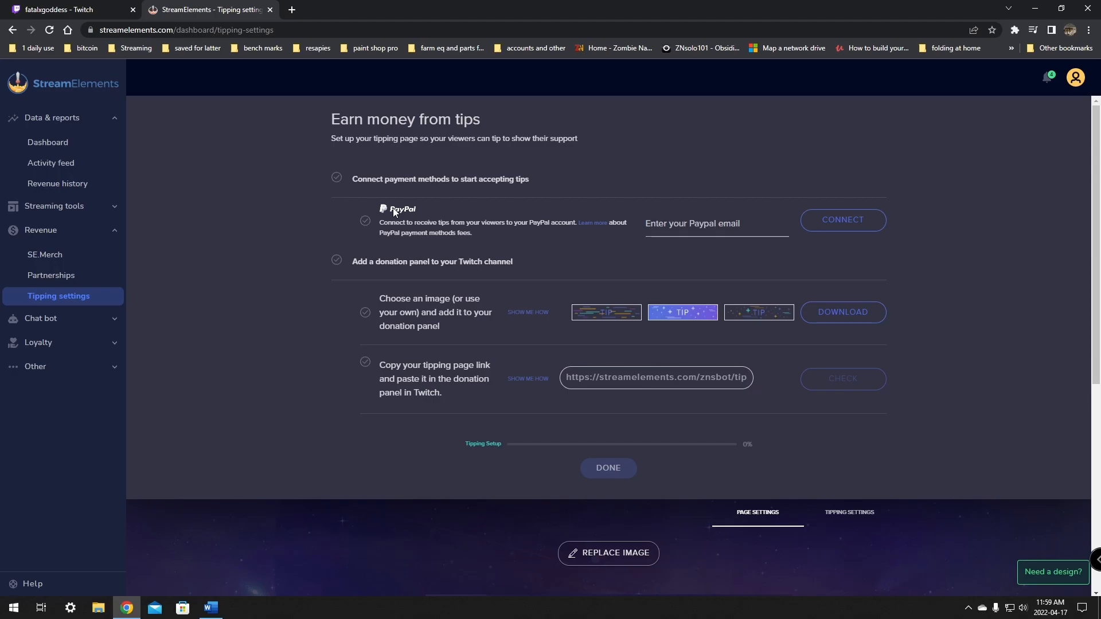
mouse_move(485, 195)
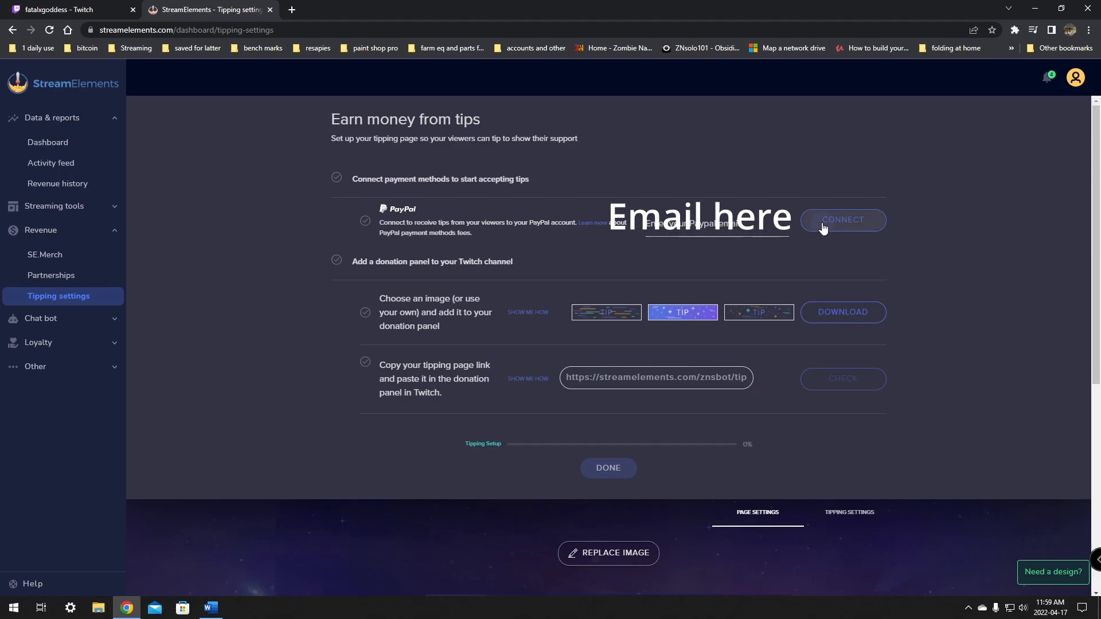
left_click(842, 220)
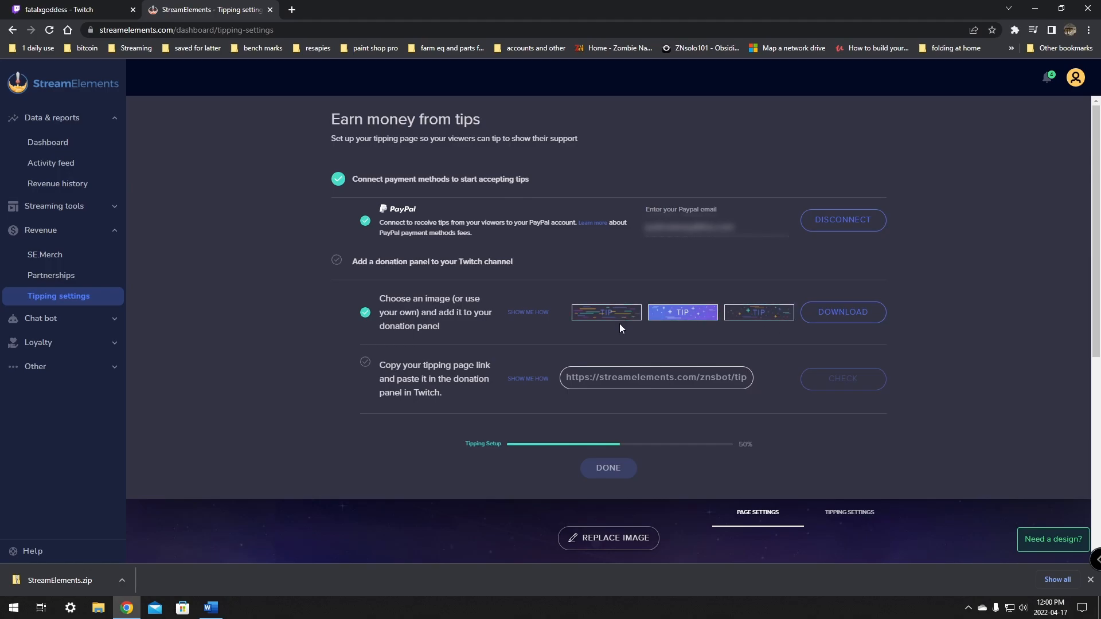
mouse_move(710, 303)
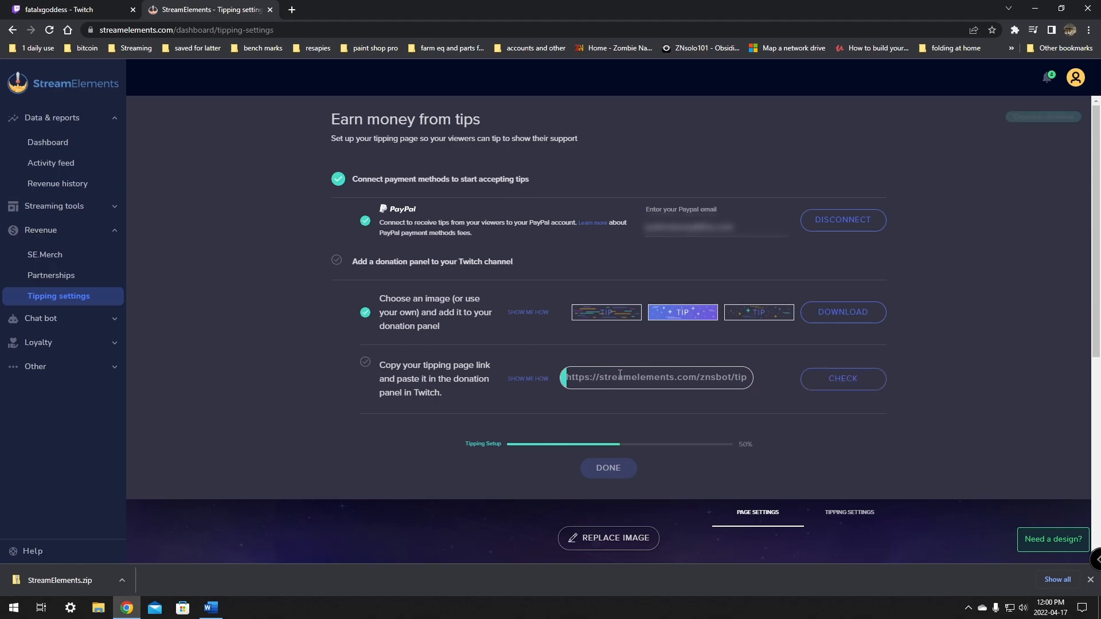
left_click(655, 378)
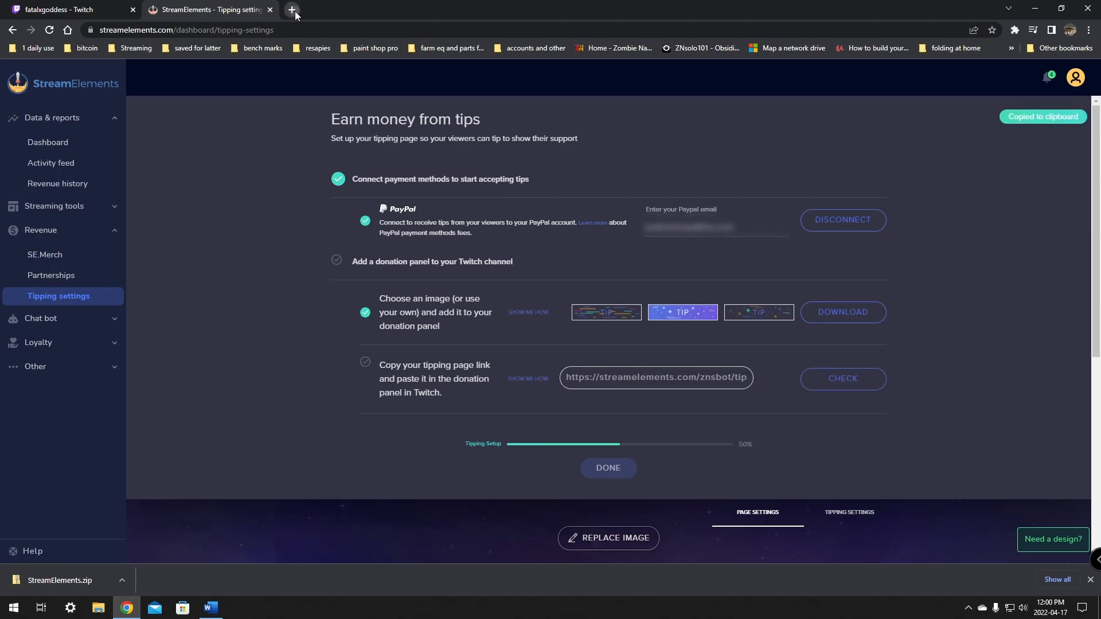
left_click(291, 10)
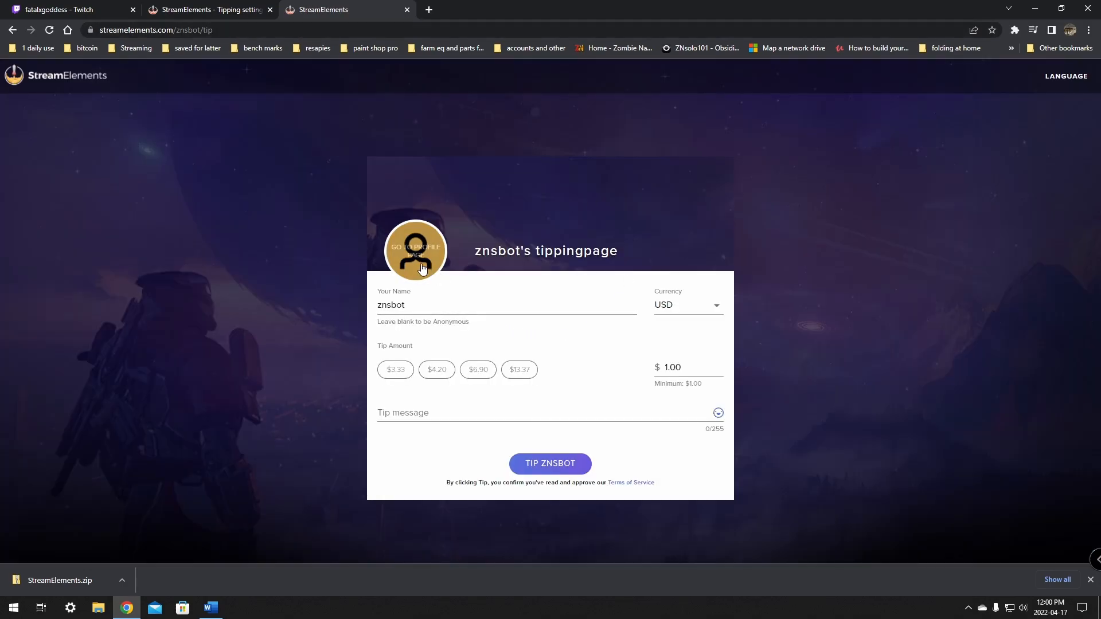
mouse_move(406, 16)
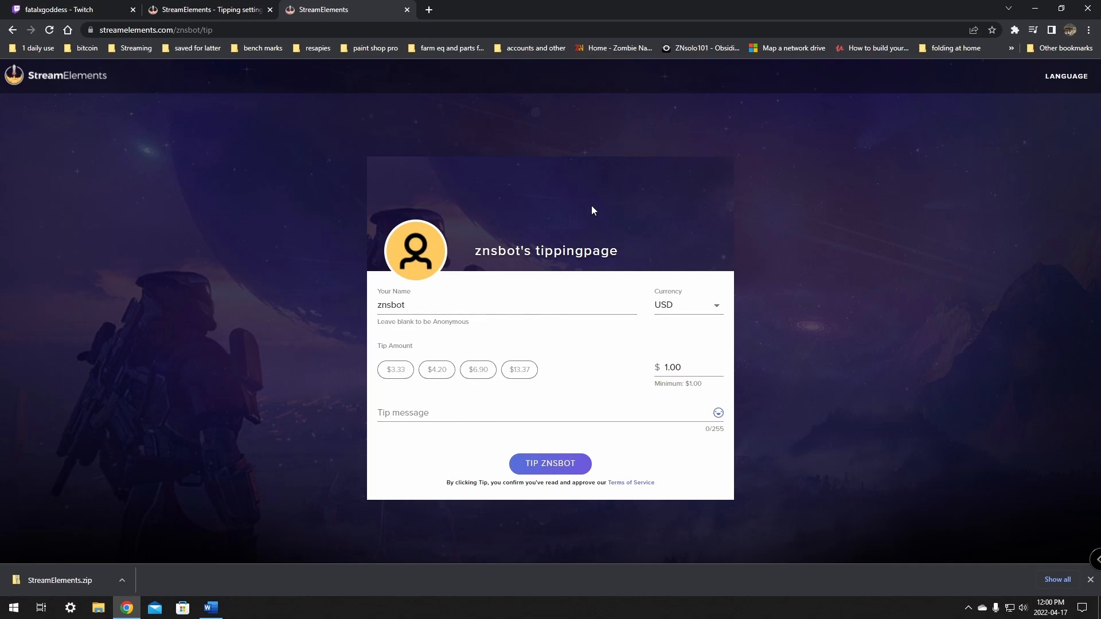
mouse_move(851, 286)
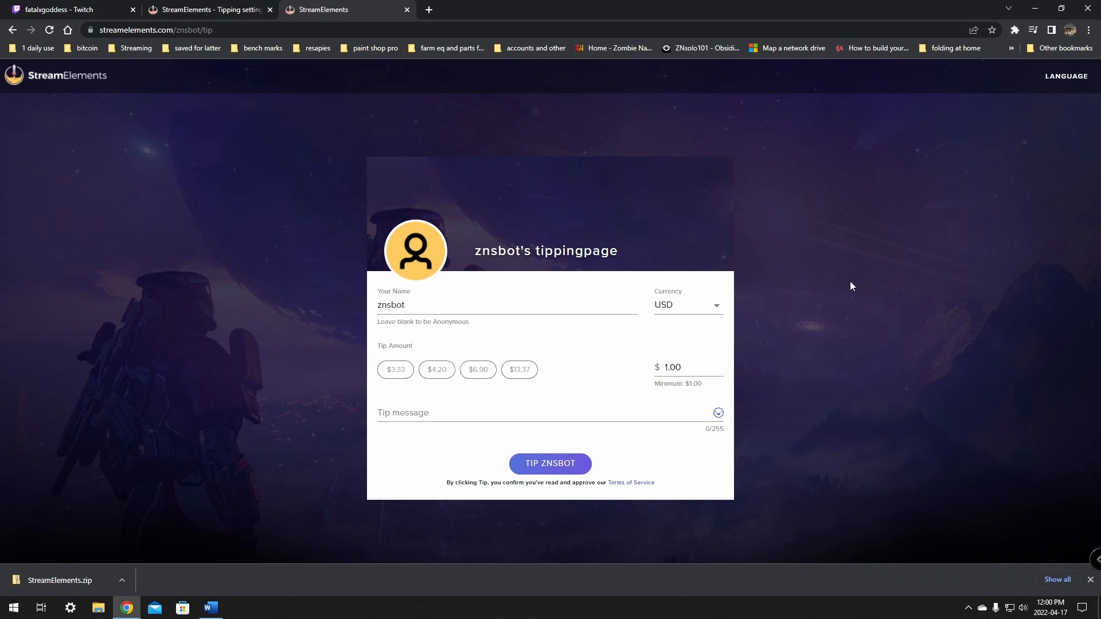
mouse_move(357, 158)
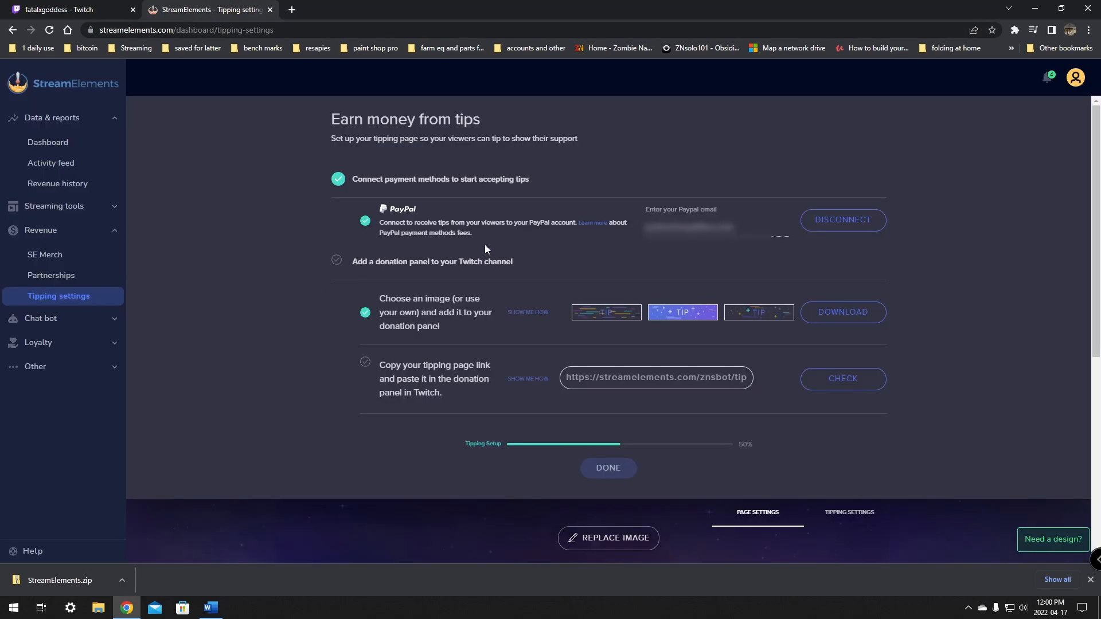
mouse_move(727, 247)
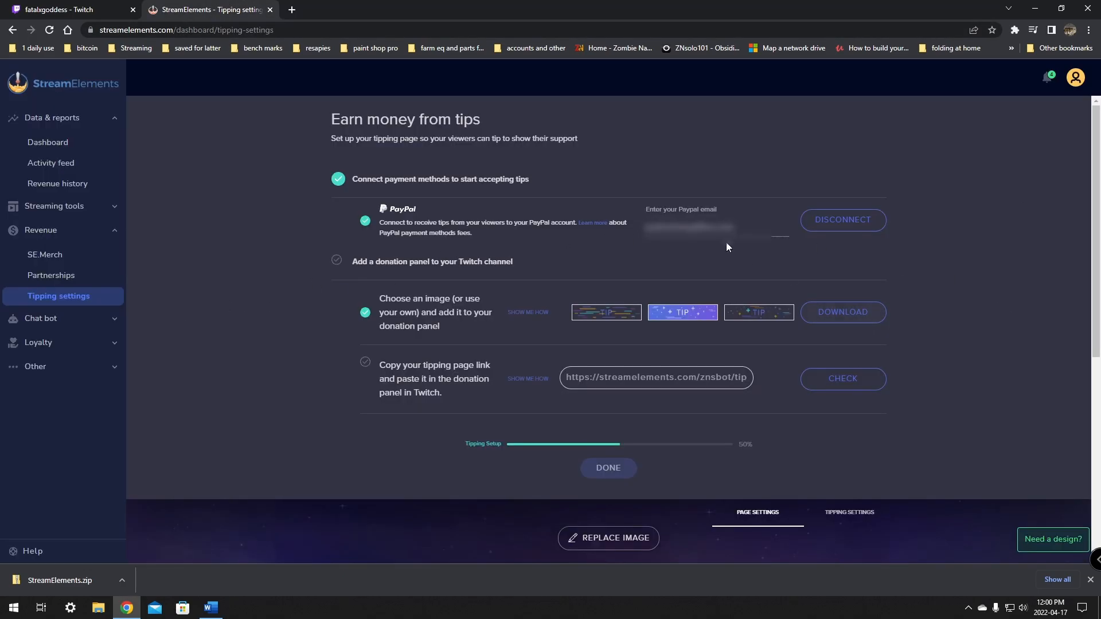
mouse_move(618, 391)
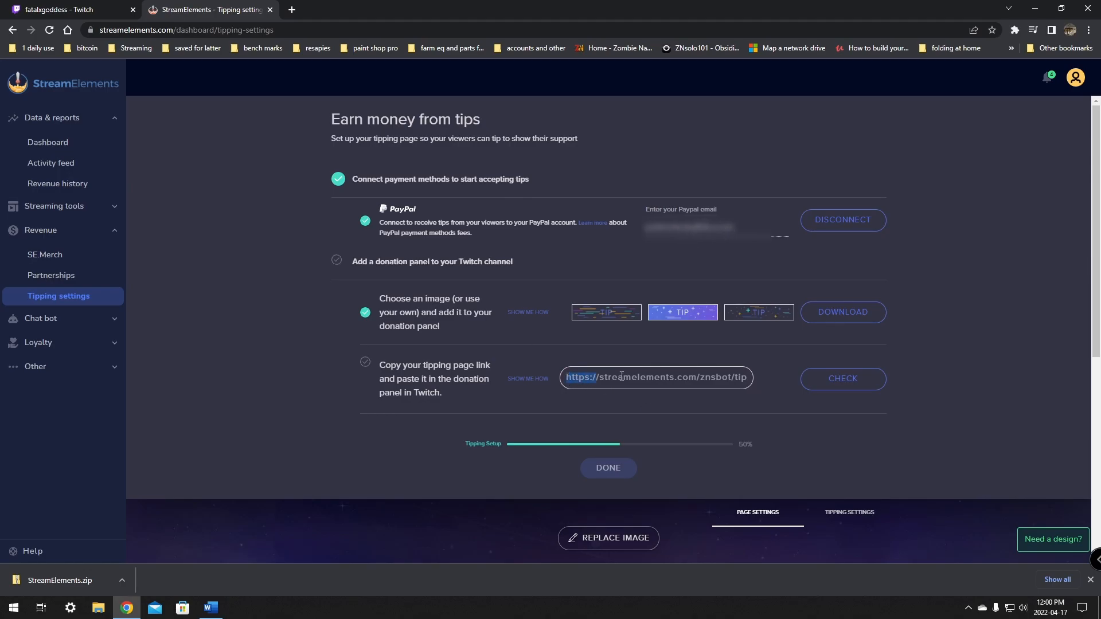
Confirm the tipping page link and finish tipping setup at 100%.
triple_click(655, 378)
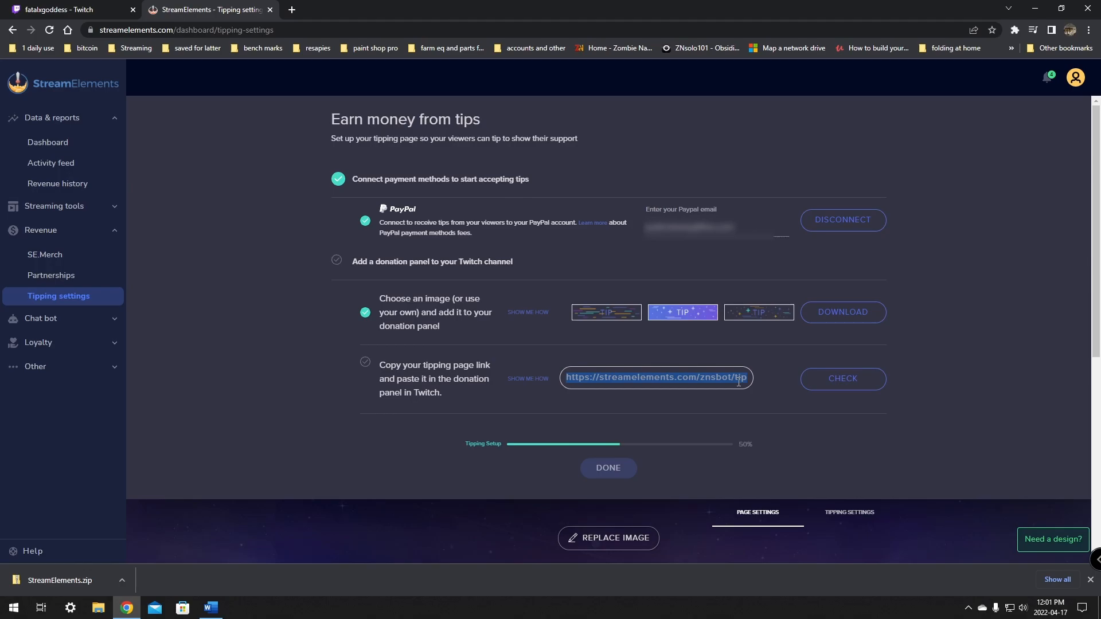
left_click(843, 378)
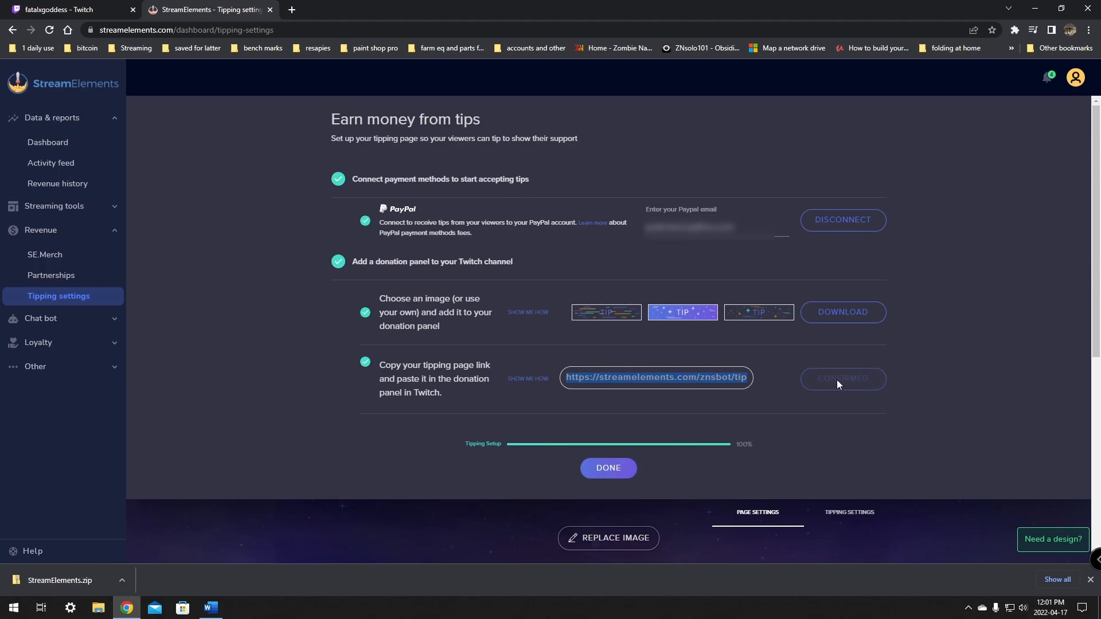
mouse_move(329, 294)
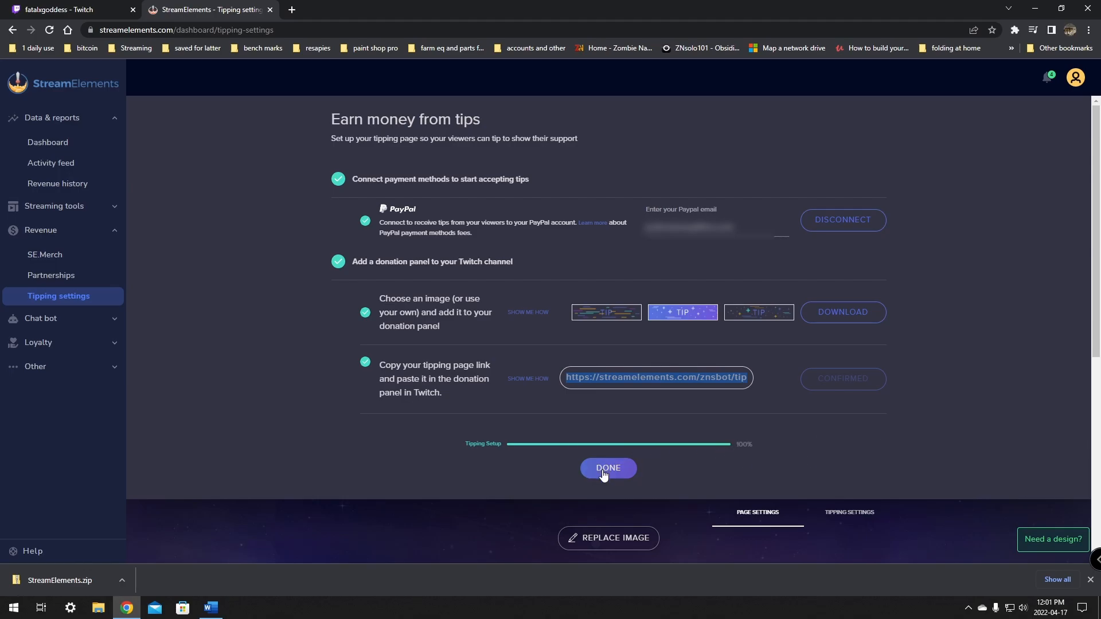
left_click(607, 468)
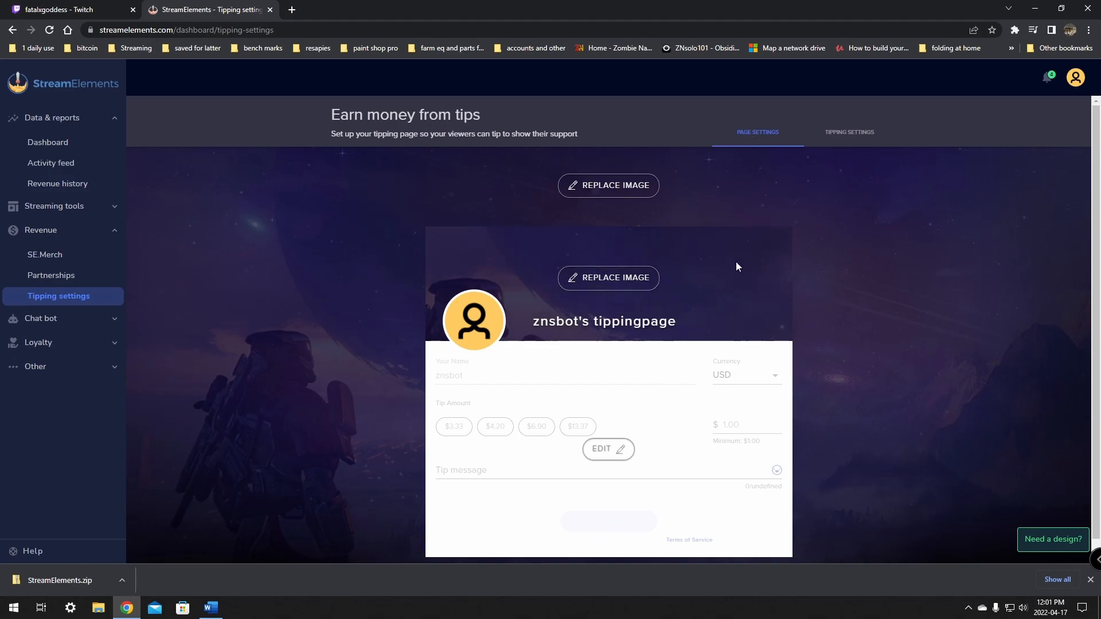
Review Payment Providers under Tipping Settings, then return to the Twitch tab.
scroll("down", 3)
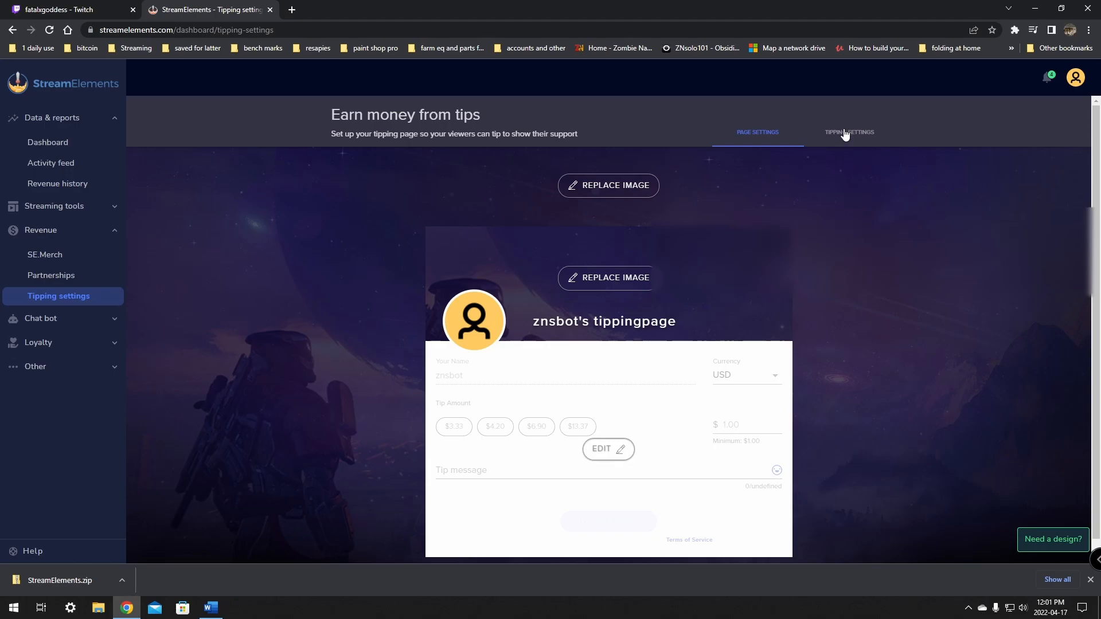
mouse_move(629, 487)
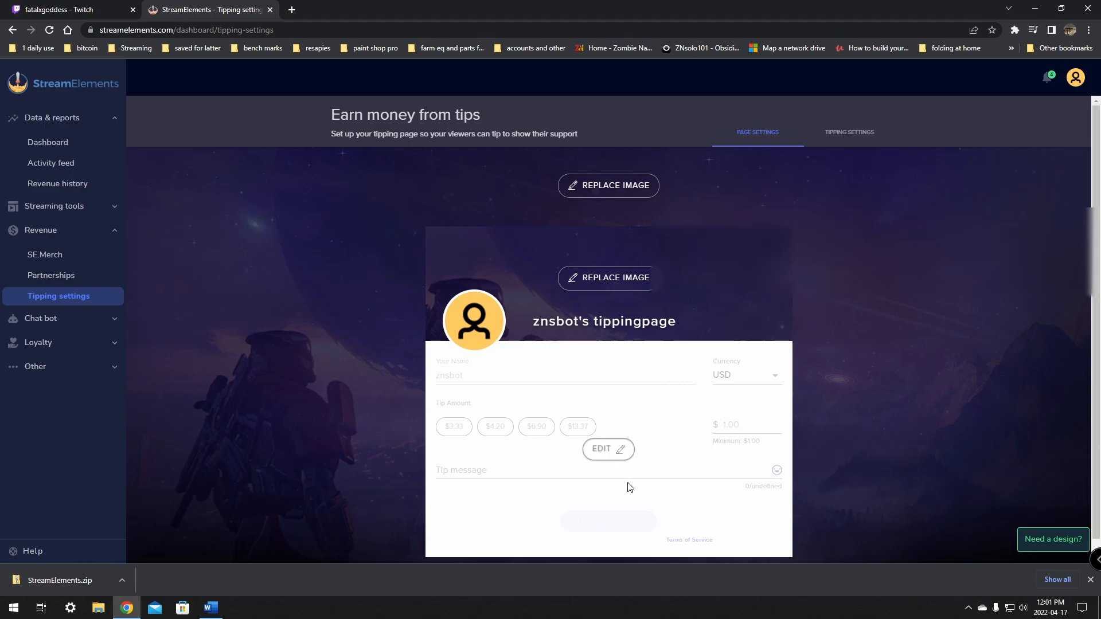
left_click(849, 132)
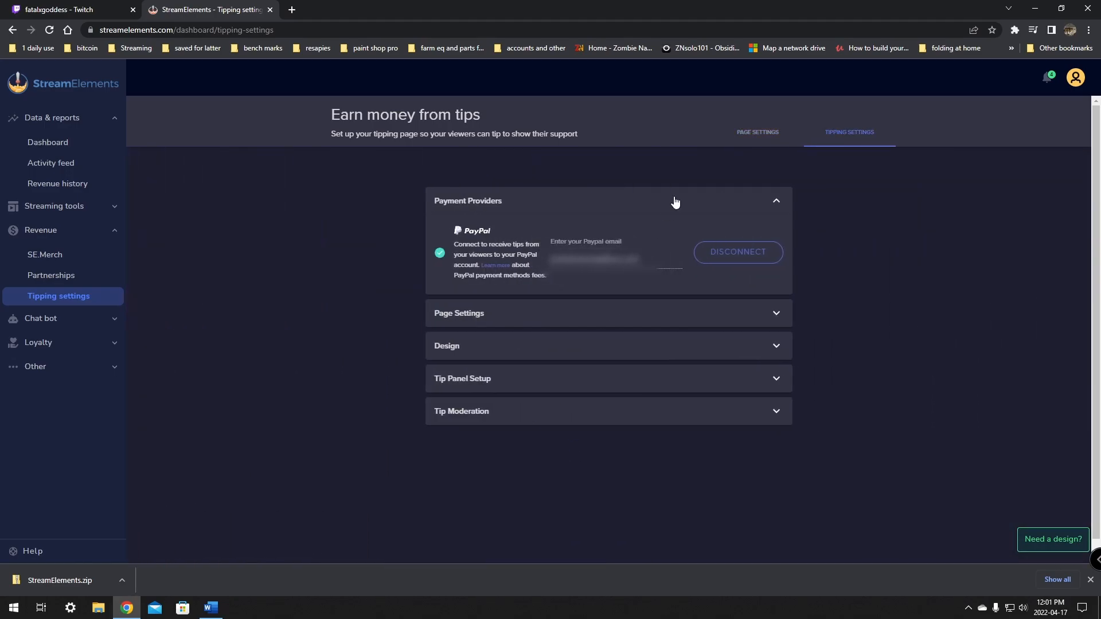
mouse_move(816, 143)
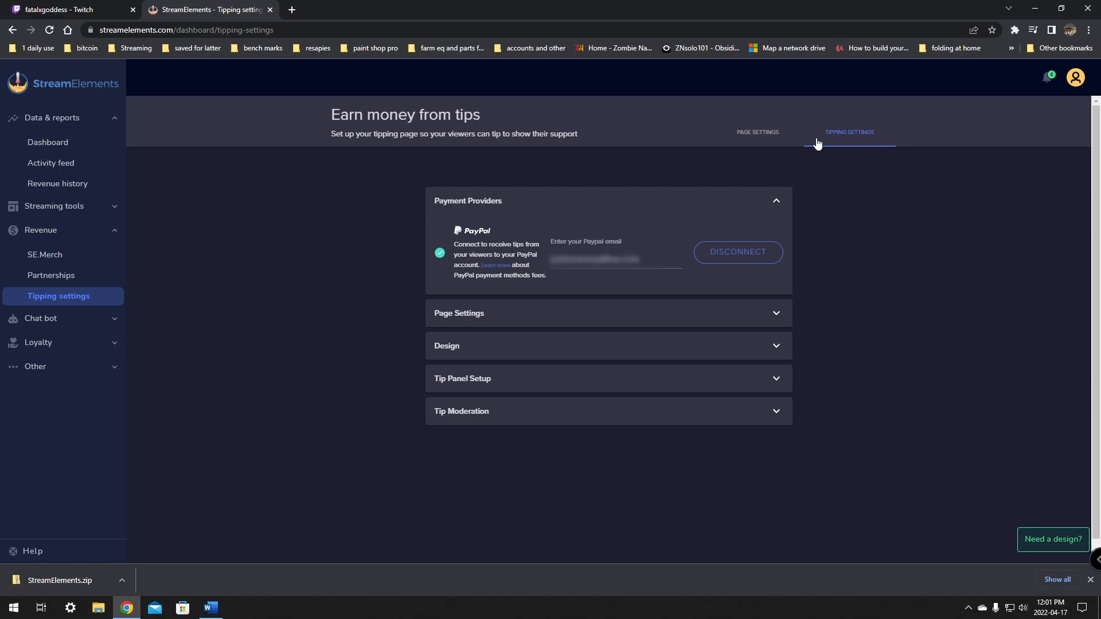
left_click(67, 9)
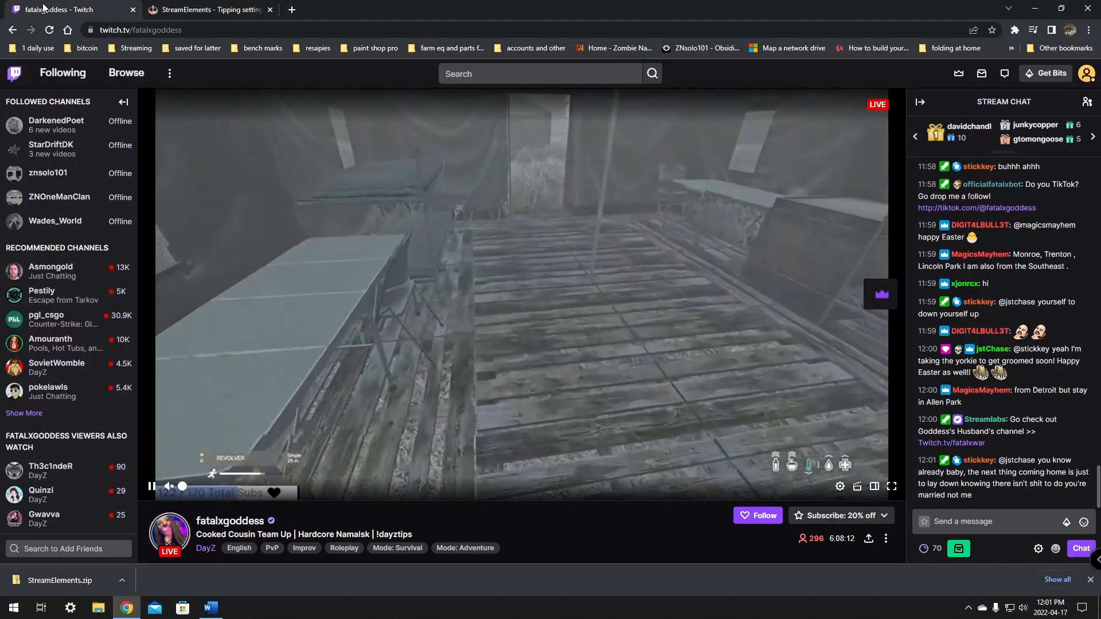
Turn on Edit Panels in the About section of znsbot's Twitch channel.
left_click(1089, 73)
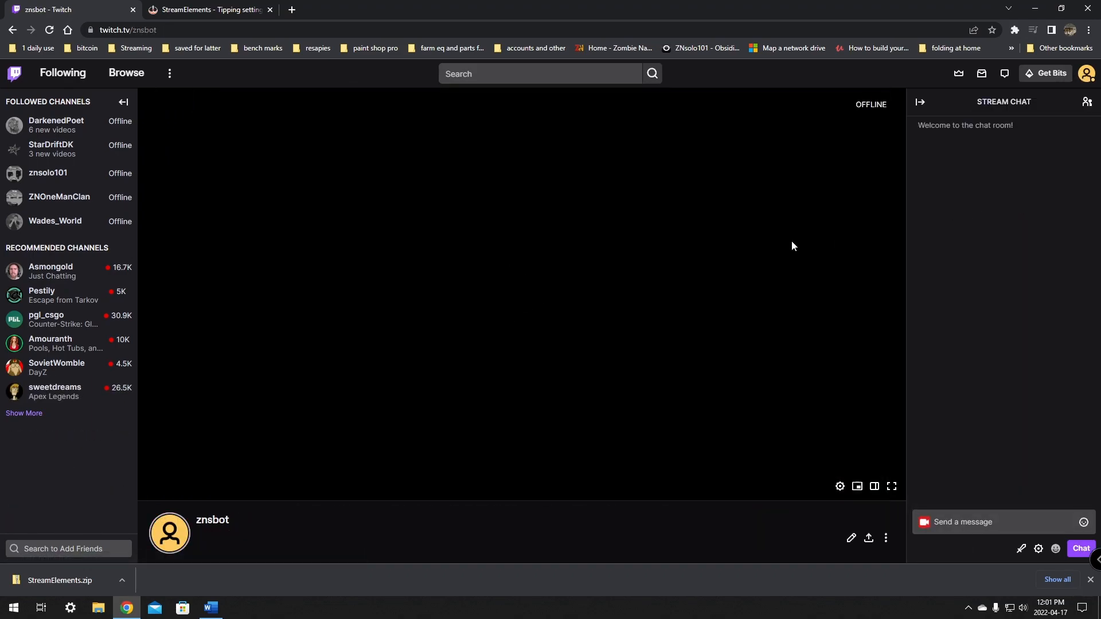
mouse_move(621, 311)
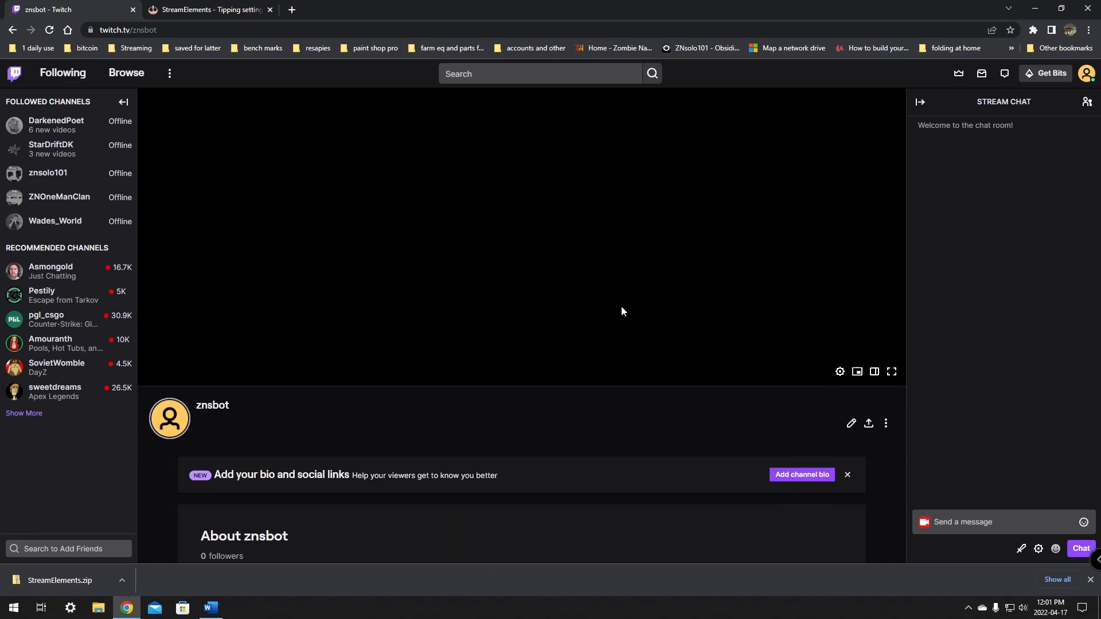
scroll("down", 3)
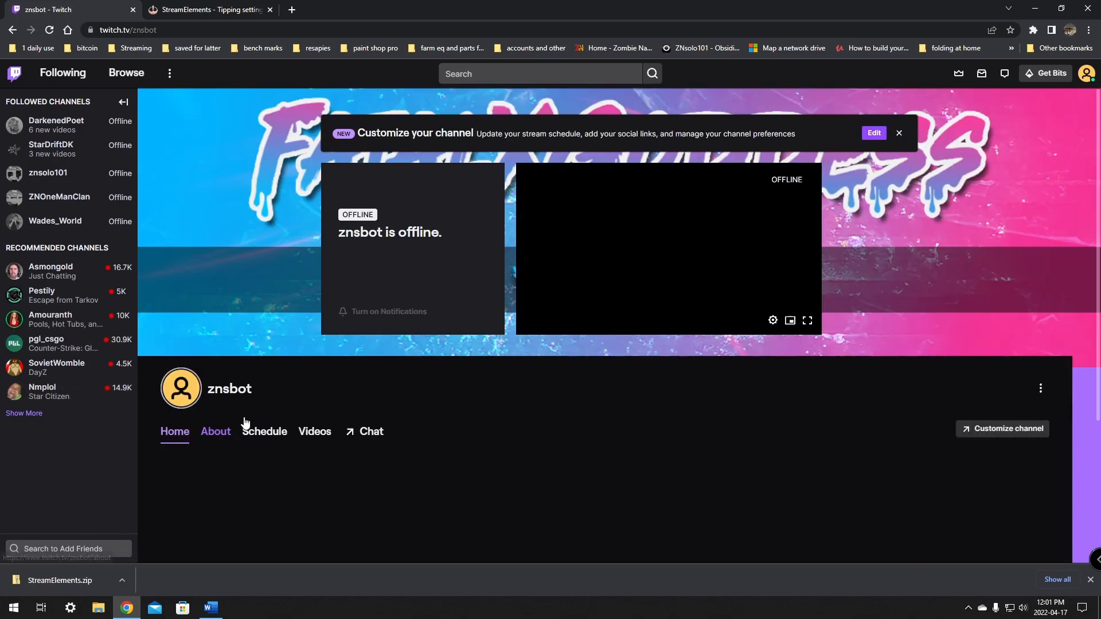
left_click(215, 432)
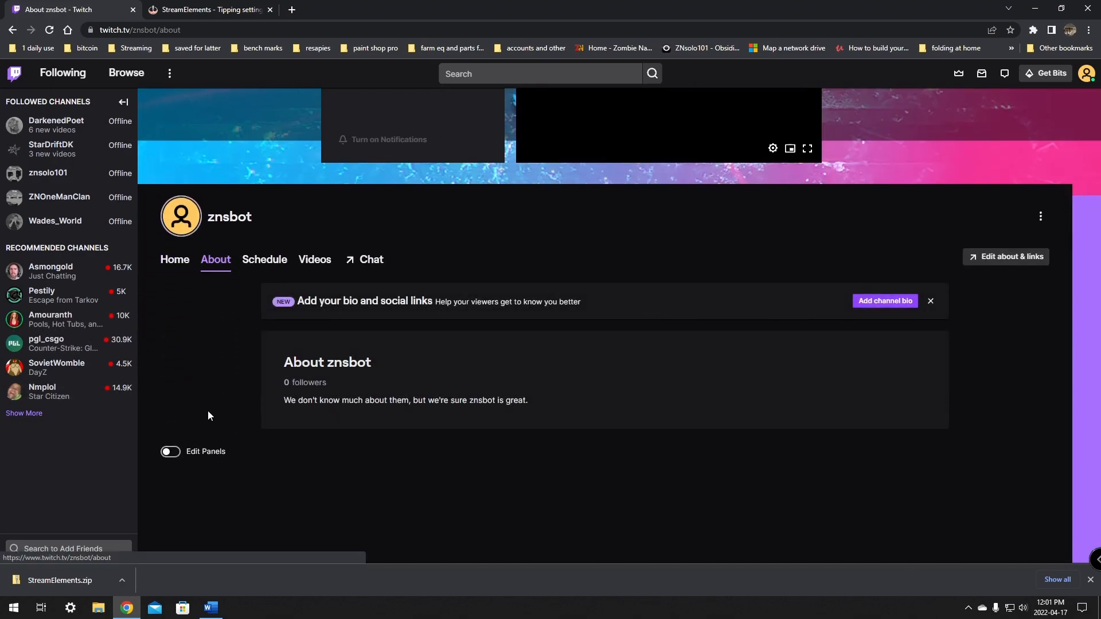
left_click(170, 452)
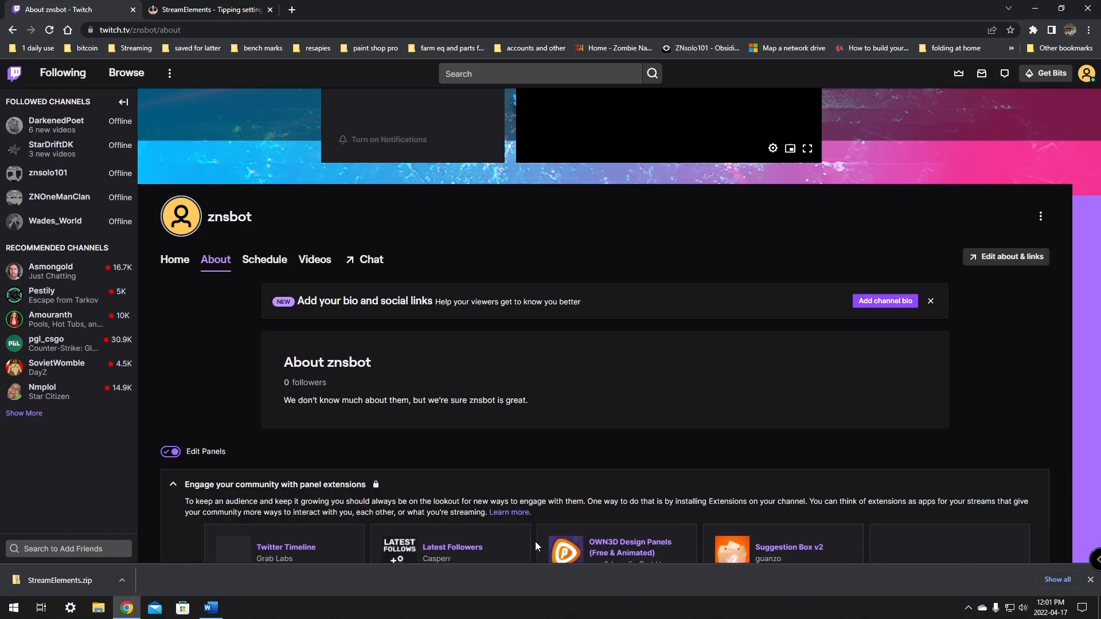
left_click(170, 452)
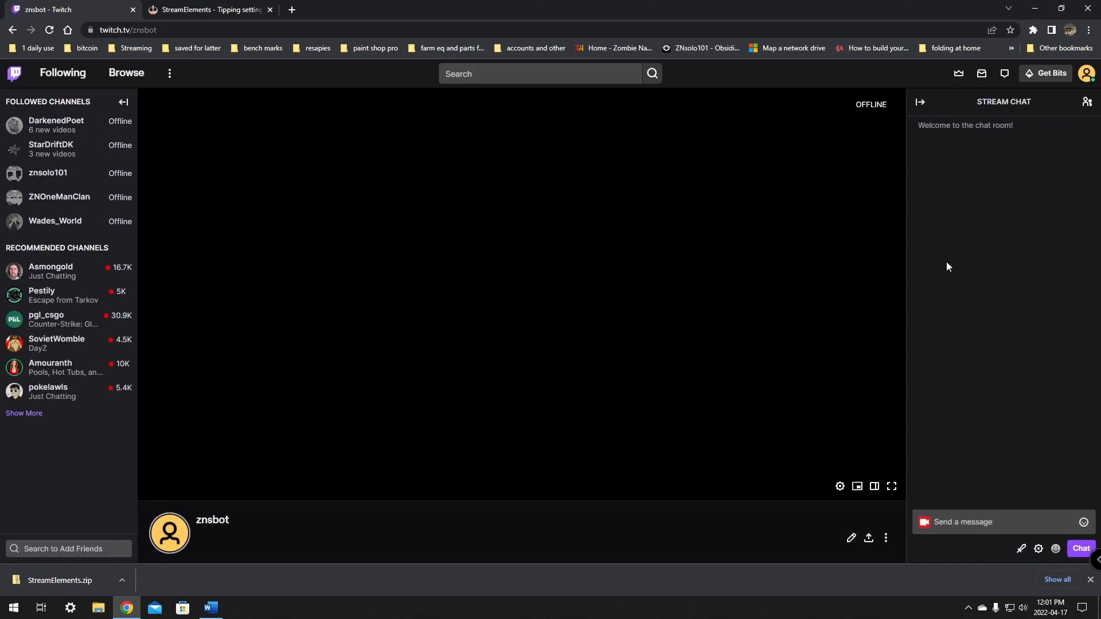
scroll("down", 3)
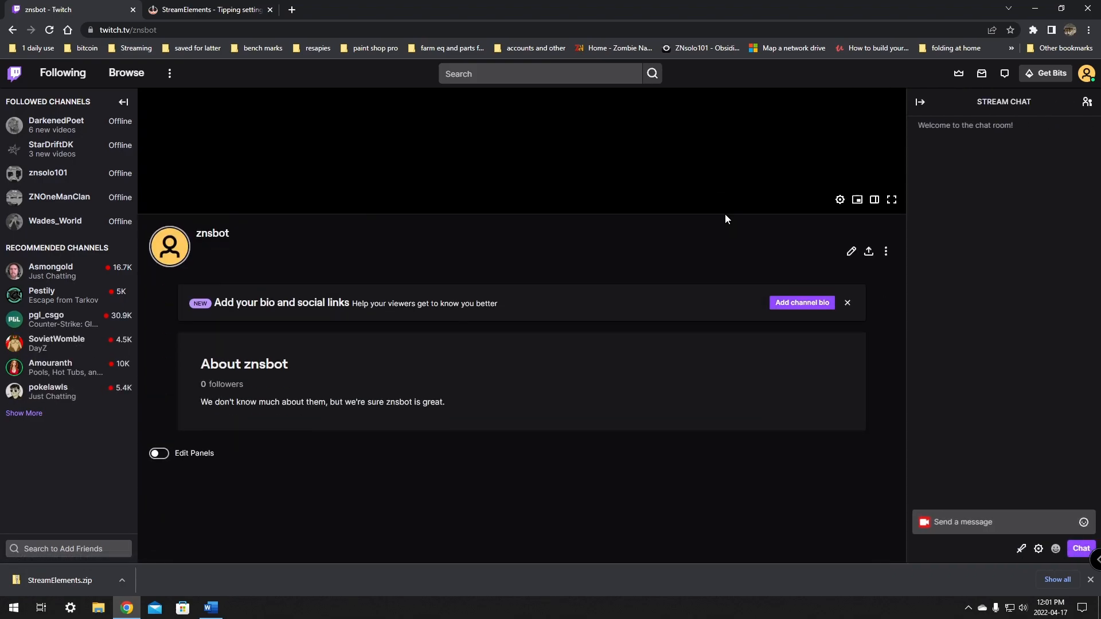
mouse_move(533, 257)
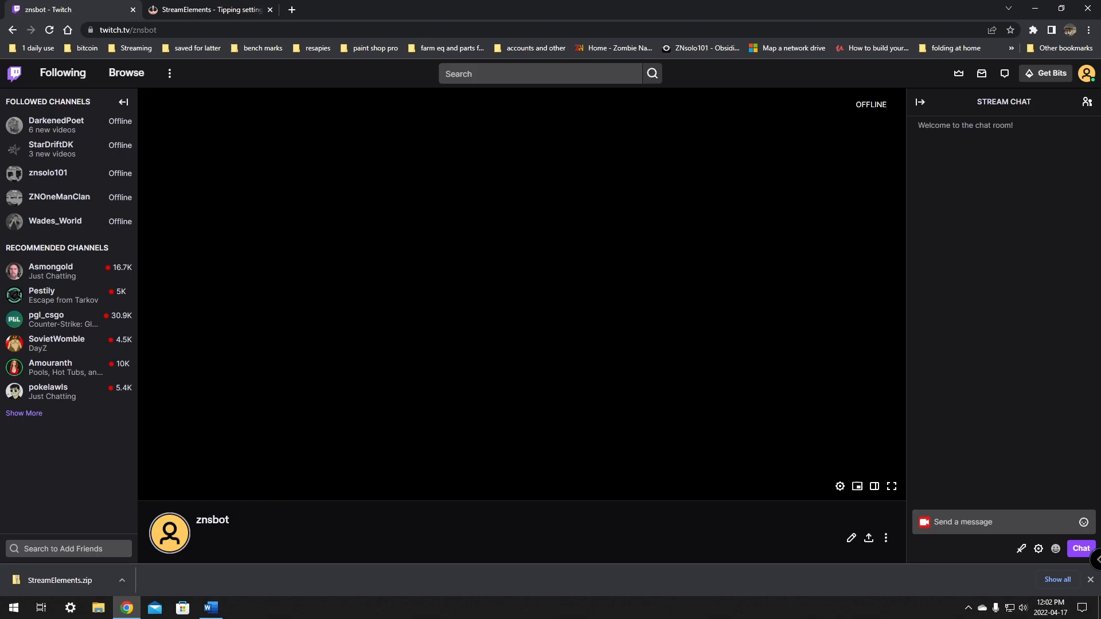
scroll("down", 3)
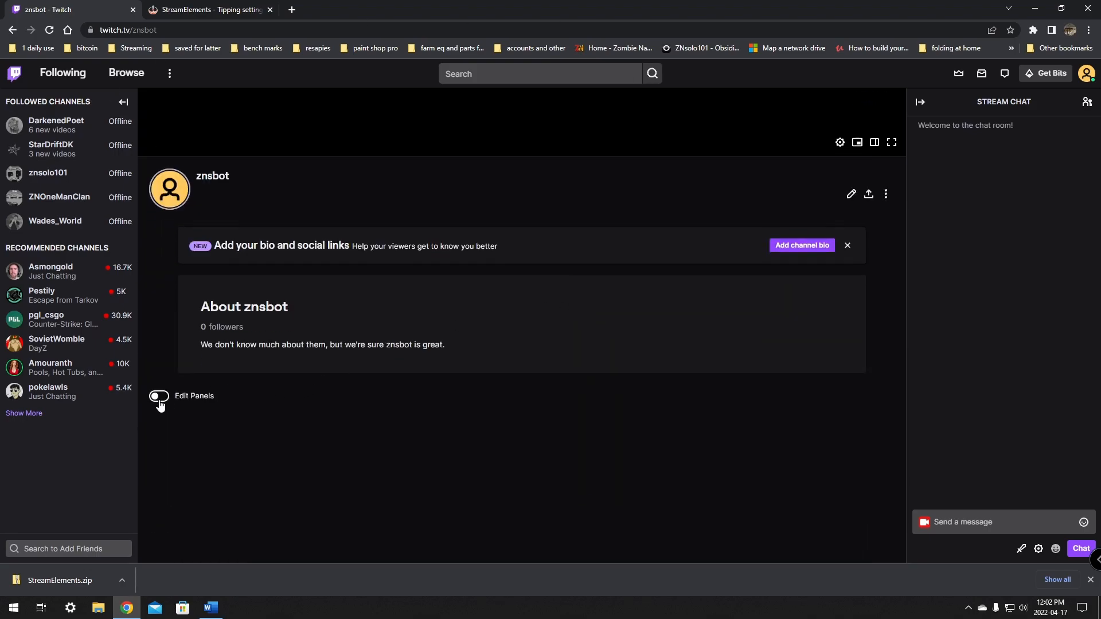
left_click(159, 398)
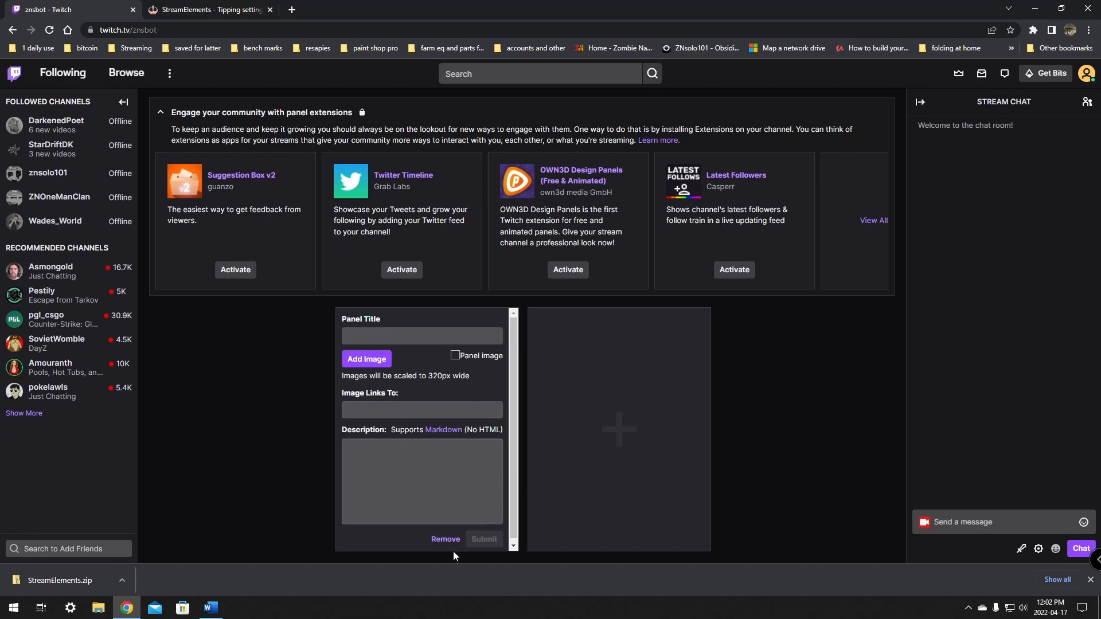
left_click(445, 539)
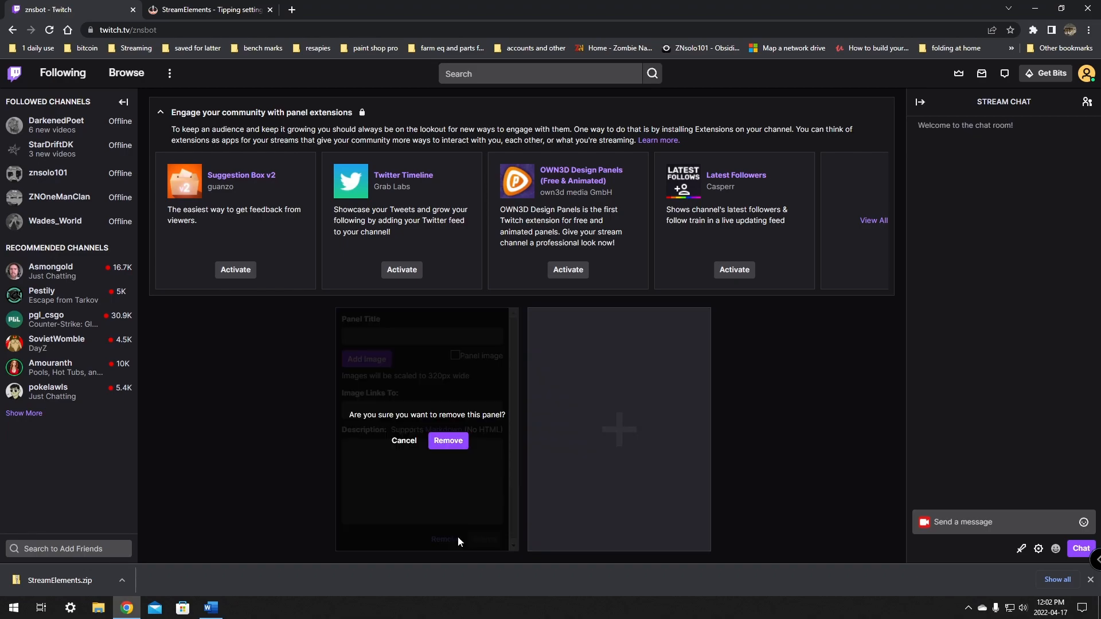
left_click(448, 441)
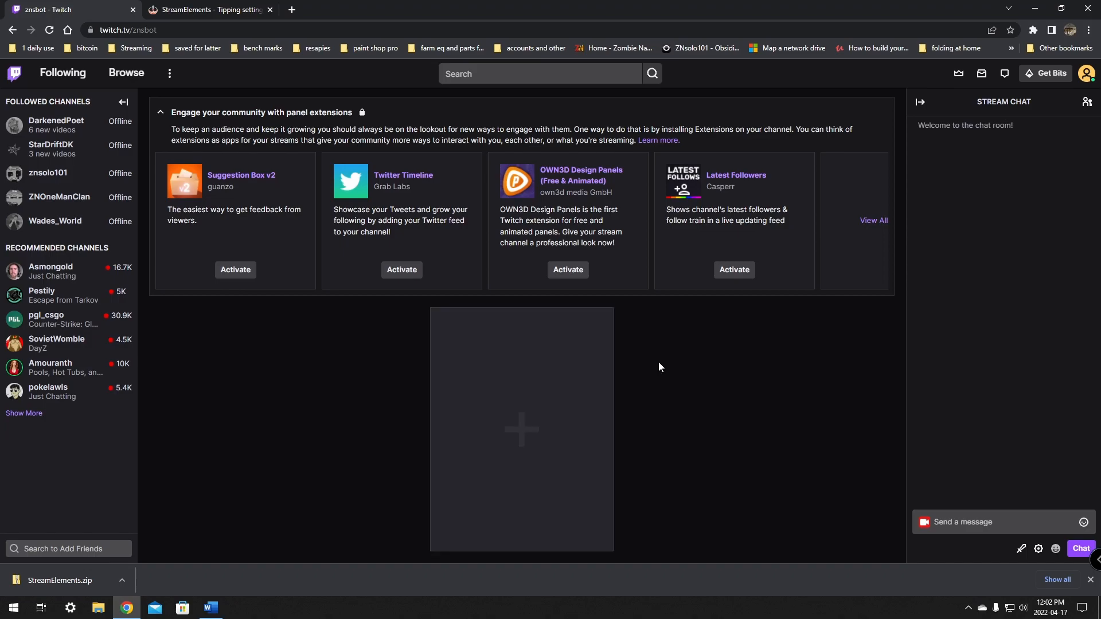
left_click(521, 429)
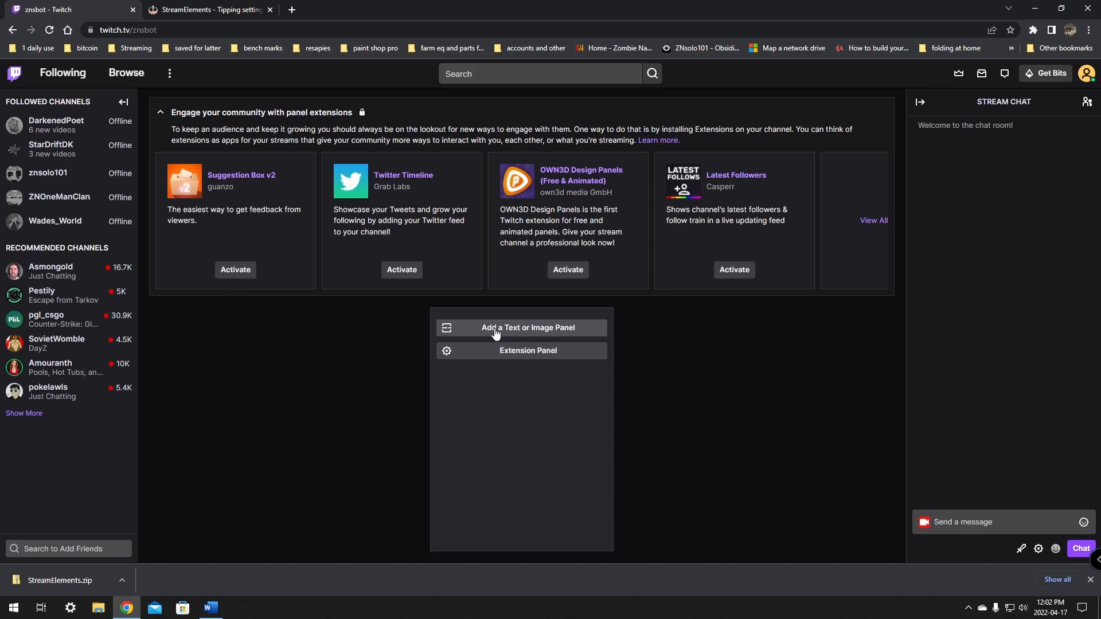
left_click(528, 328)
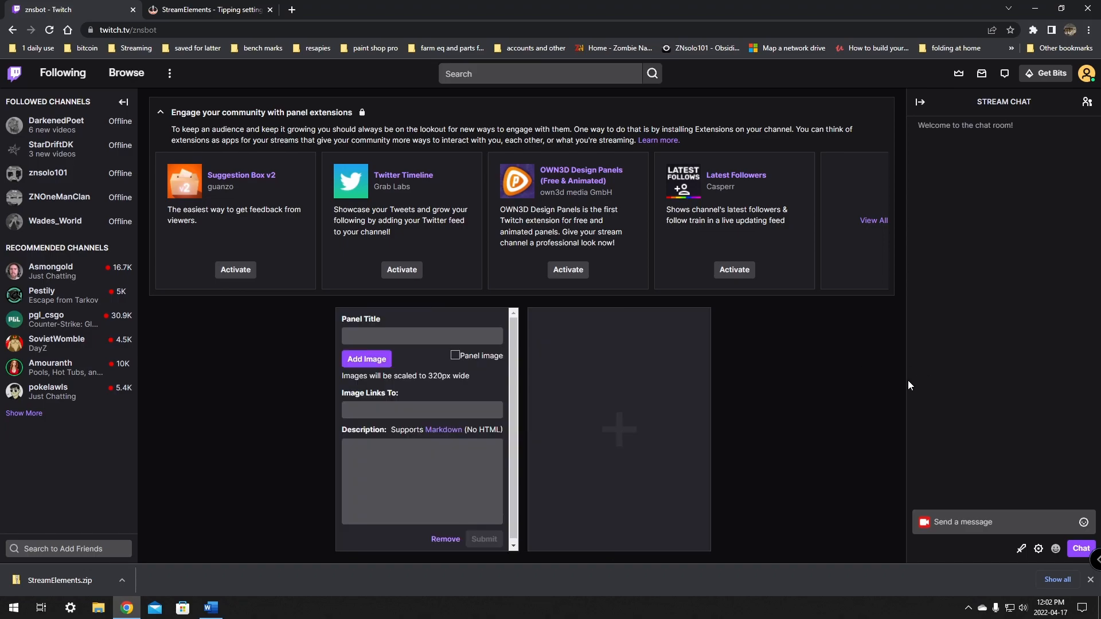
type("https://streamelements.com/znsbot/tip")
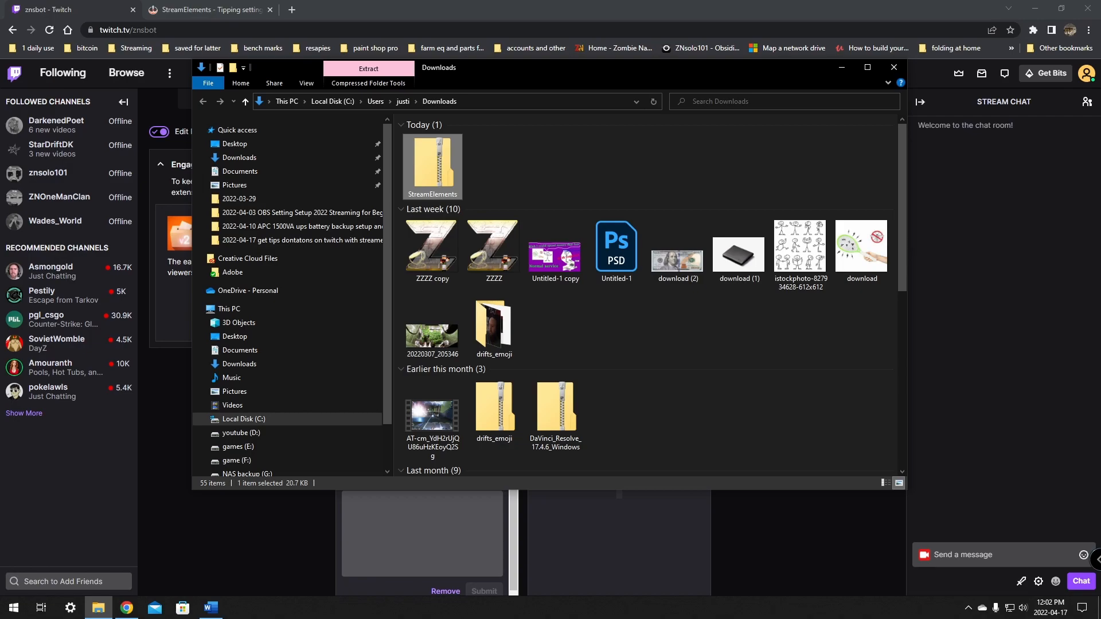
Extract StreamElements.zip into Downloads with 7-Zip Extract Here.
right_click(431, 165)
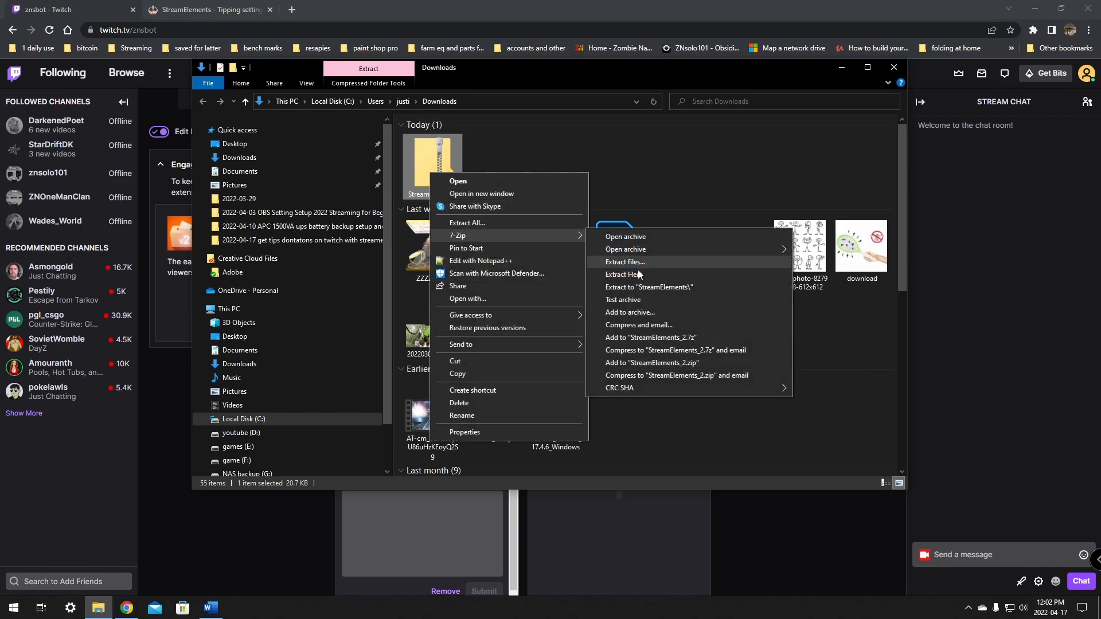
left_click(623, 262)
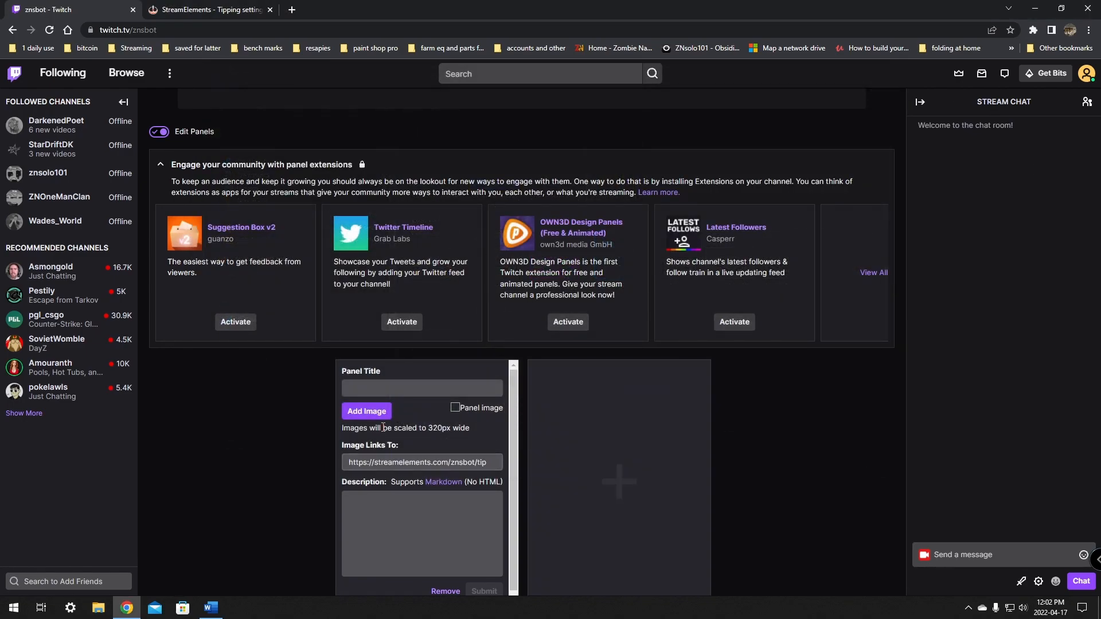
Attach the StreamElements_2 TIP banner to the panel, submit it, and exit panel editing.
left_click(366, 411)
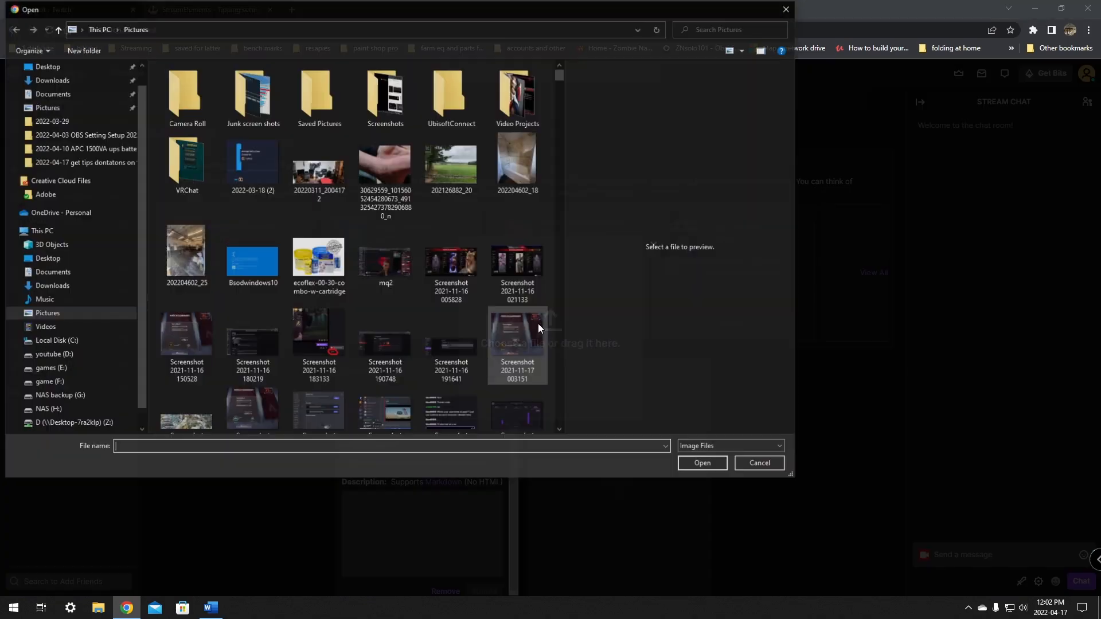
left_click(52, 103)
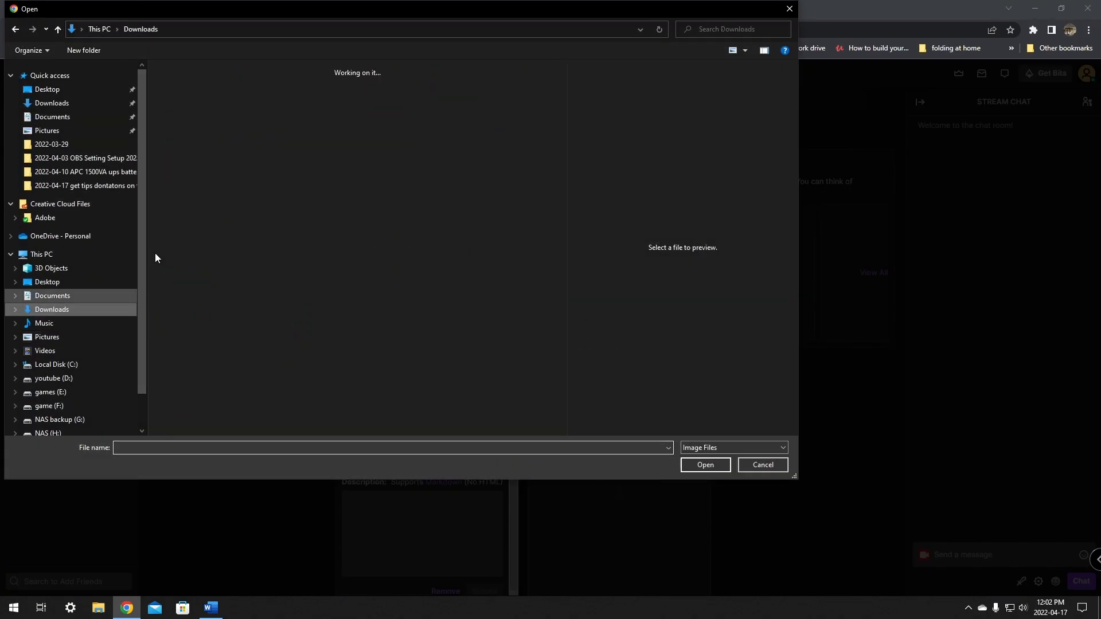
left_click(252, 116)
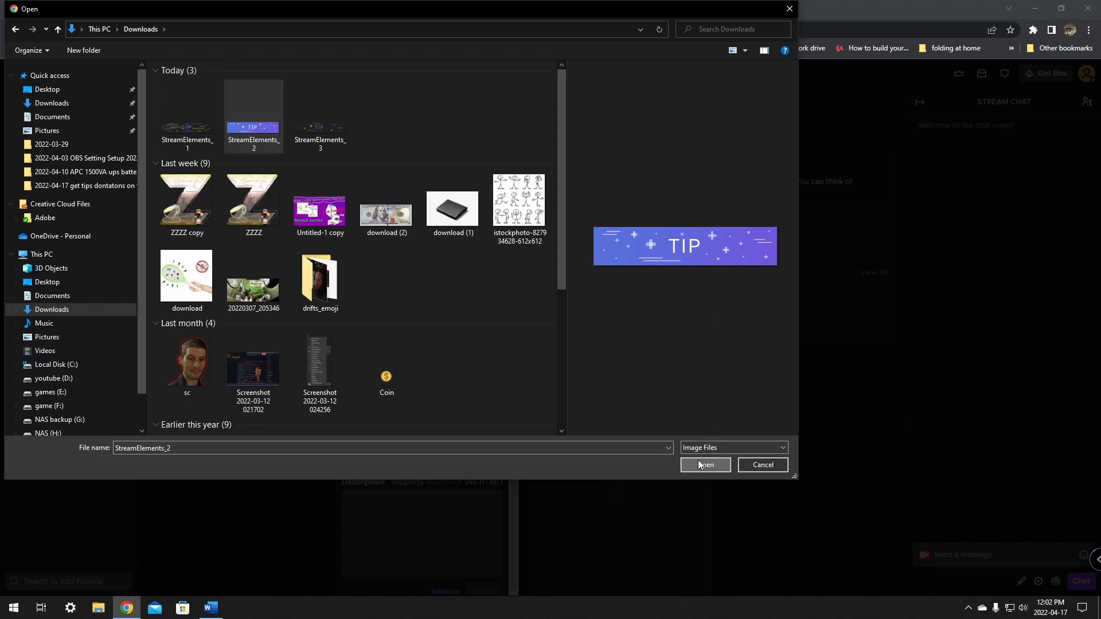
left_click(705, 465)
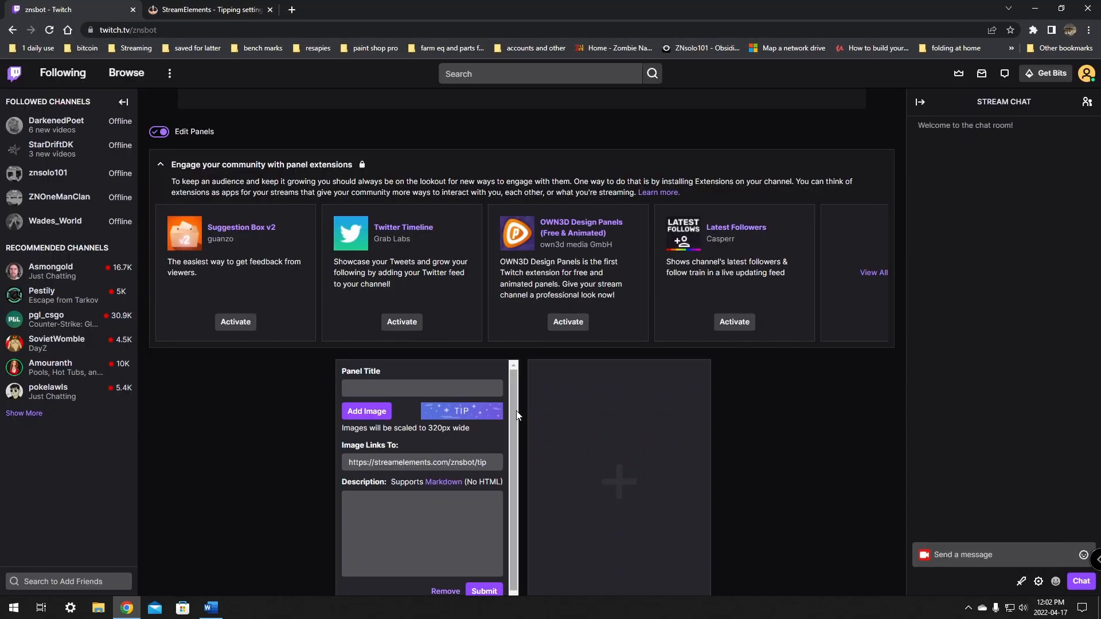
left_click(422, 388)
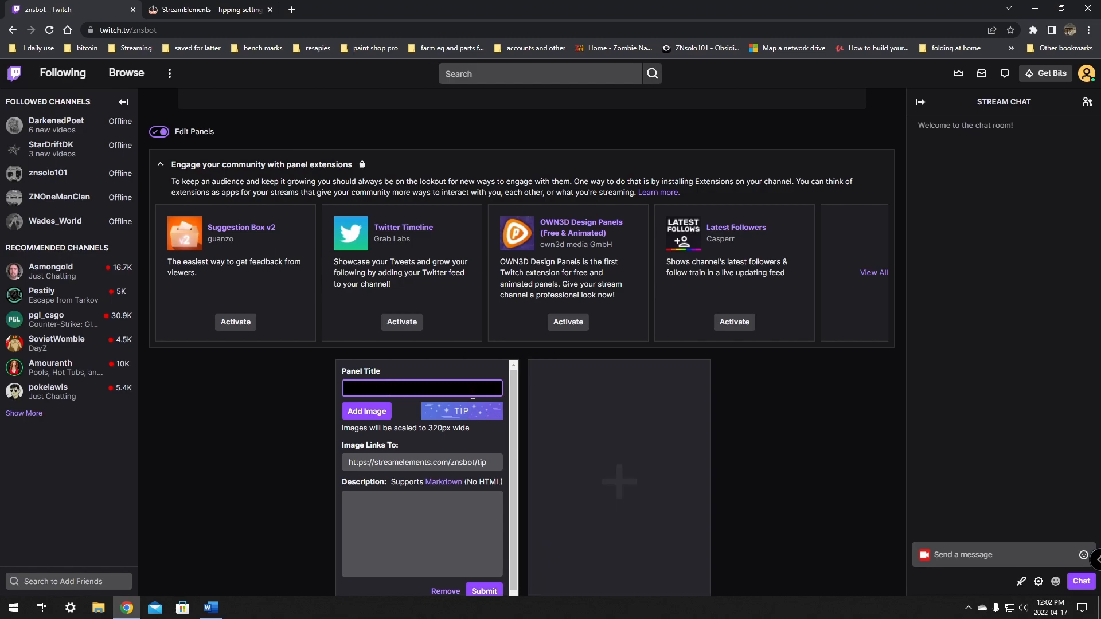
mouse_move(519, 400)
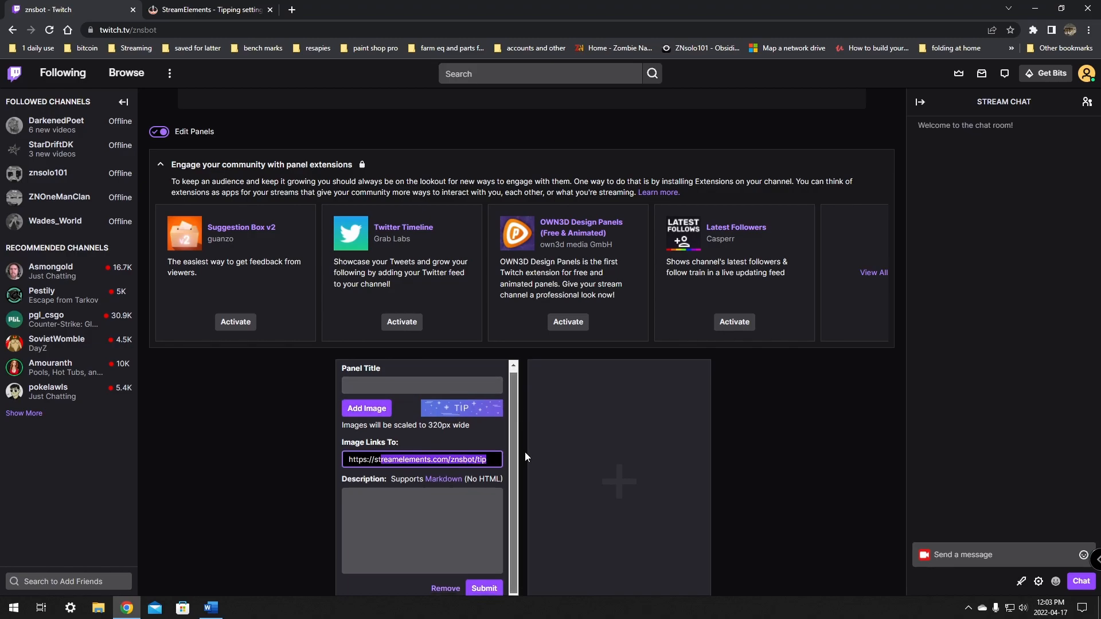
left_click(483, 589)
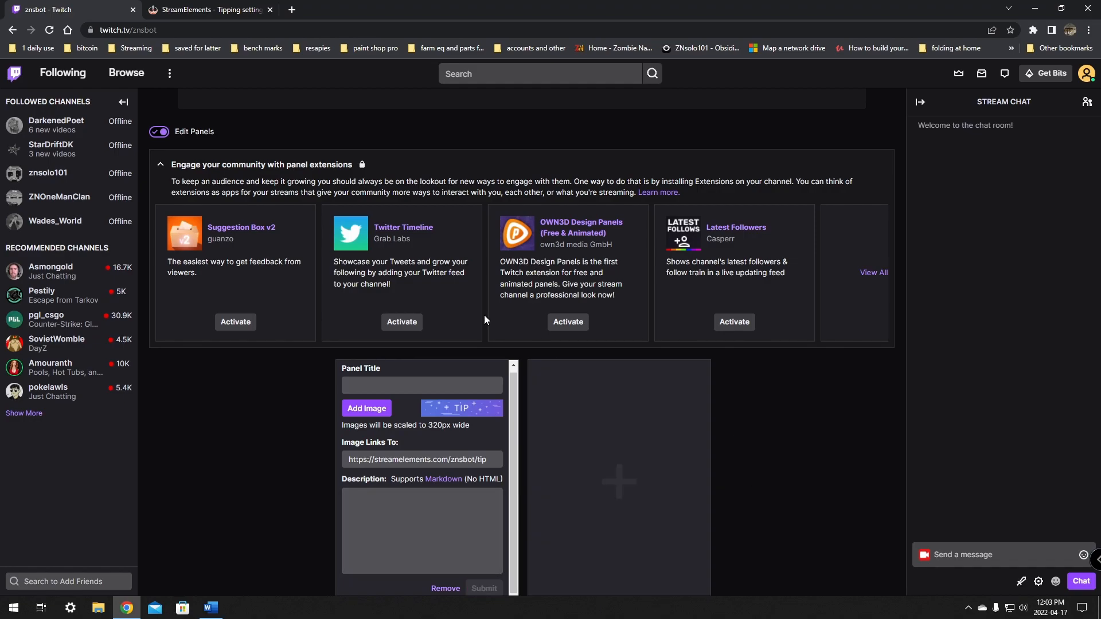
left_click(158, 131)
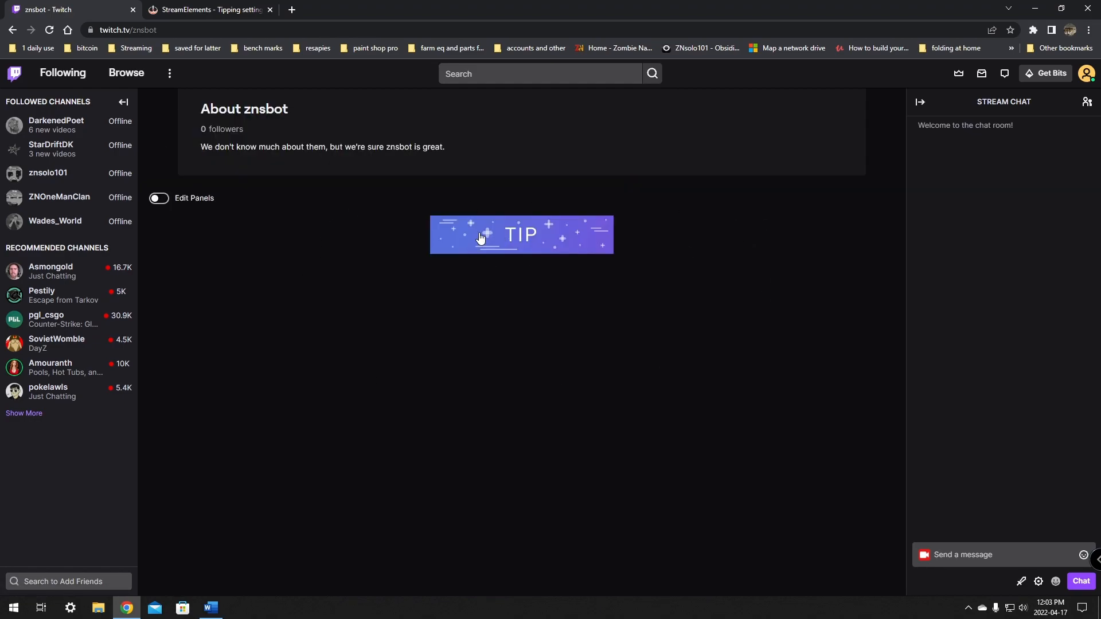
Open the tipping page from the TIP panel, then close that tab.
left_click(521, 234)
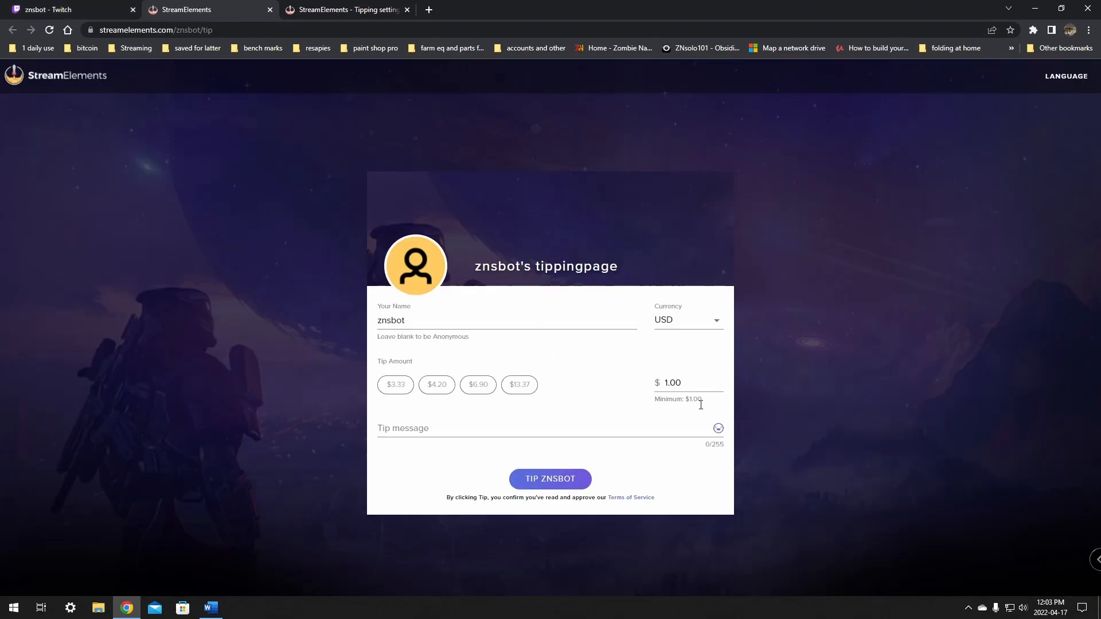
left_click(688, 383)
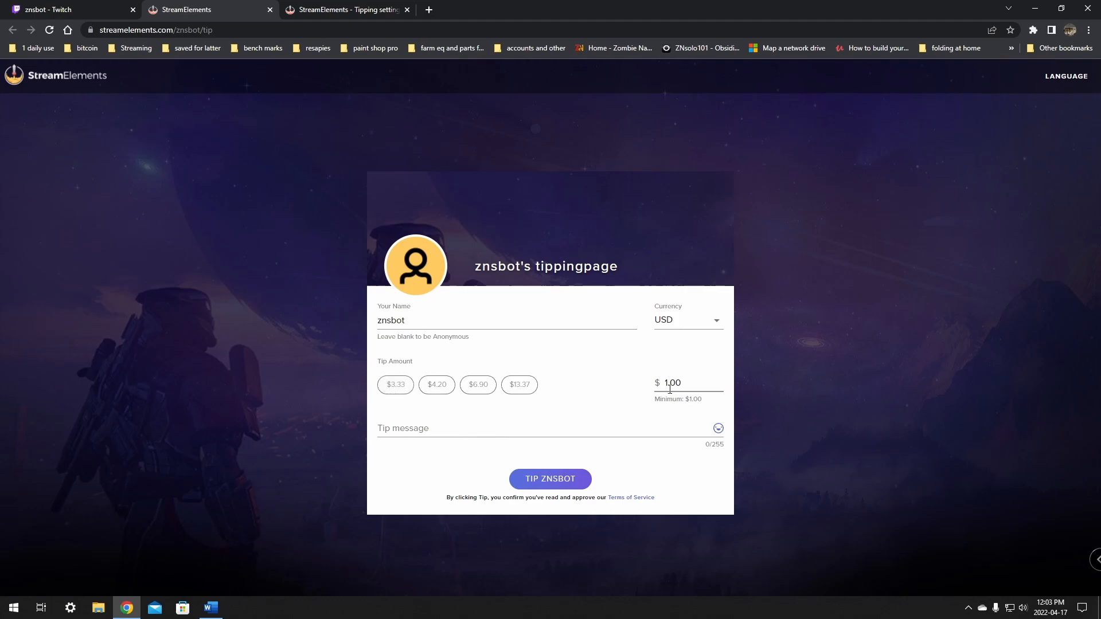
mouse_move(782, 421)
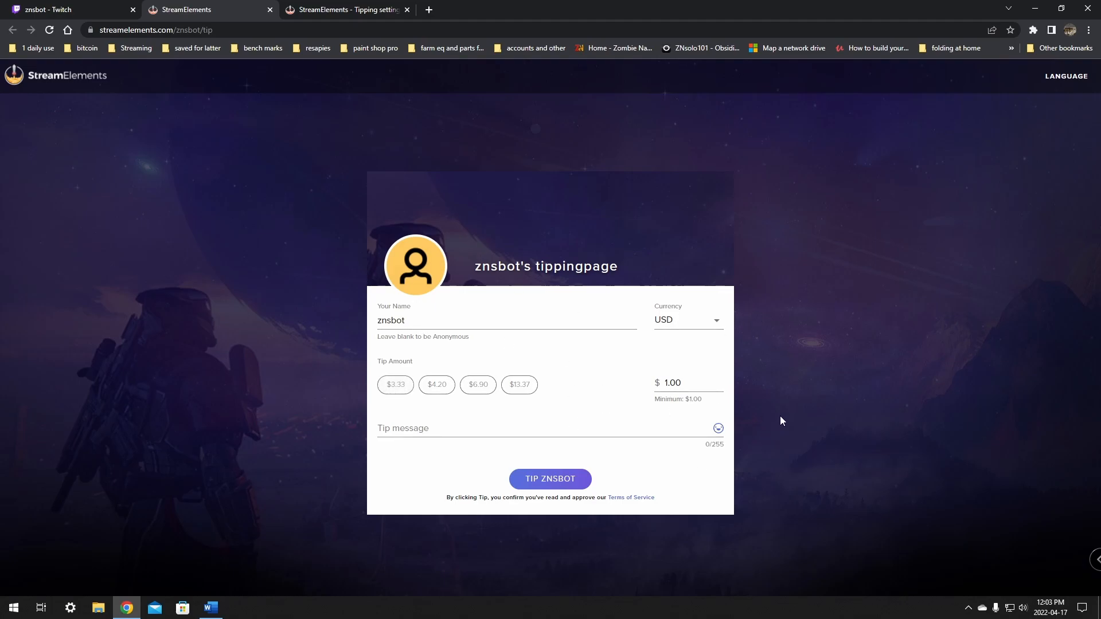
left_click(70, 10)
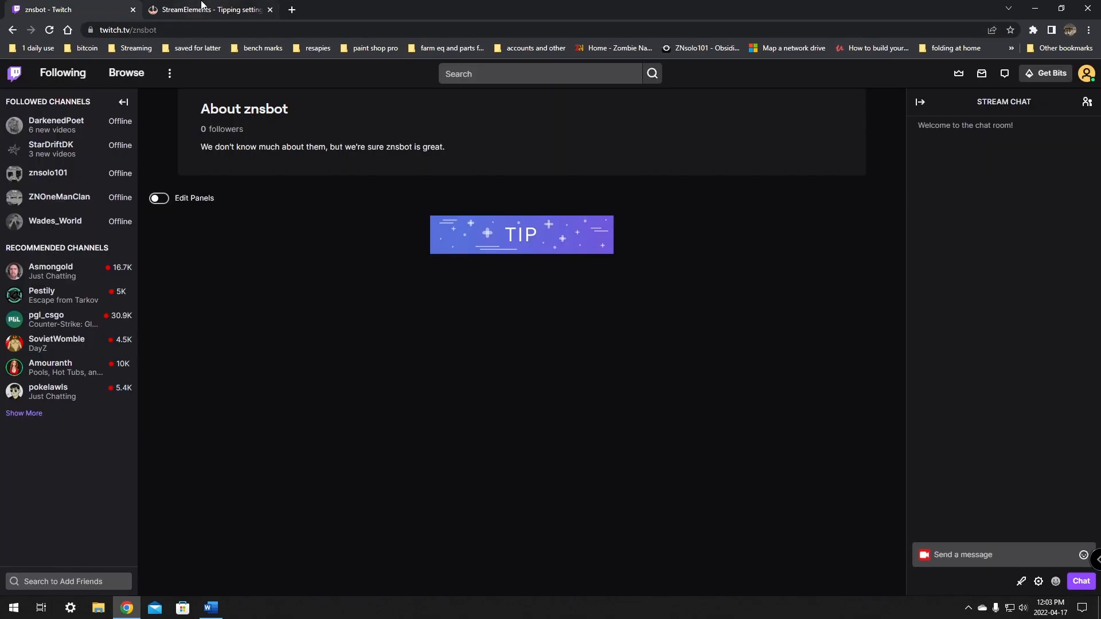
Return to StreamElements and open Dashboard > Revenue > Tipping settings, showing PayPal connected.
left_click(208, 9)
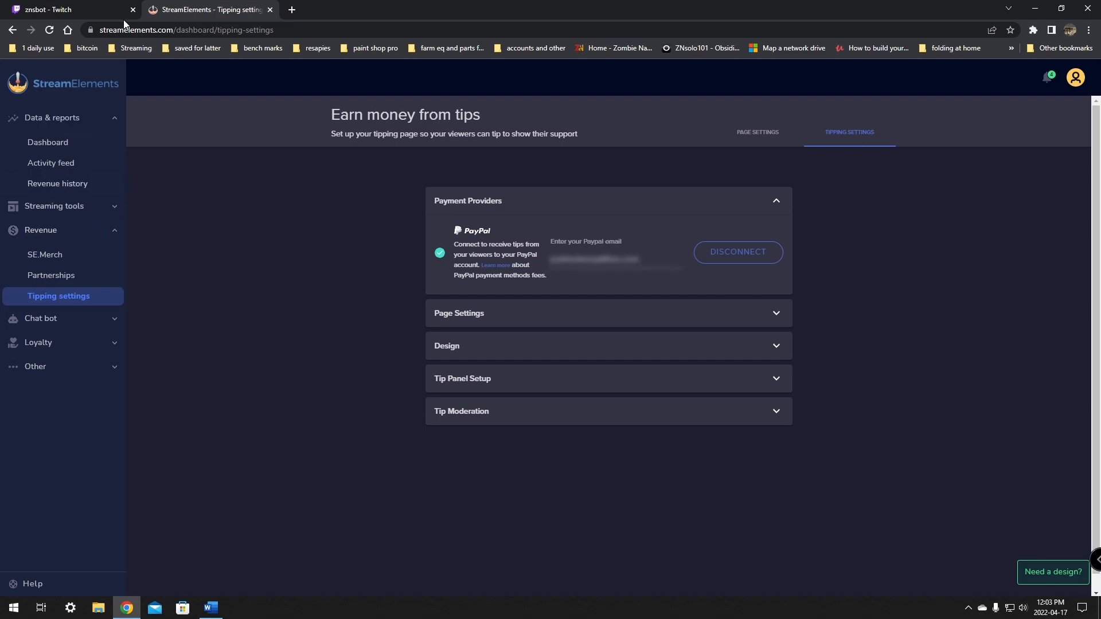
left_click(48, 141)
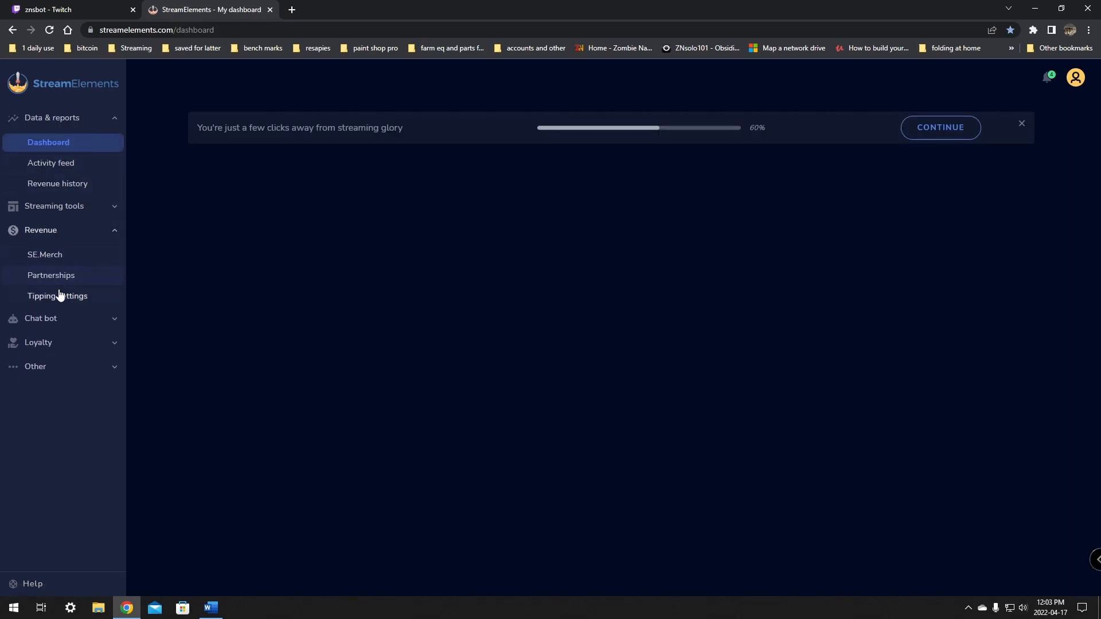
left_click(57, 296)
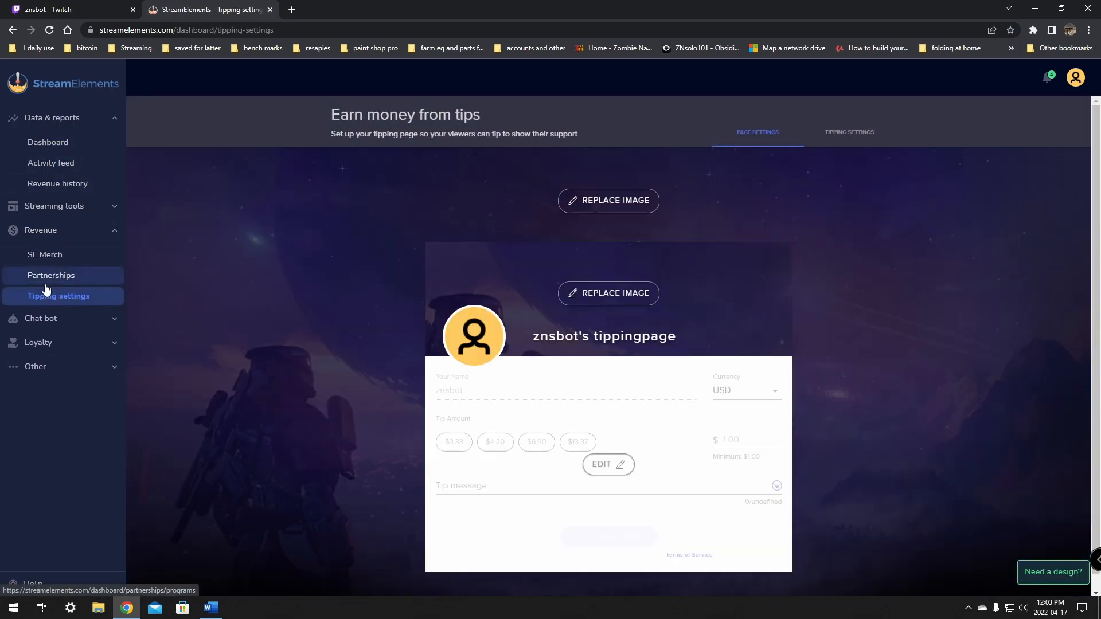
left_click(849, 132)
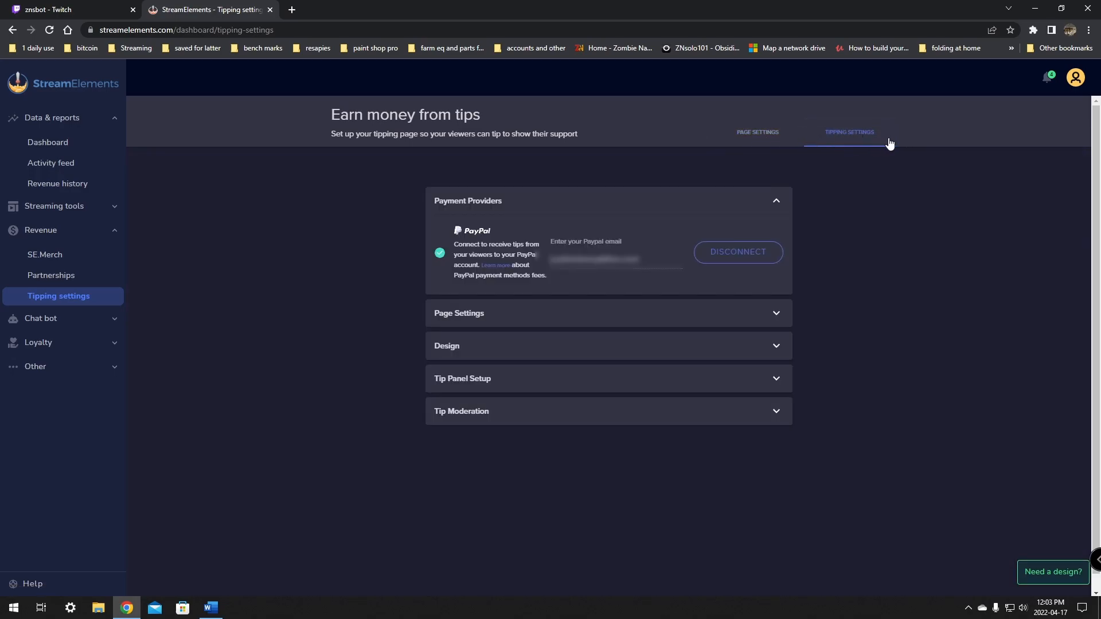
Review Page Settings: USD currency, $1 minimum, chargeback protection, presets 3.33, 4.20, 6.90, 13.37.
left_click(459, 314)
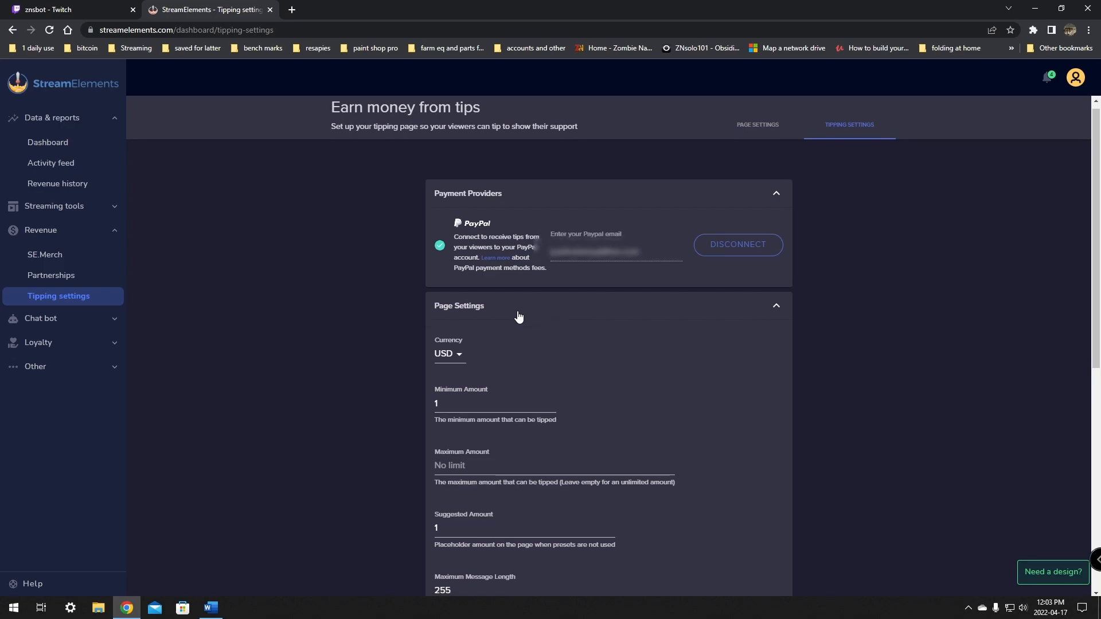
scroll("down", 3)
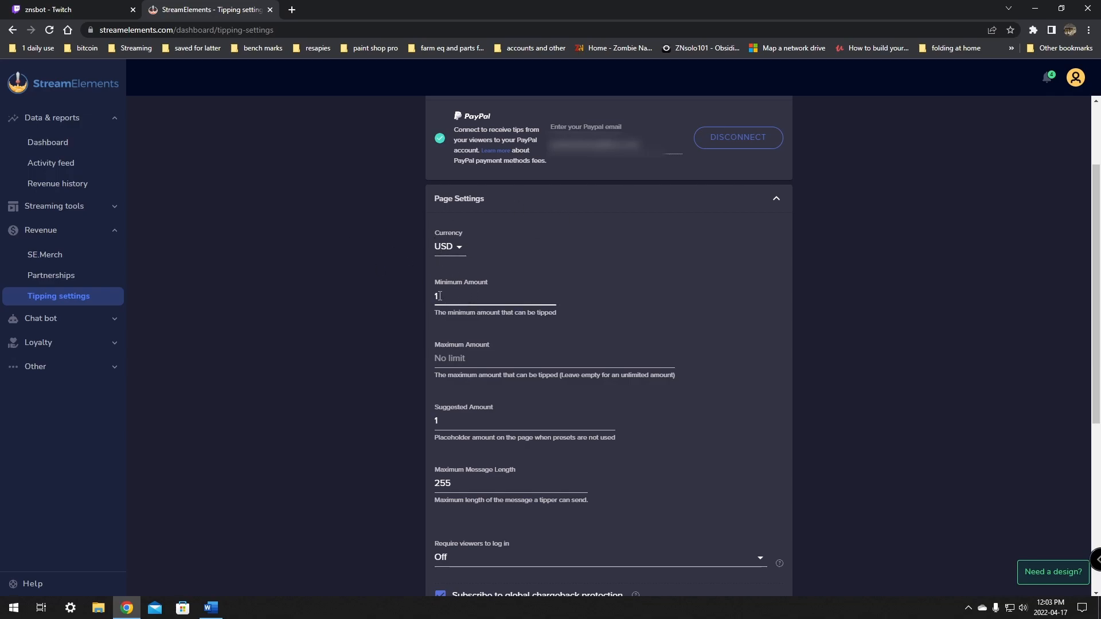
left_click(554, 358)
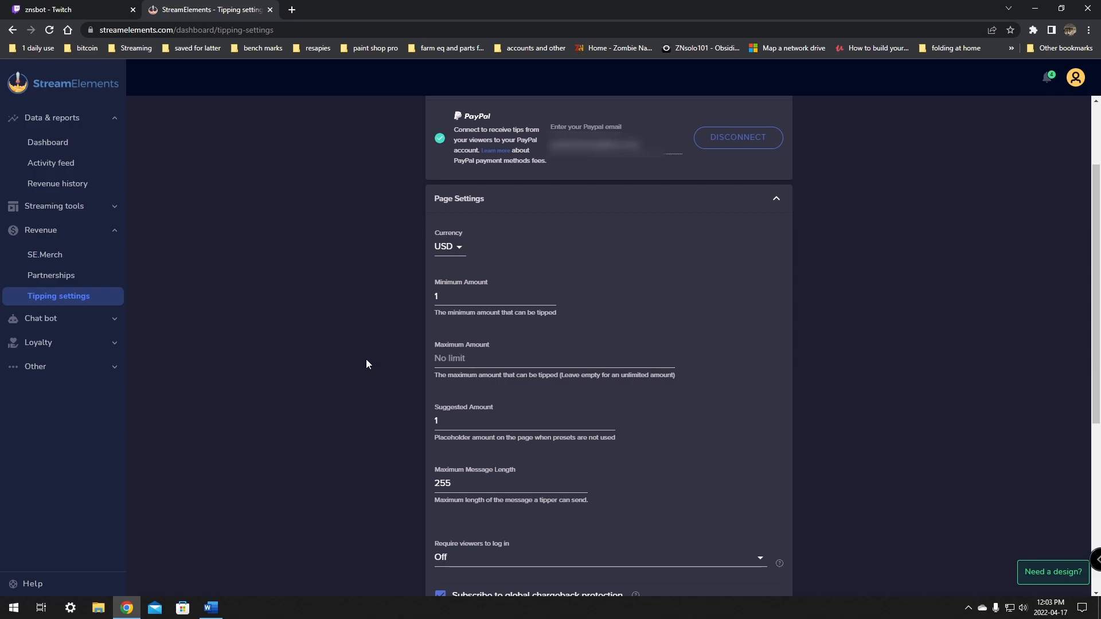
scroll("down", 3)
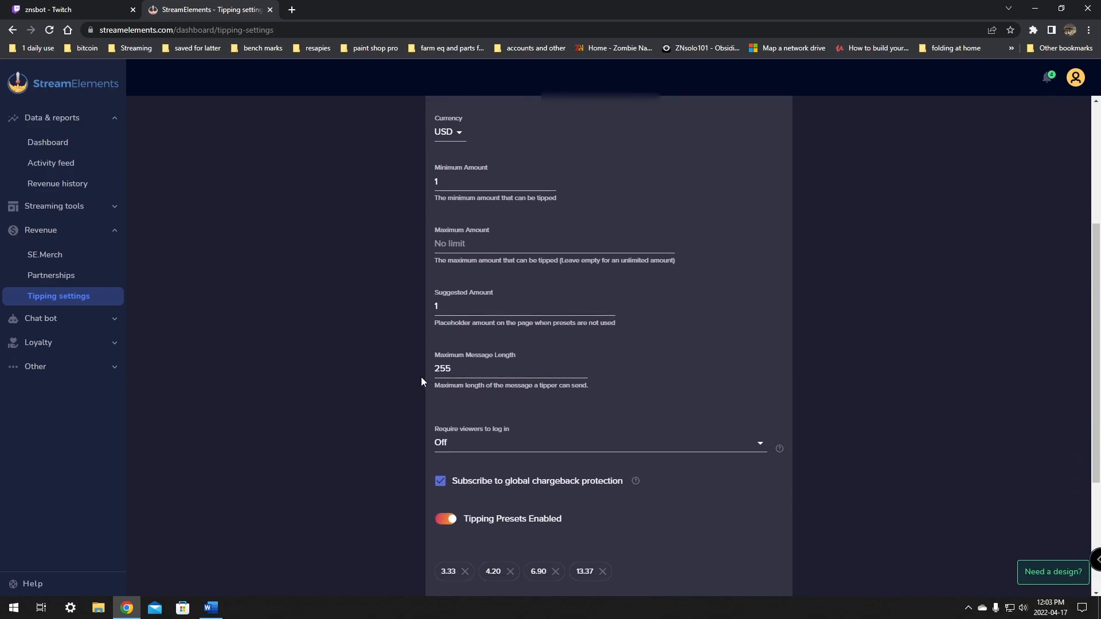
mouse_move(384, 370)
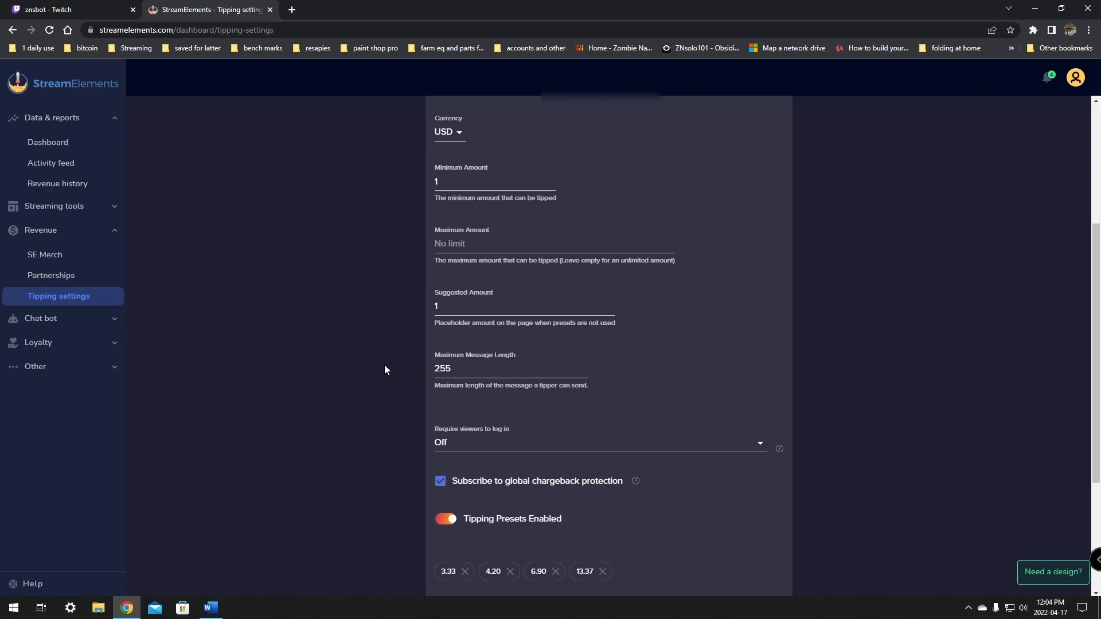
scroll("down", 3)
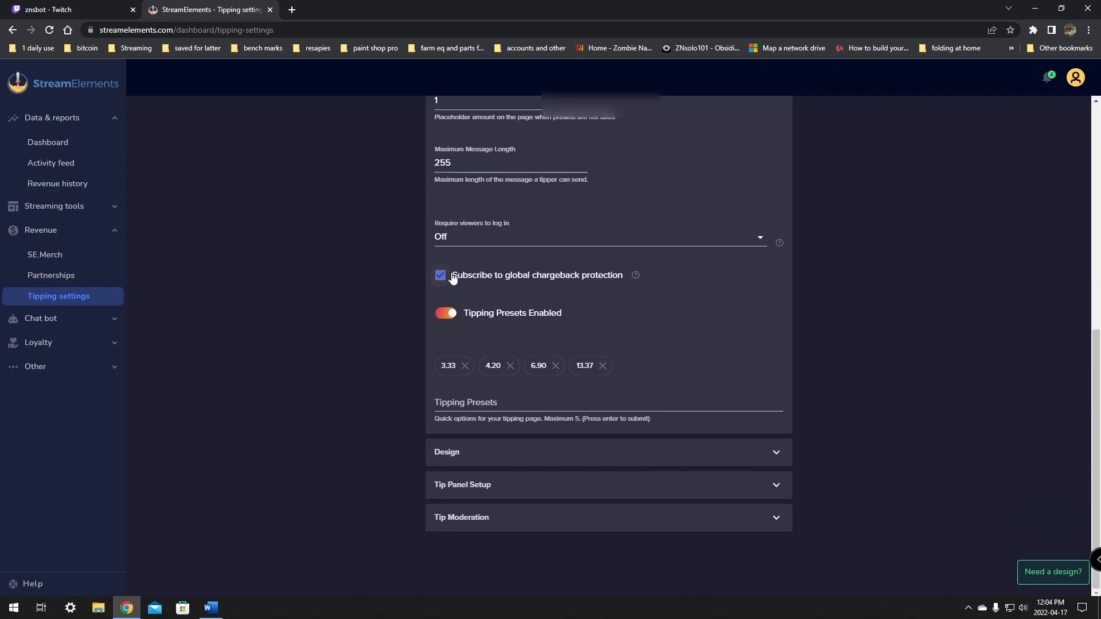
mouse_move(552, 286)
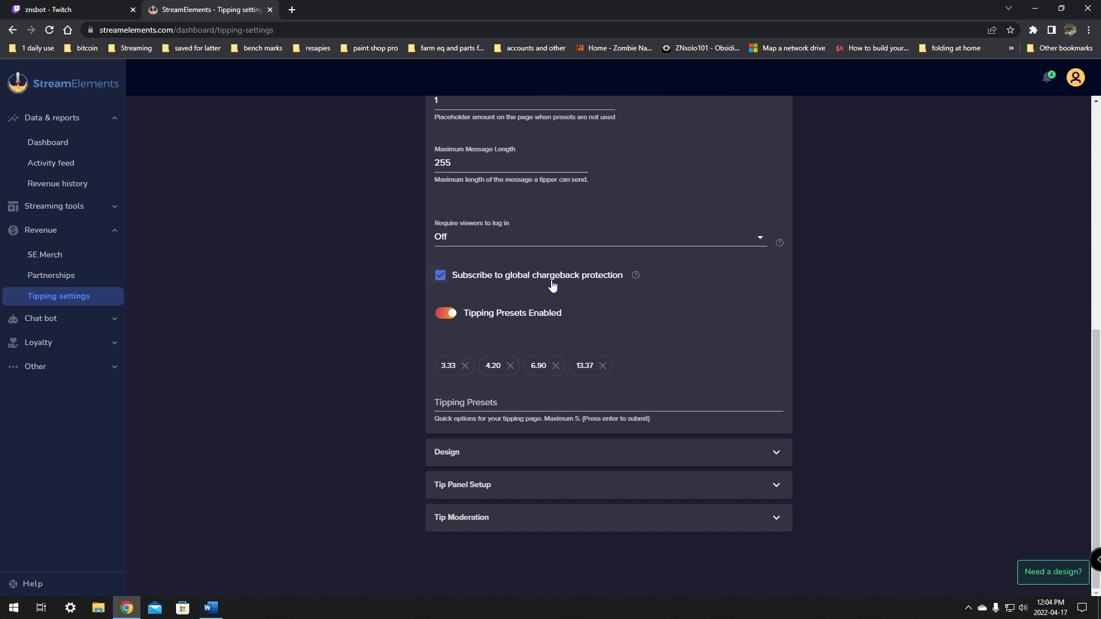
left_click(441, 275)
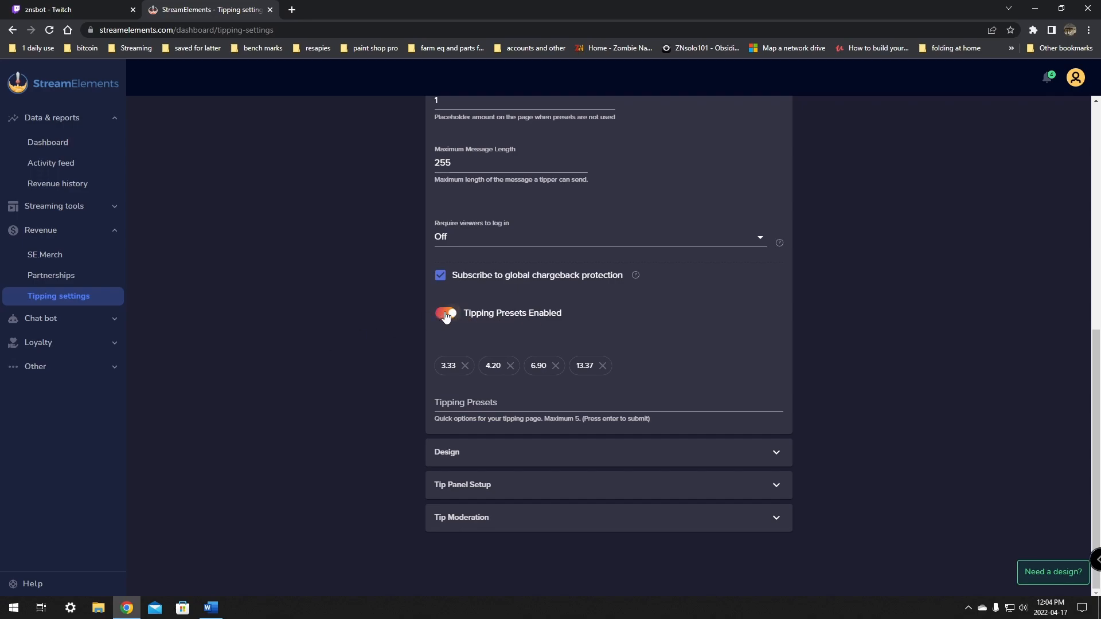
left_click(446, 313)
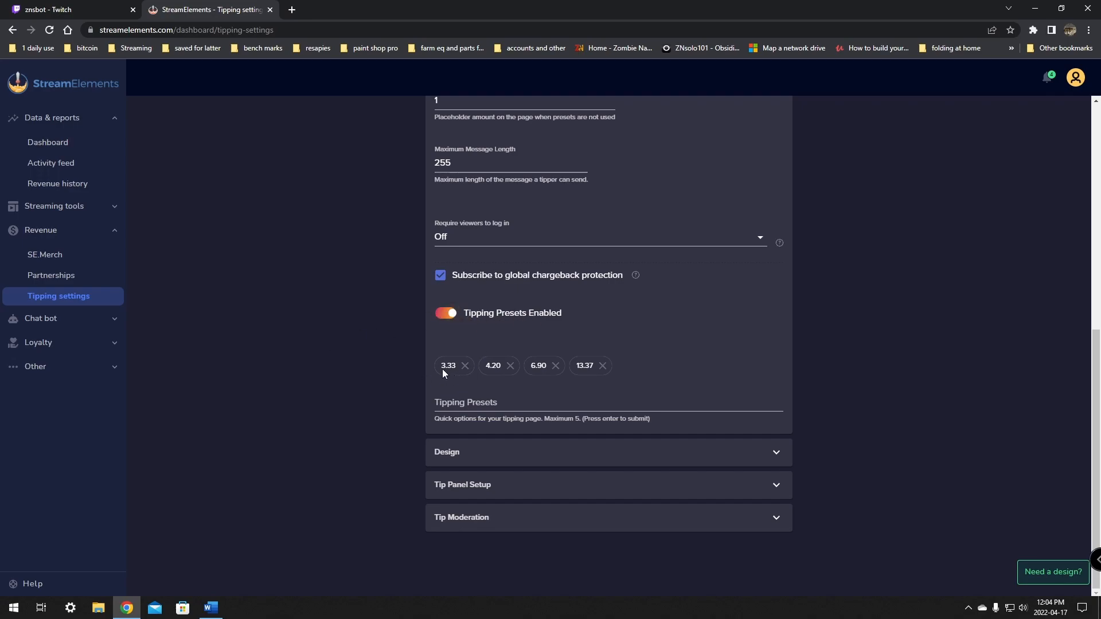
mouse_move(592, 369)
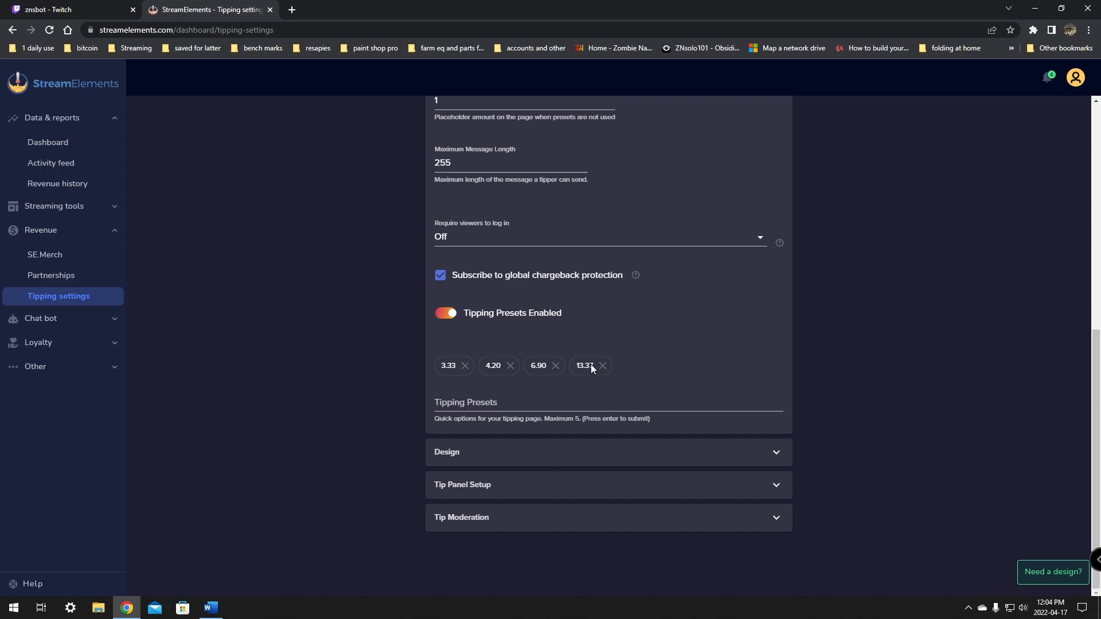
mouse_move(494, 372)
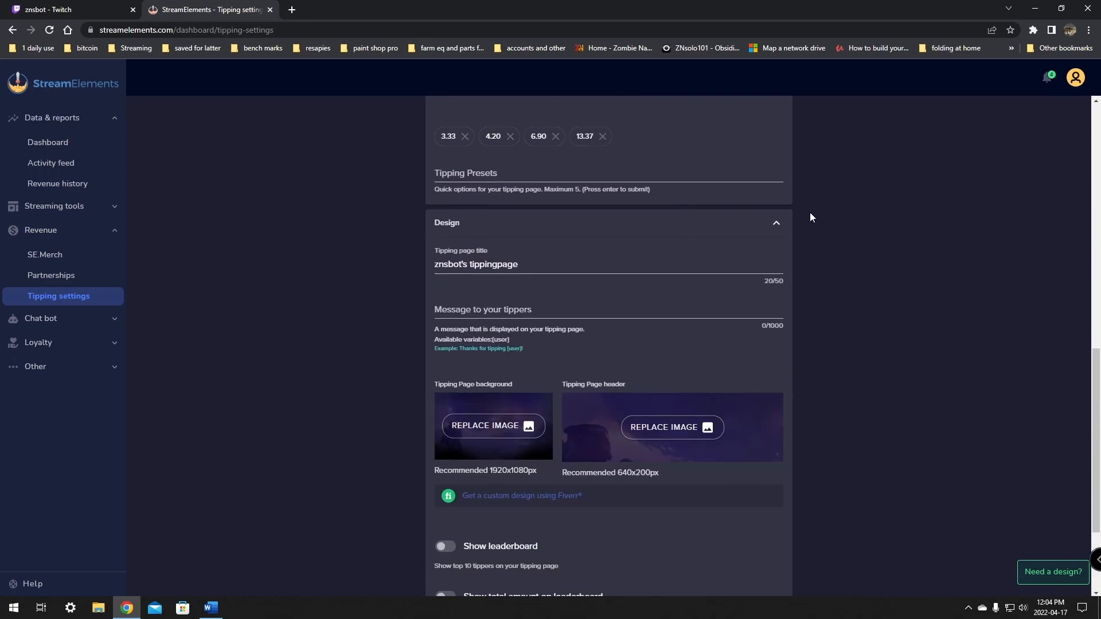
Scroll the Design section showing title "znsbot's tippingpage", an empty tipper message and images.
scroll("down", 3)
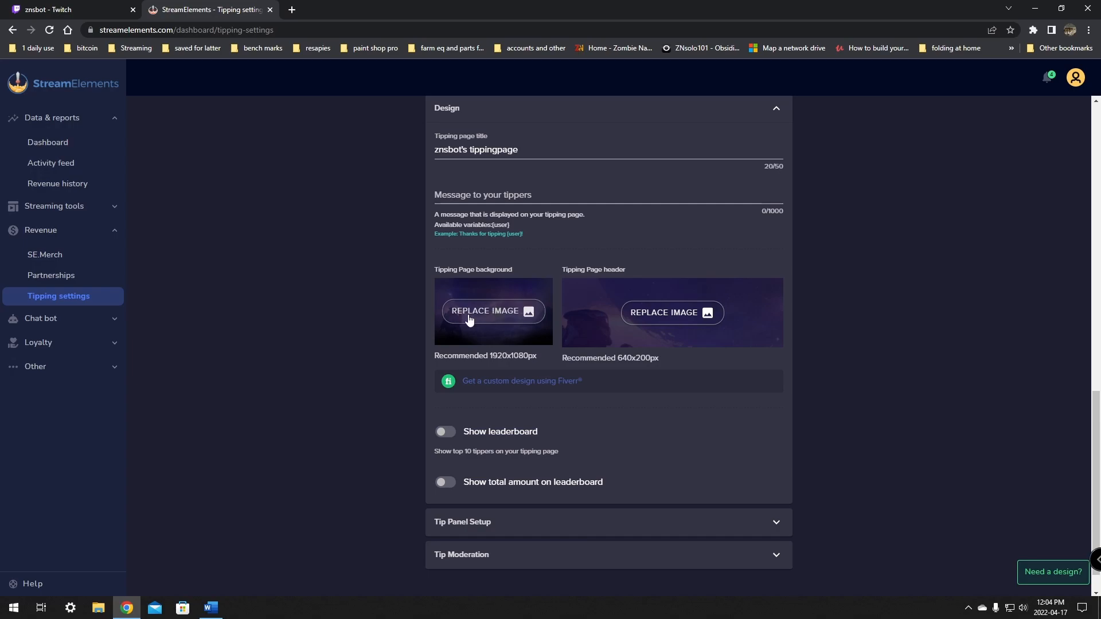
mouse_move(632, 313)
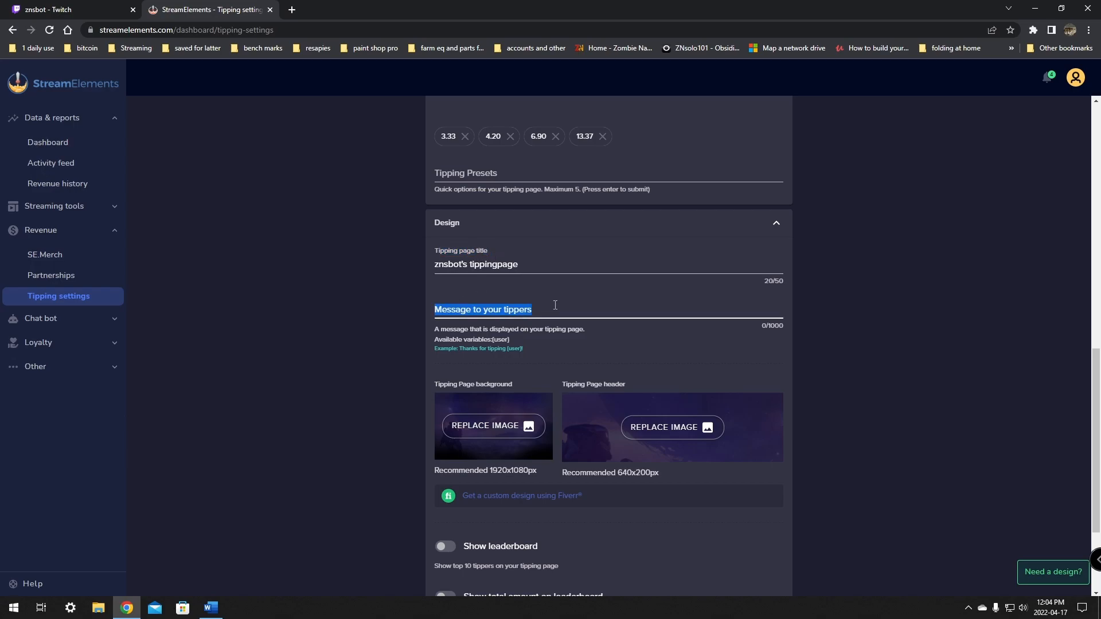
Enter "Thank for the donation your my hero" as the message to tippers.
left_click(553, 309)
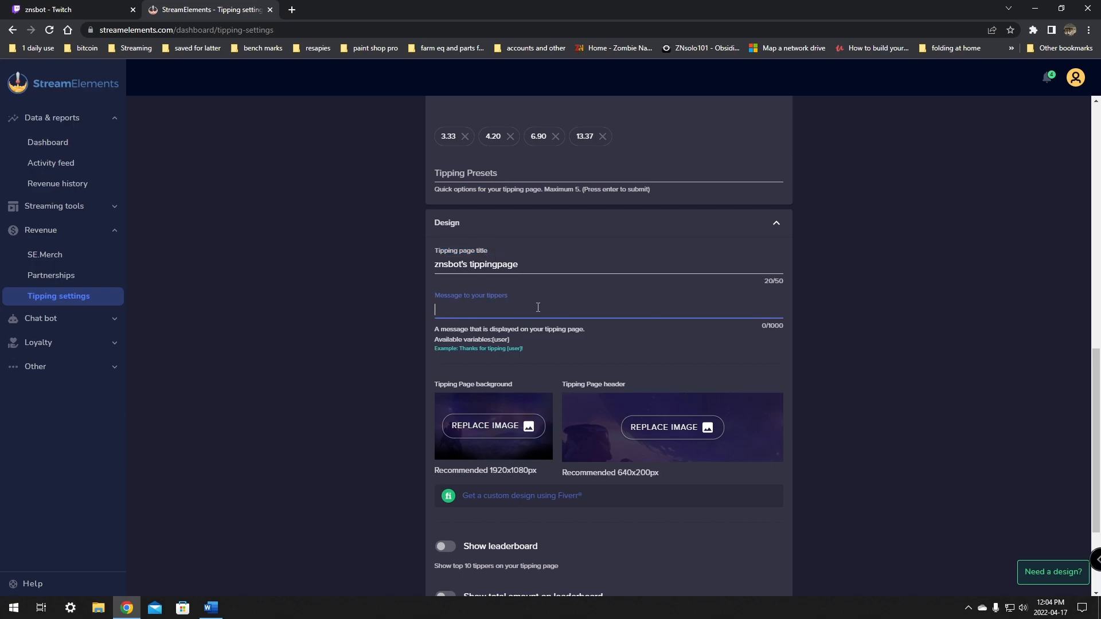
type("thank for the d")
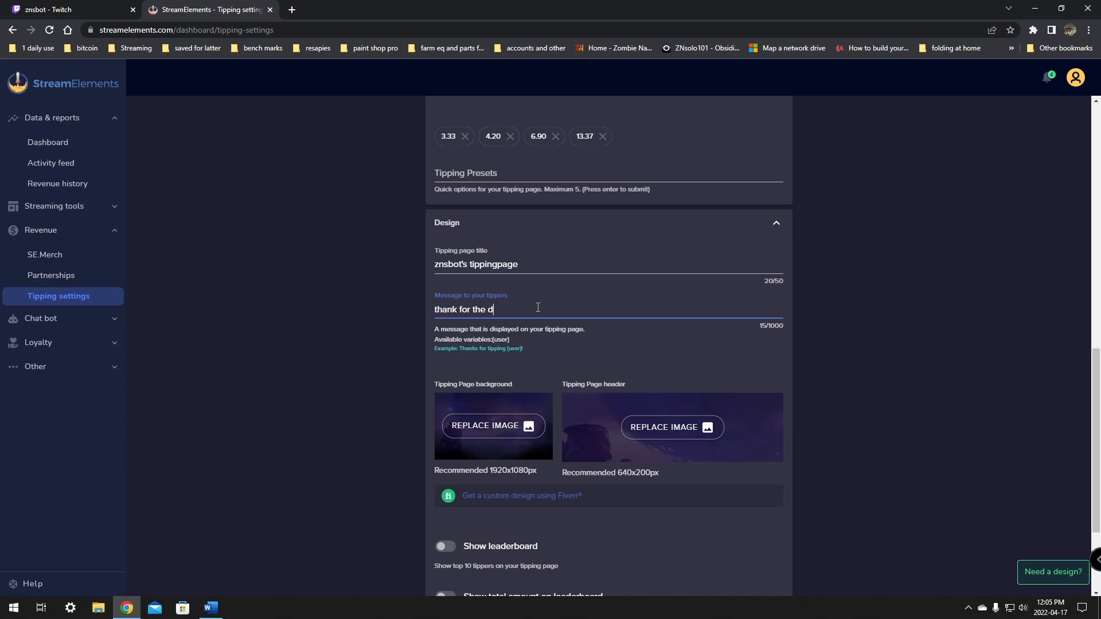
type("onta")
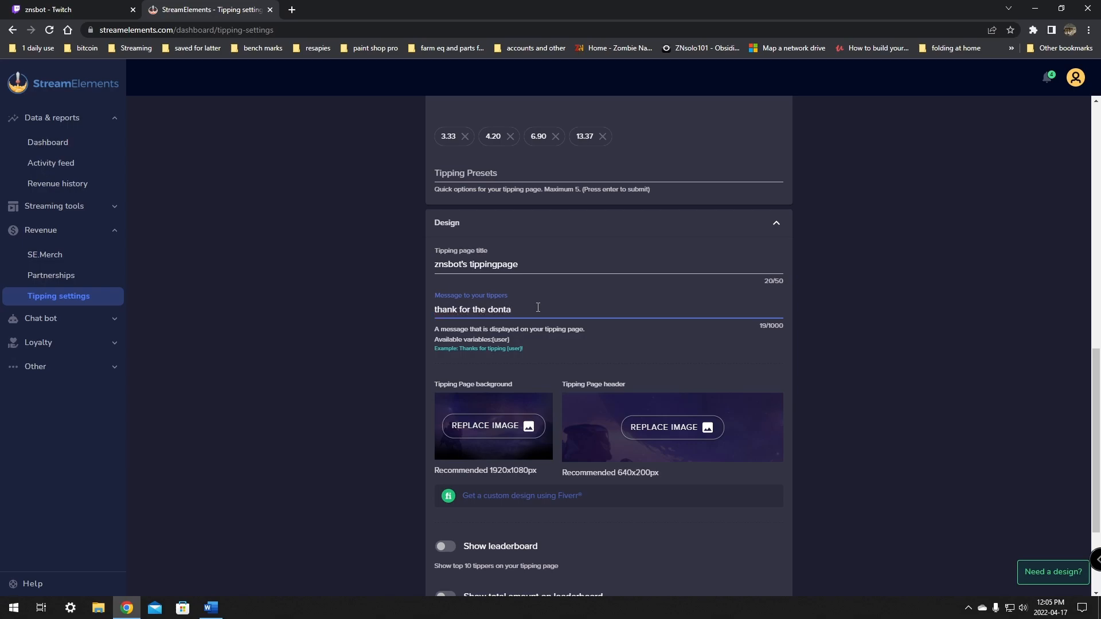
type("tion")
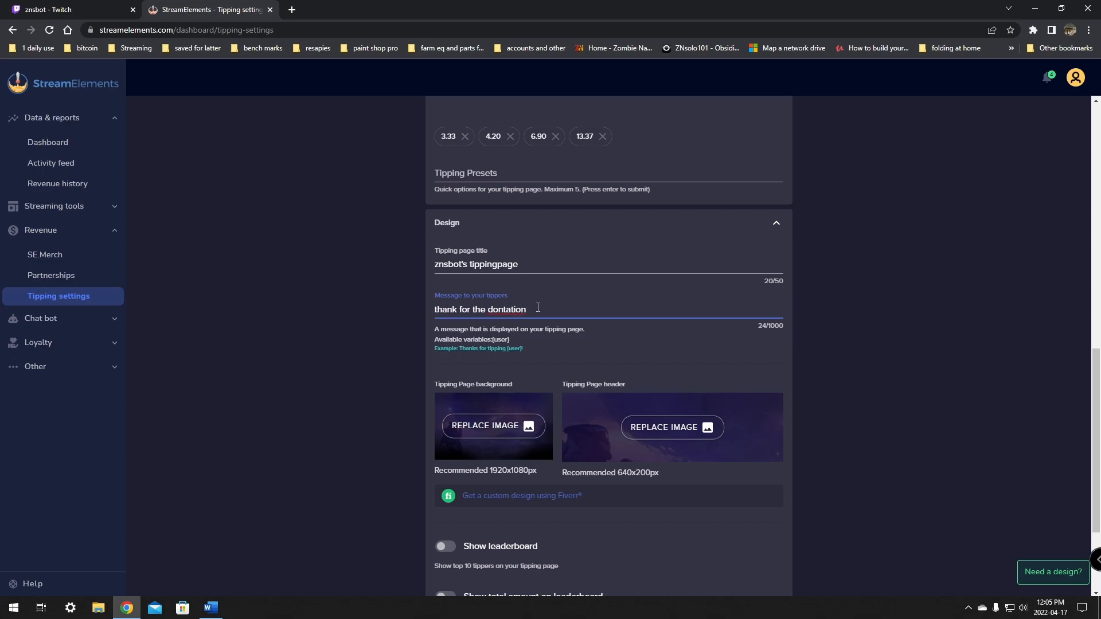
key("Backspace")
type("T")
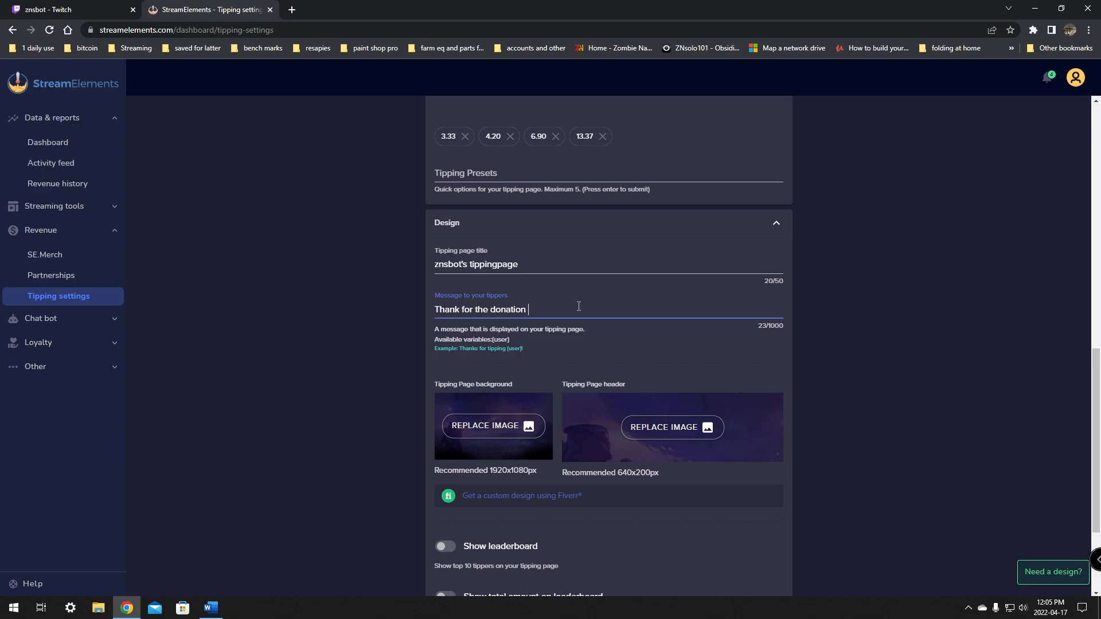
type("your m")
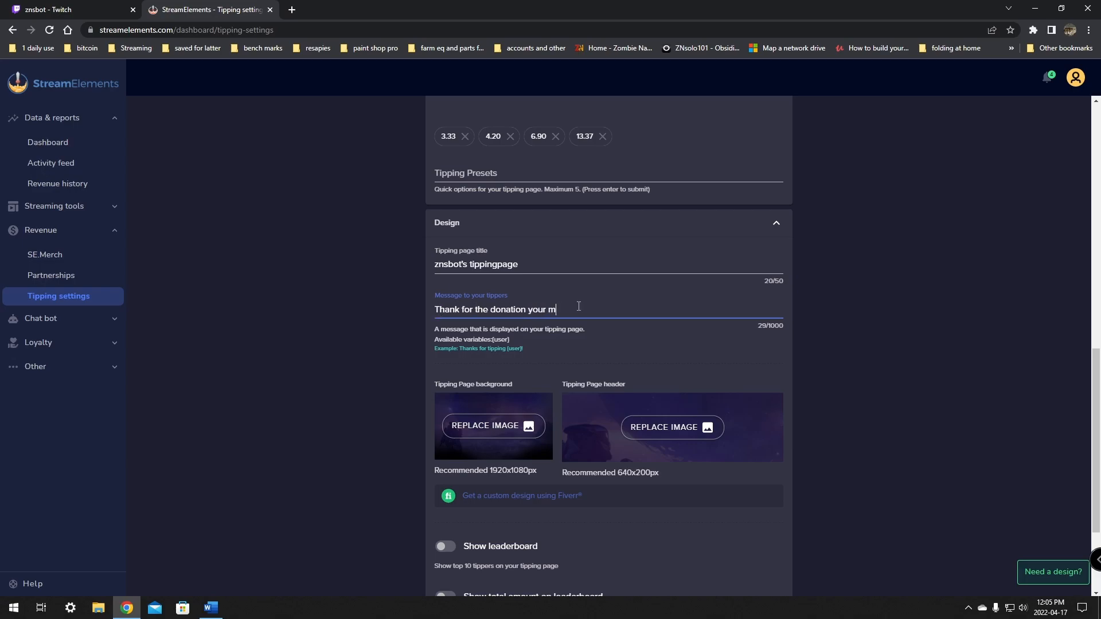
type("y here")
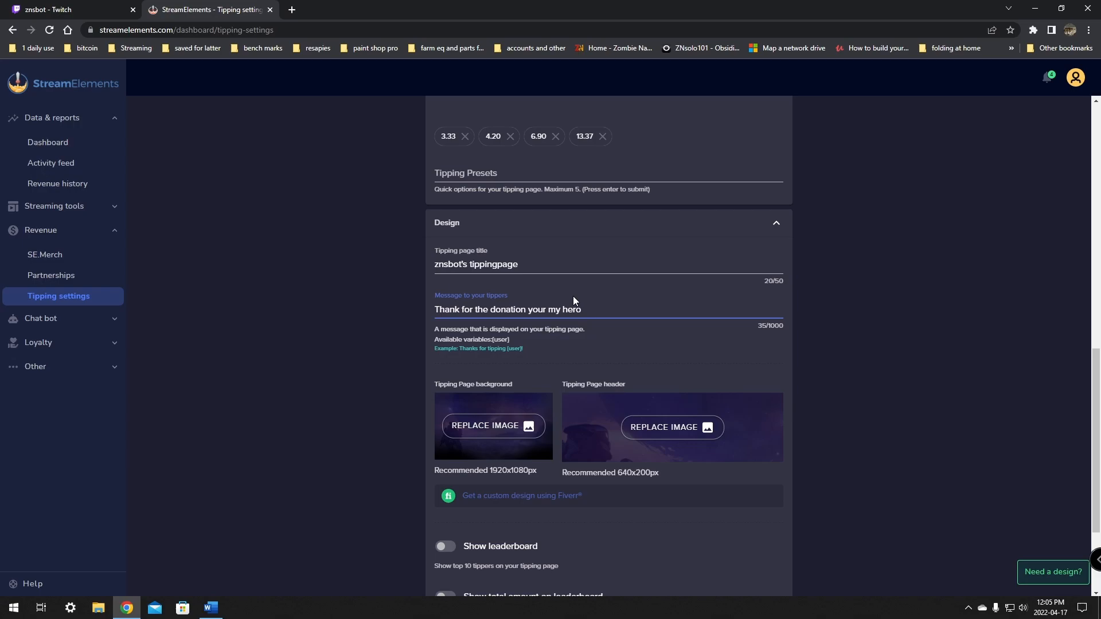
scroll("down", 3)
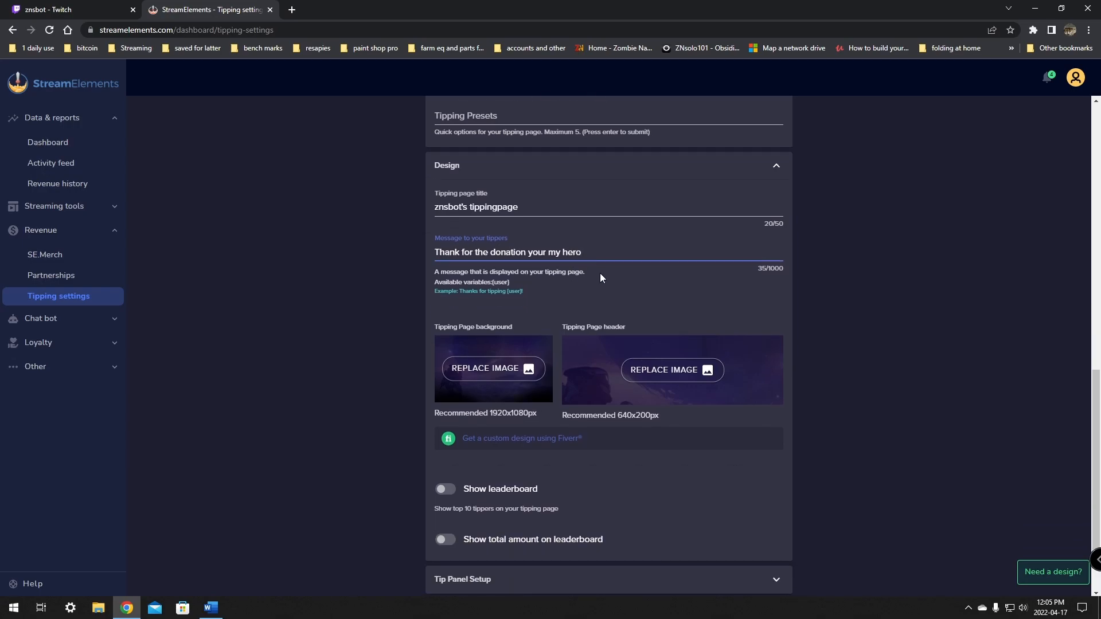
scroll("down", 3)
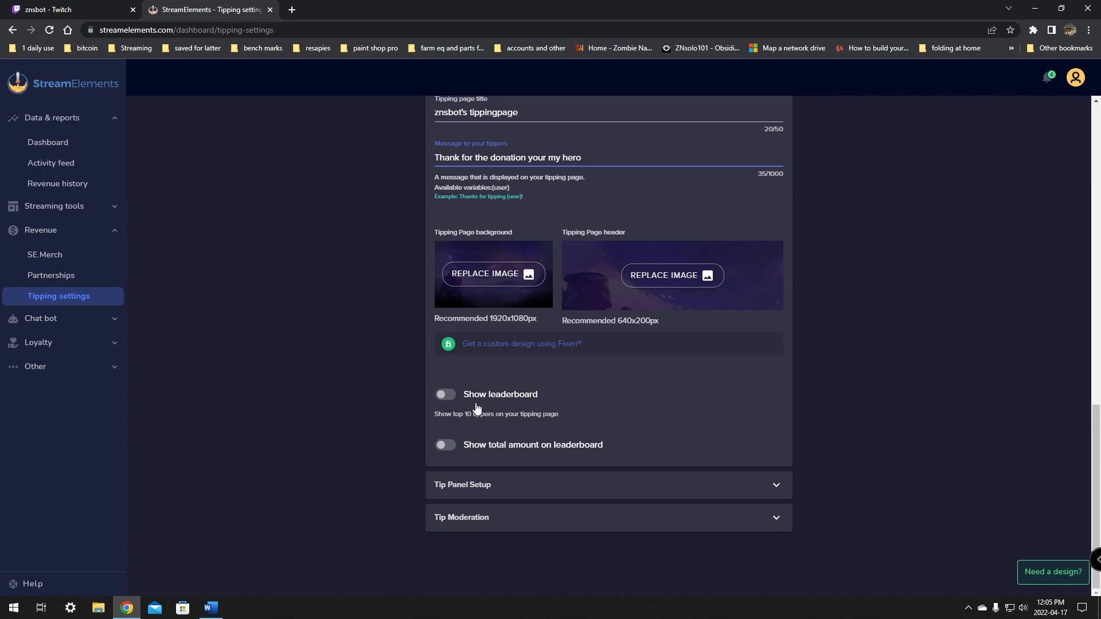
mouse_move(475, 459)
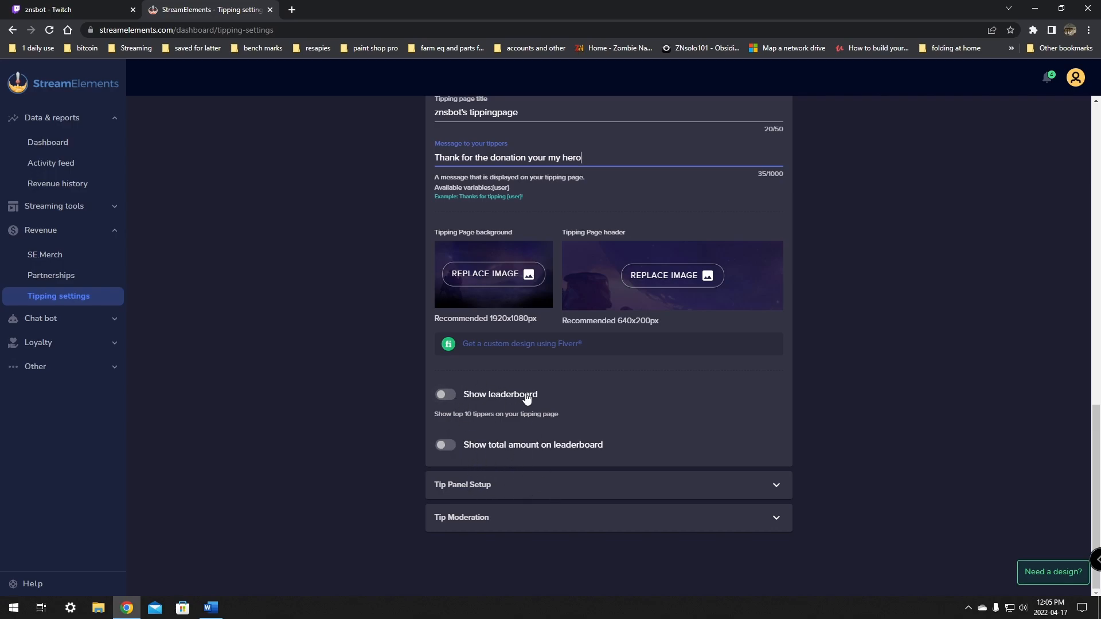
mouse_move(560, 487)
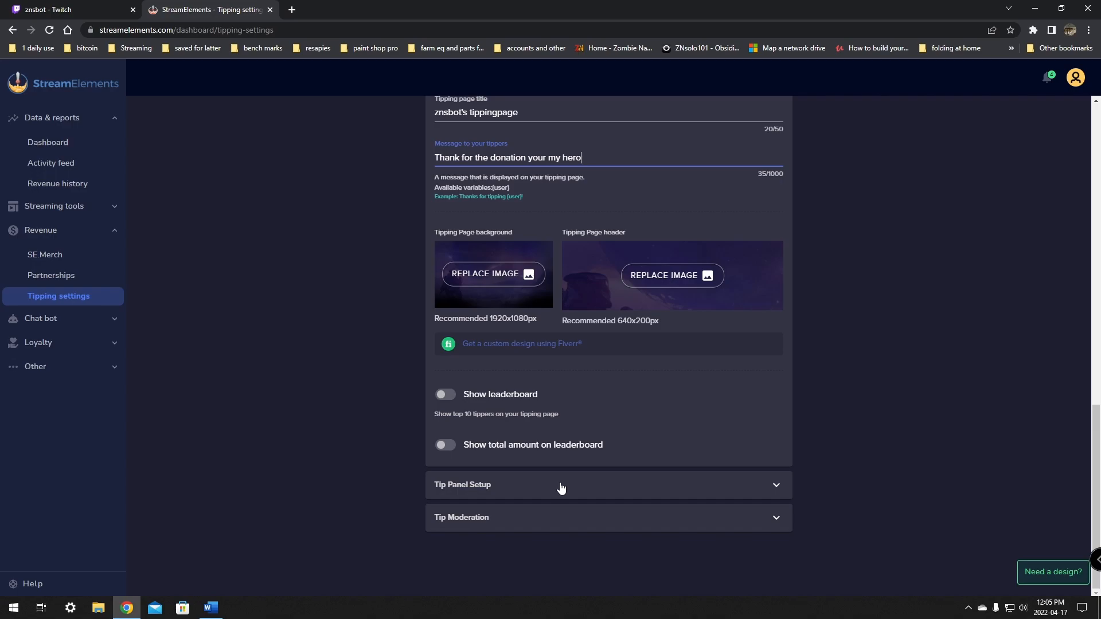
Copy the tipping page link from Tip Panel Setup and expand Tip Moderation.
left_click(463, 484)
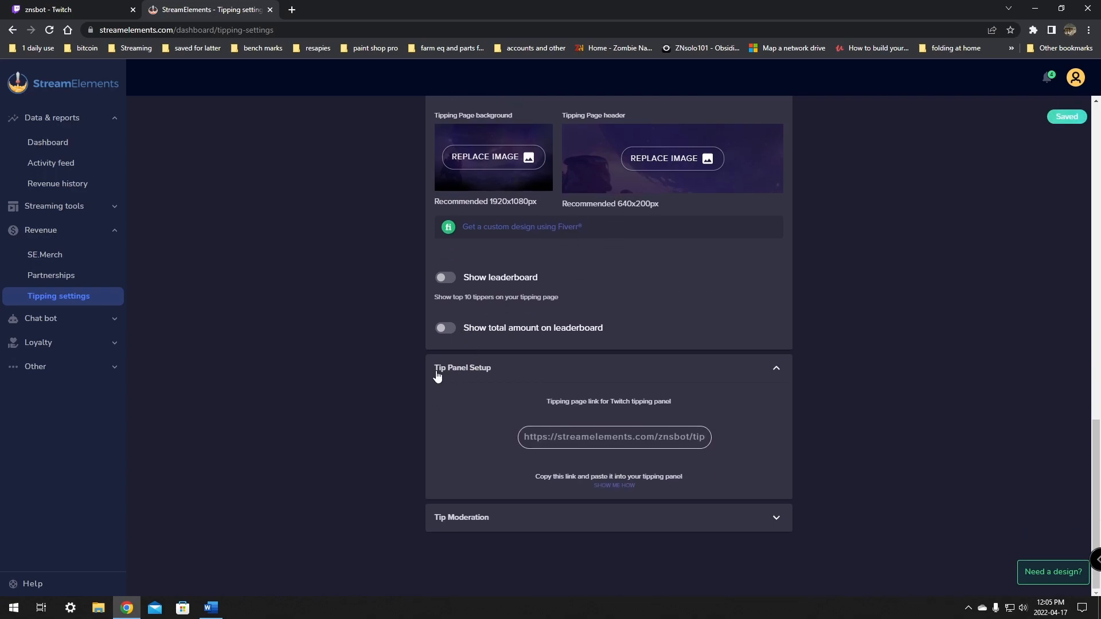
mouse_move(508, 376)
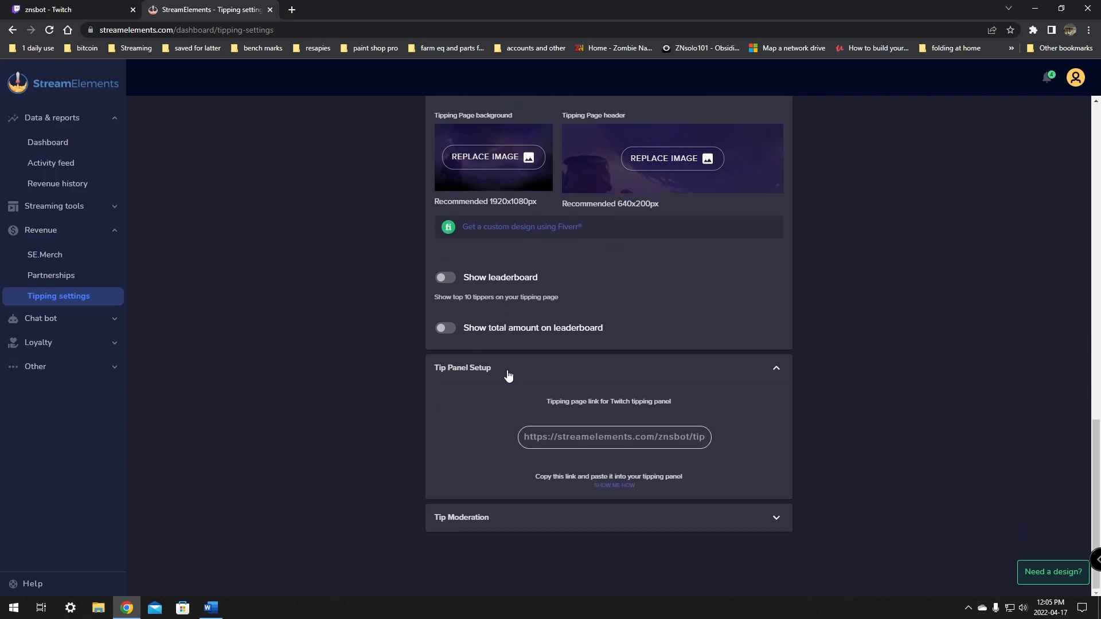
left_click(613, 437)
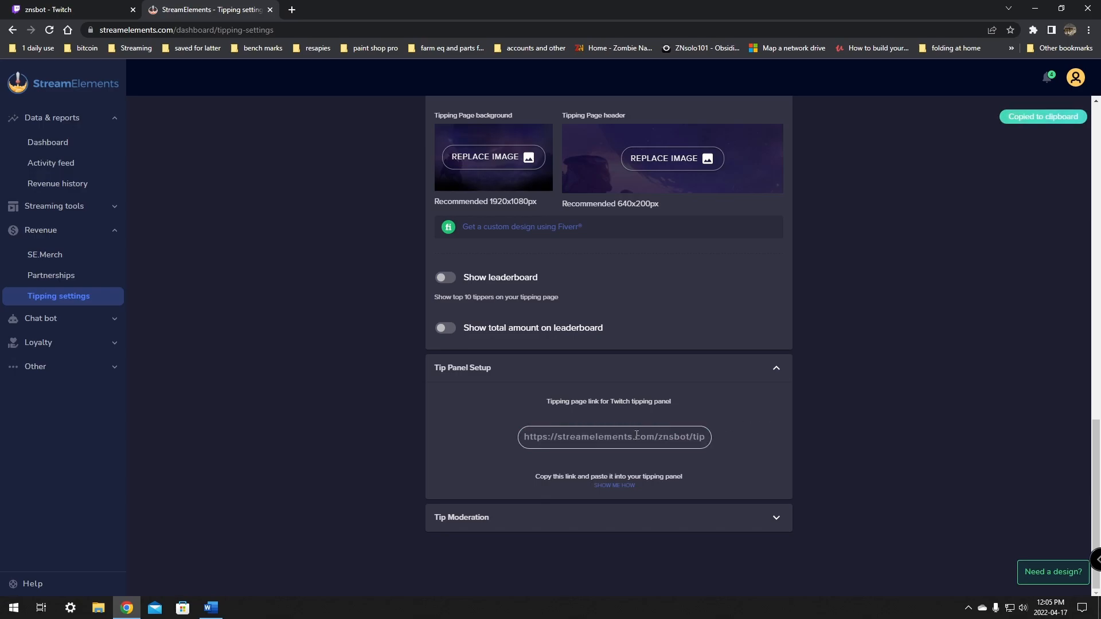
left_click(776, 518)
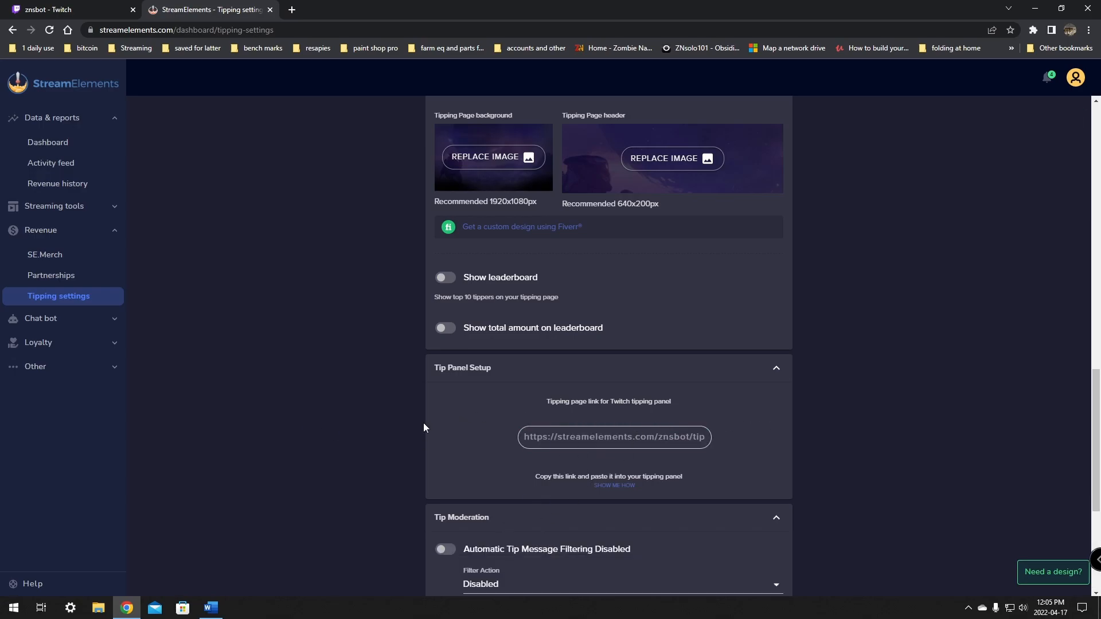
Scroll through Tip Moderation and back to the top, then return to the Twitch About page.
scroll("down", 3)
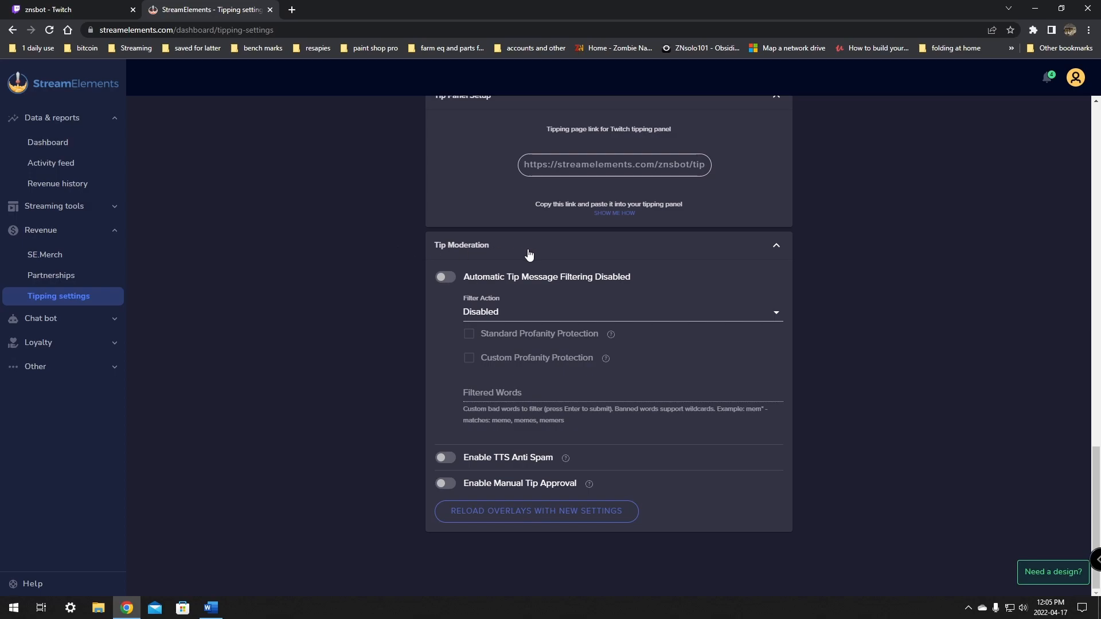
mouse_move(587, 286)
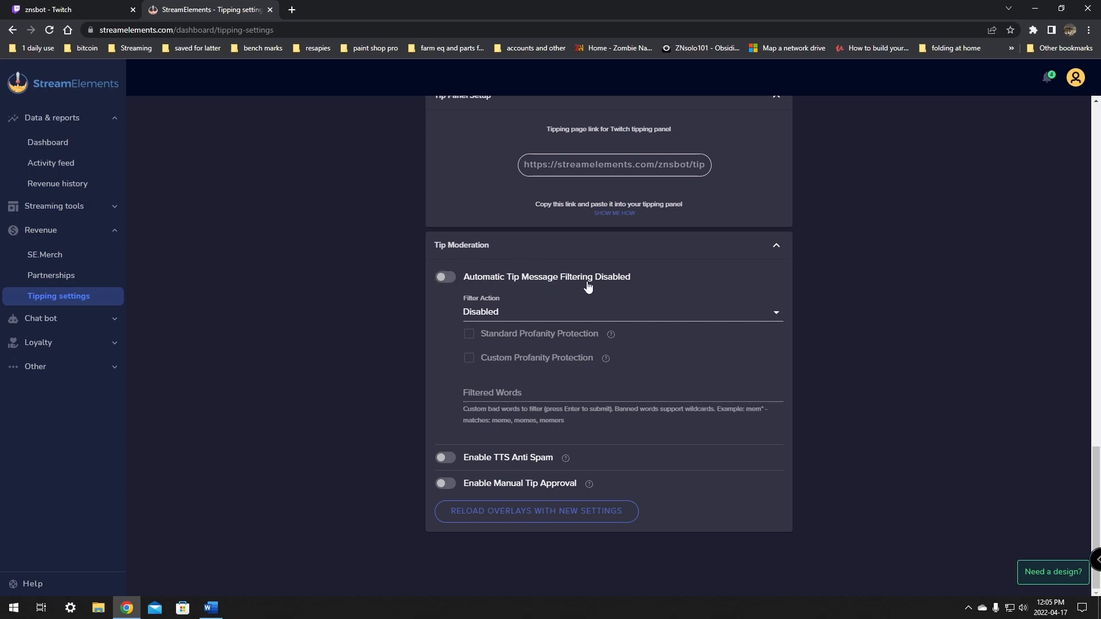
mouse_move(676, 278)
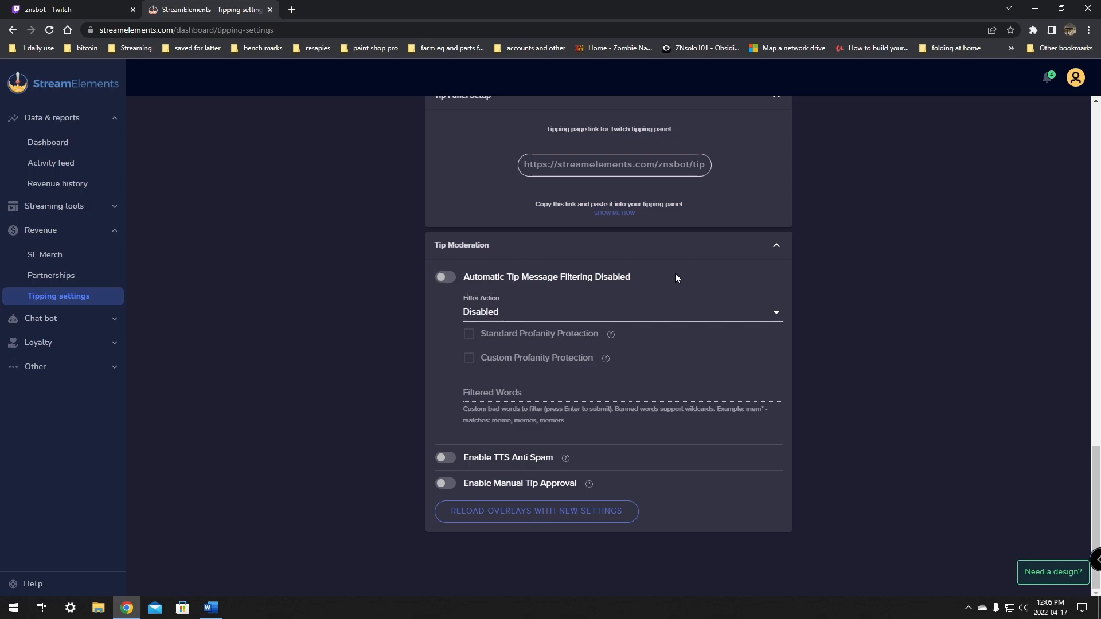
mouse_move(733, 384)
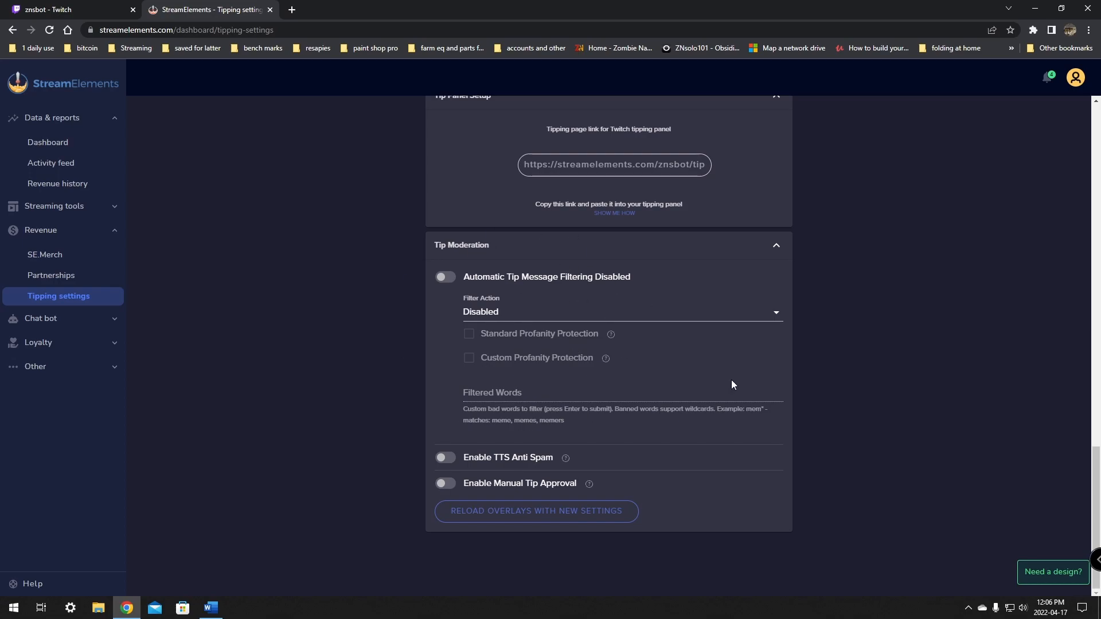
mouse_move(510, 461)
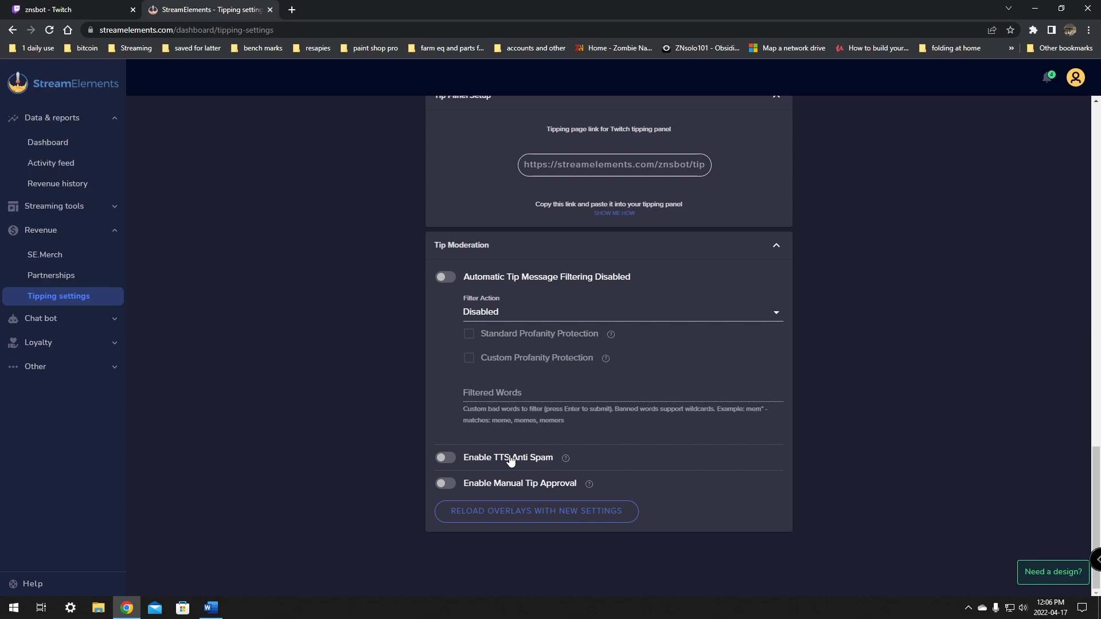
mouse_move(536, 488)
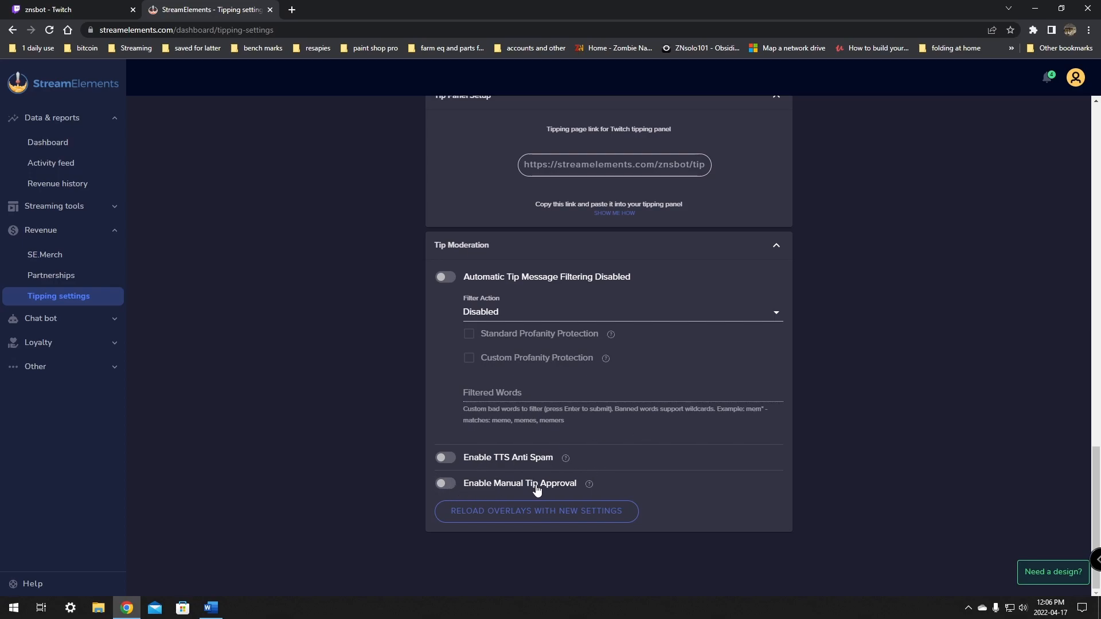
mouse_move(571, 490)
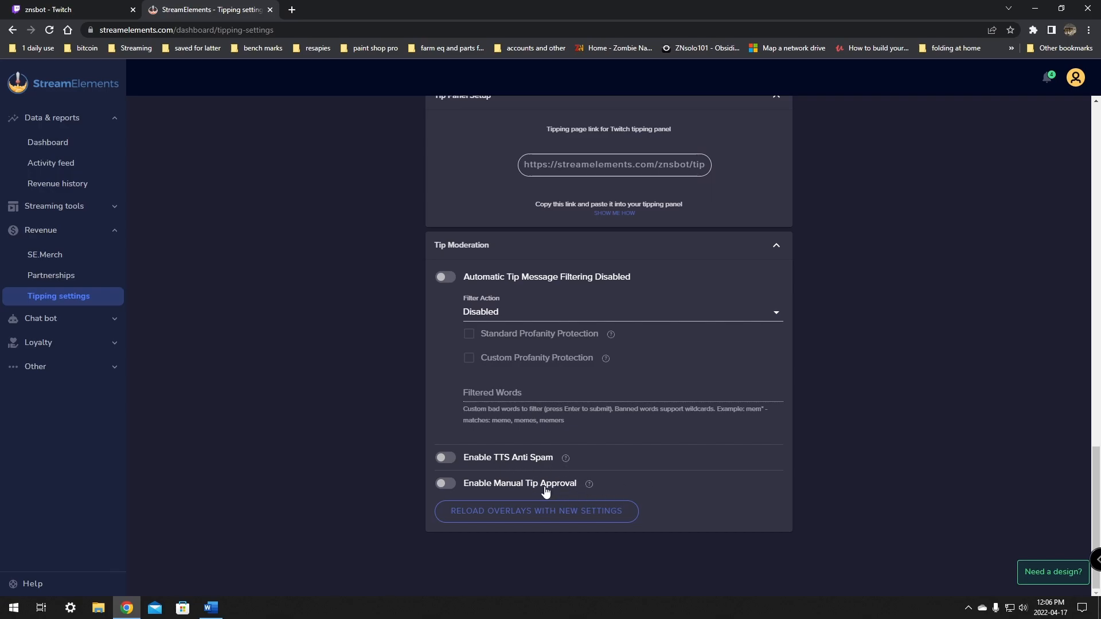
scroll("up", 3)
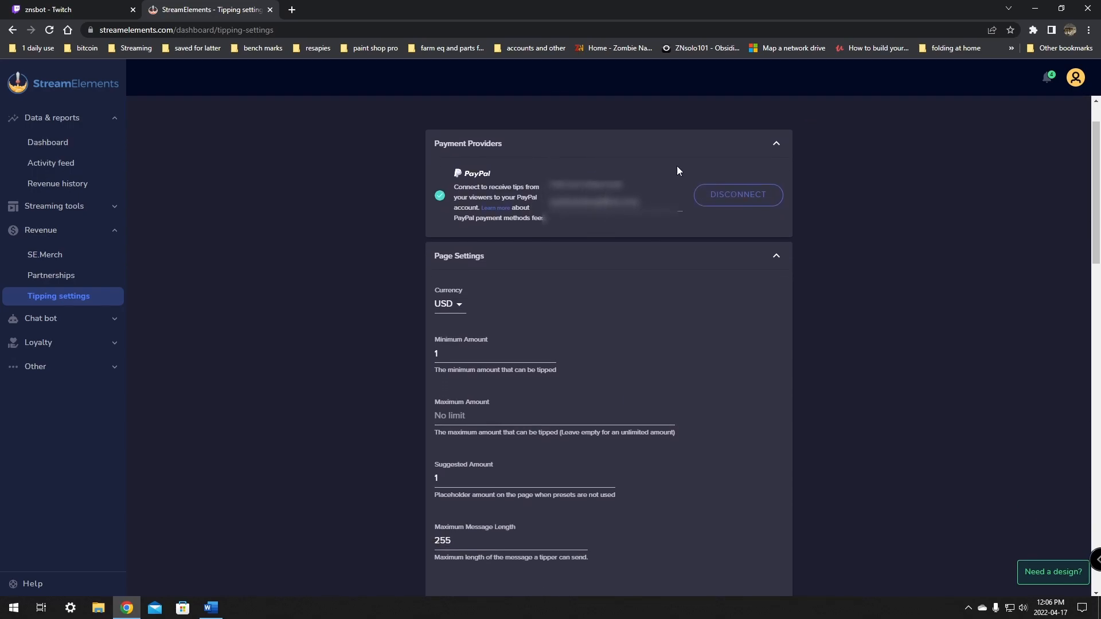
mouse_move(758, 111)
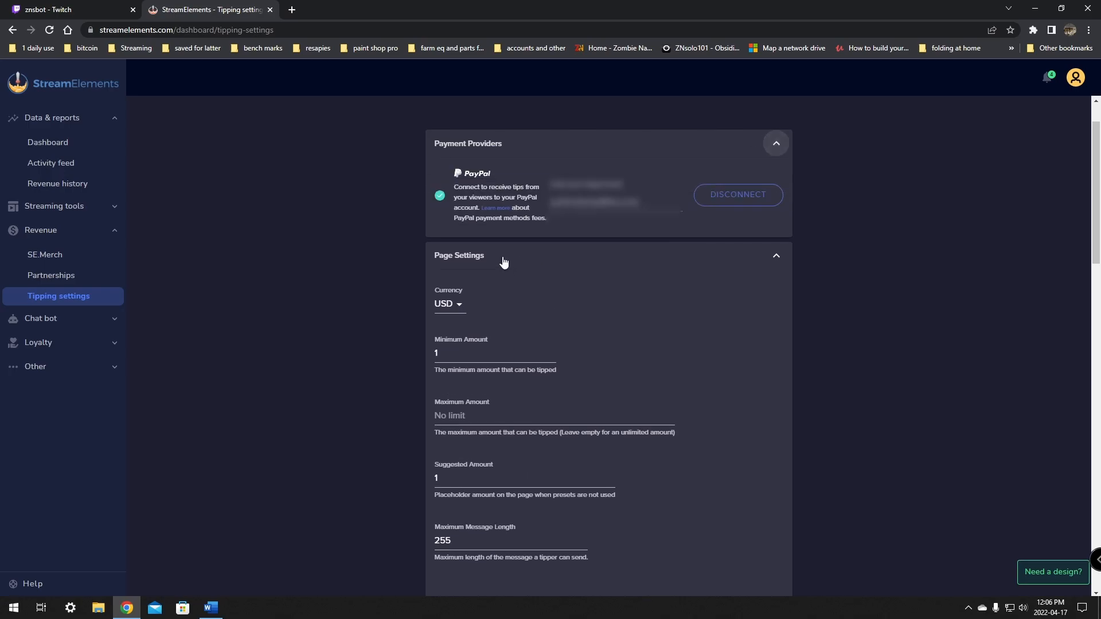
left_click(70, 9)
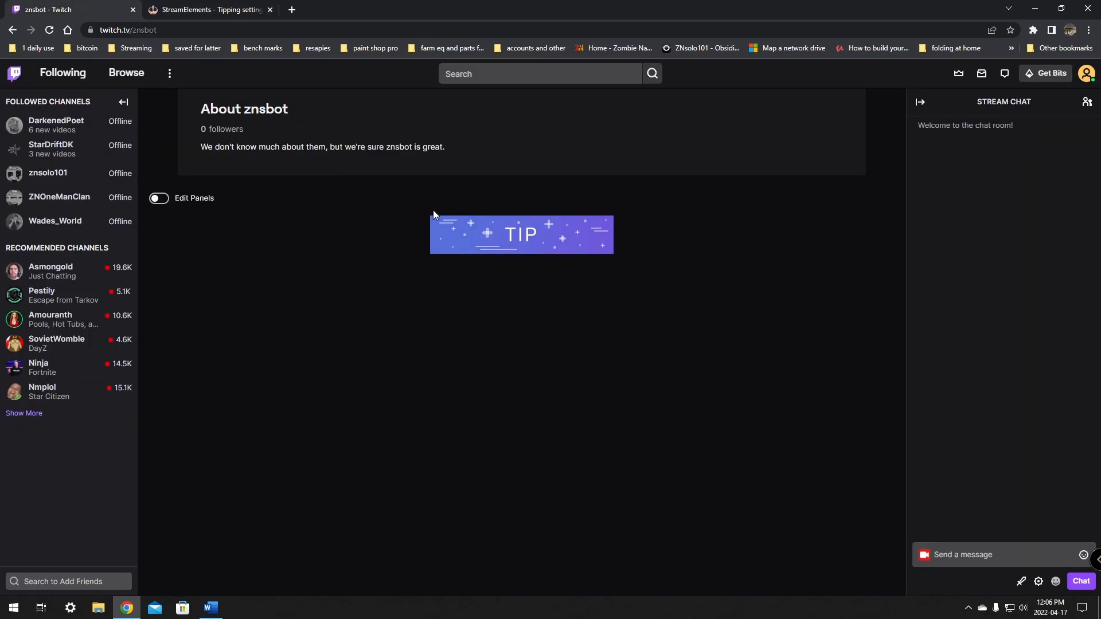
Open the tipping page from the TIP panel, choose the $6.90 preset and enter 545.60.
left_click(521, 234)
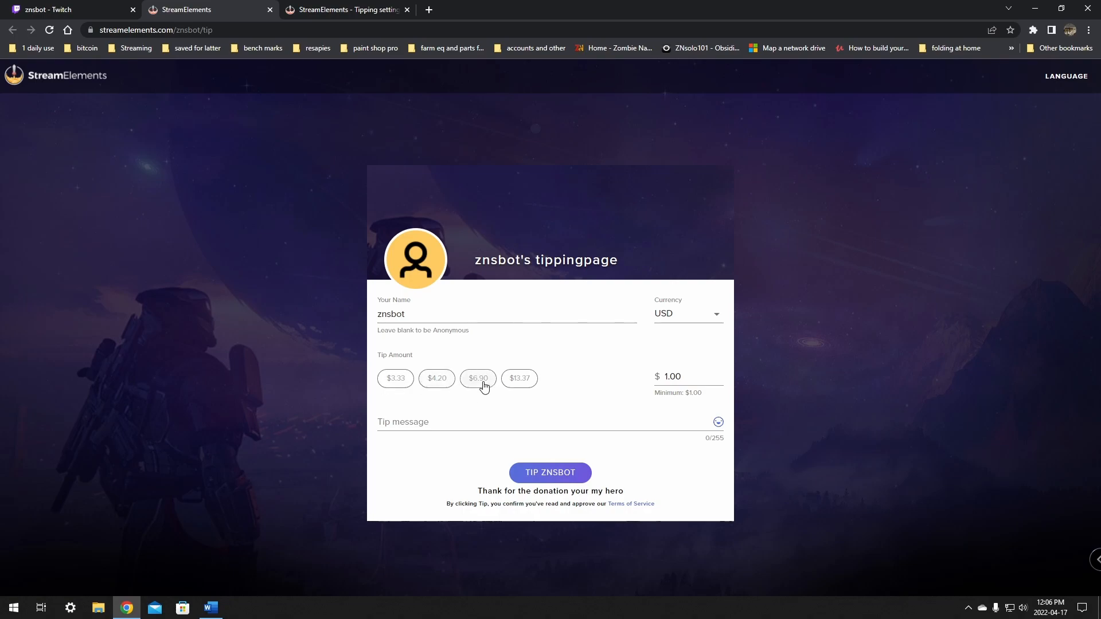
left_click(478, 378)
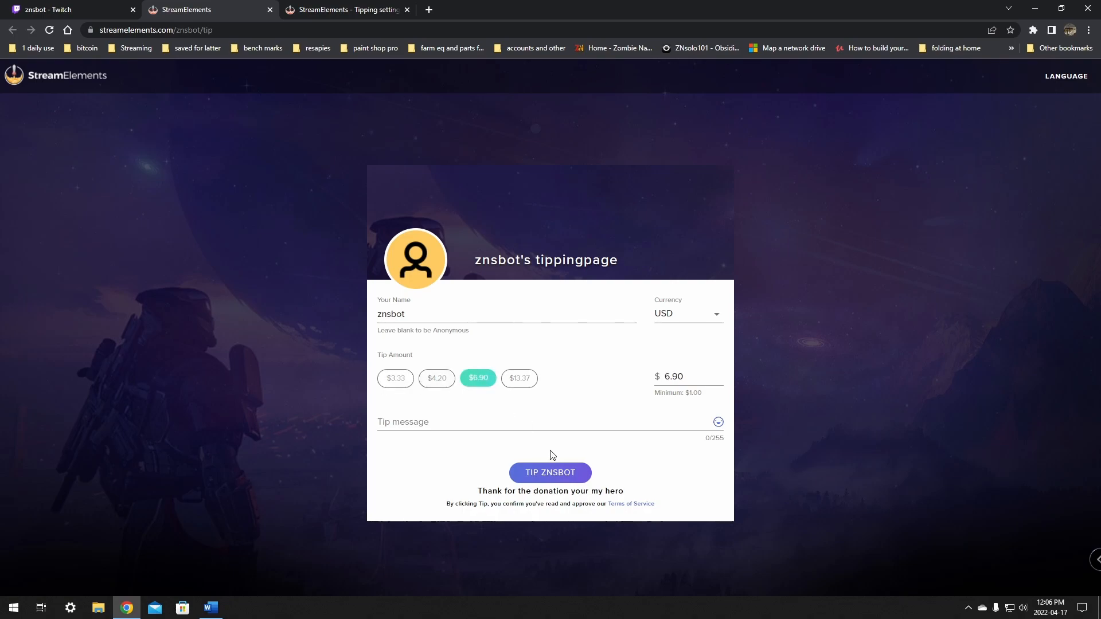
mouse_move(550, 395)
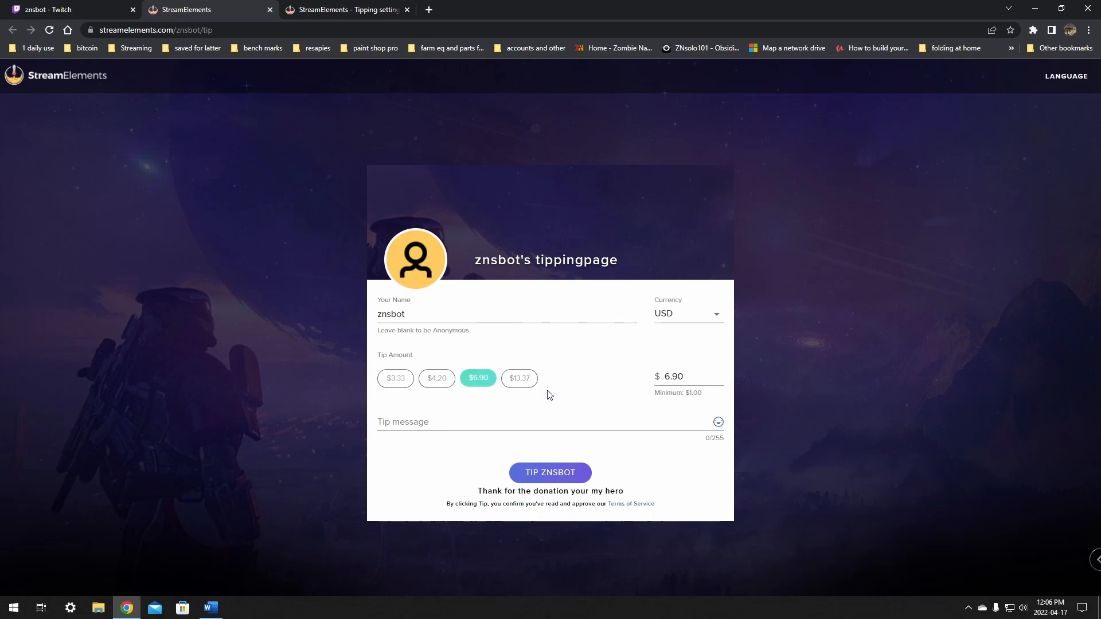
mouse_move(596, 366)
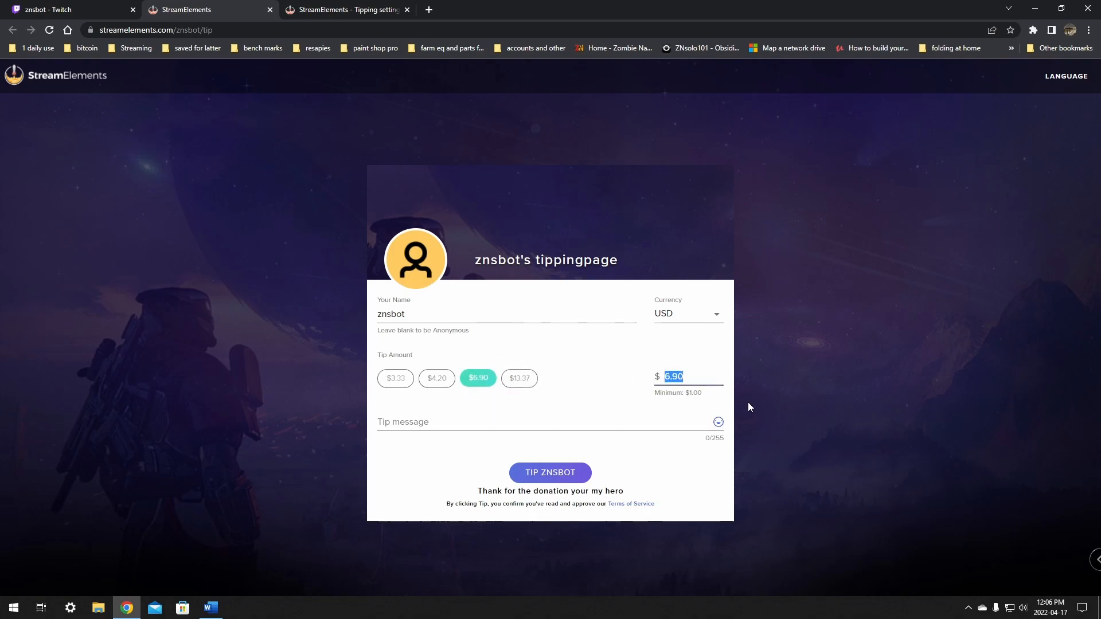
type("545.60")
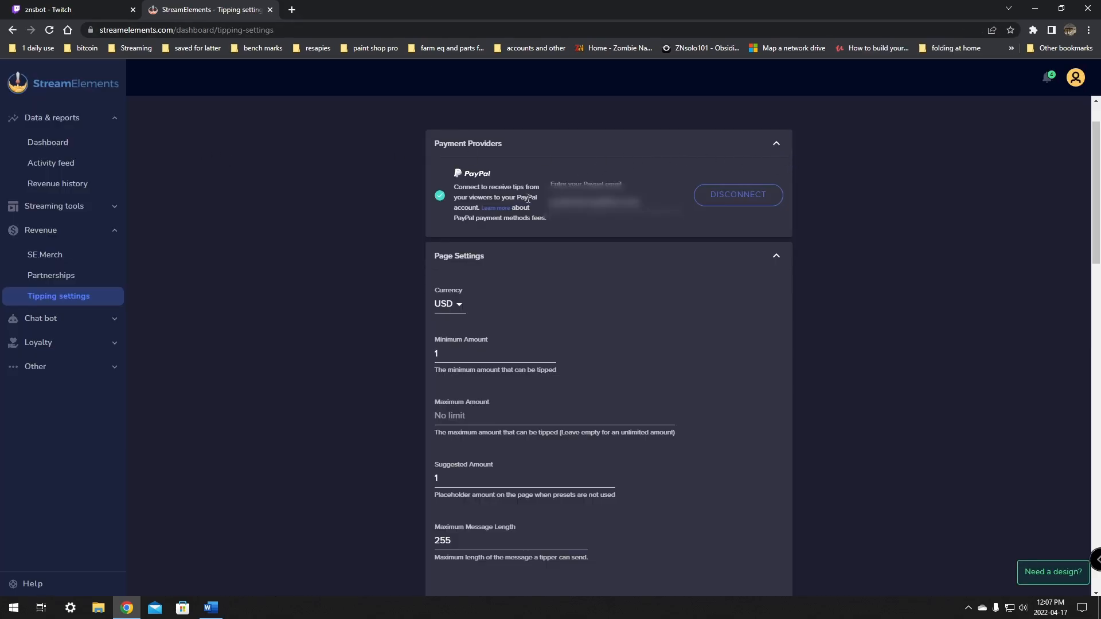
Collapse the Page Settings, Design and Tip Panel Setup sections.
left_click(776, 256)
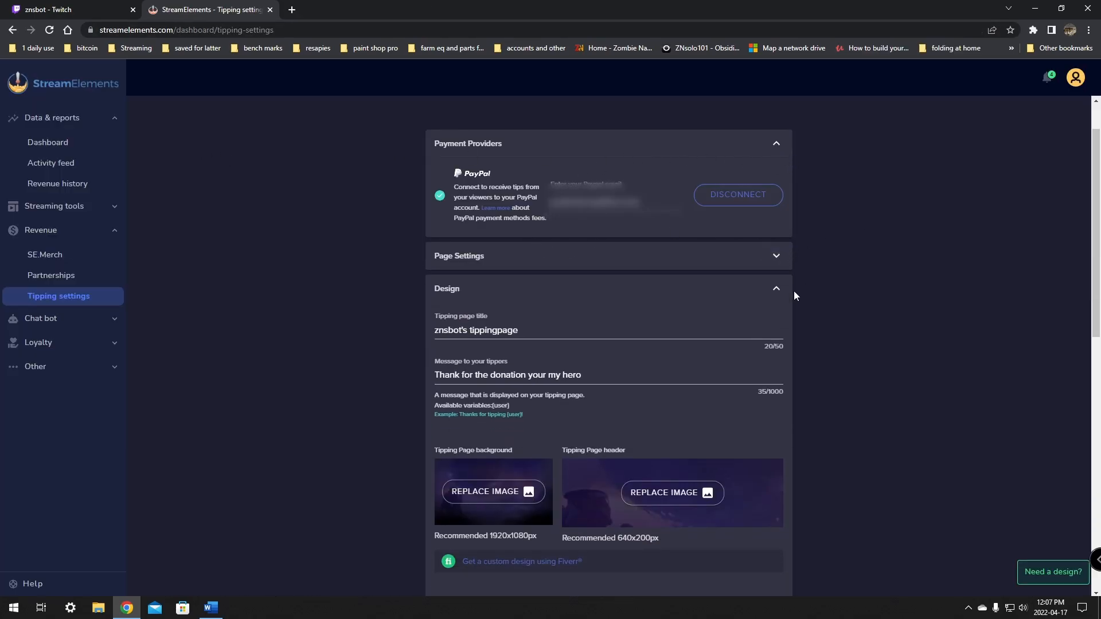
left_click(776, 288)
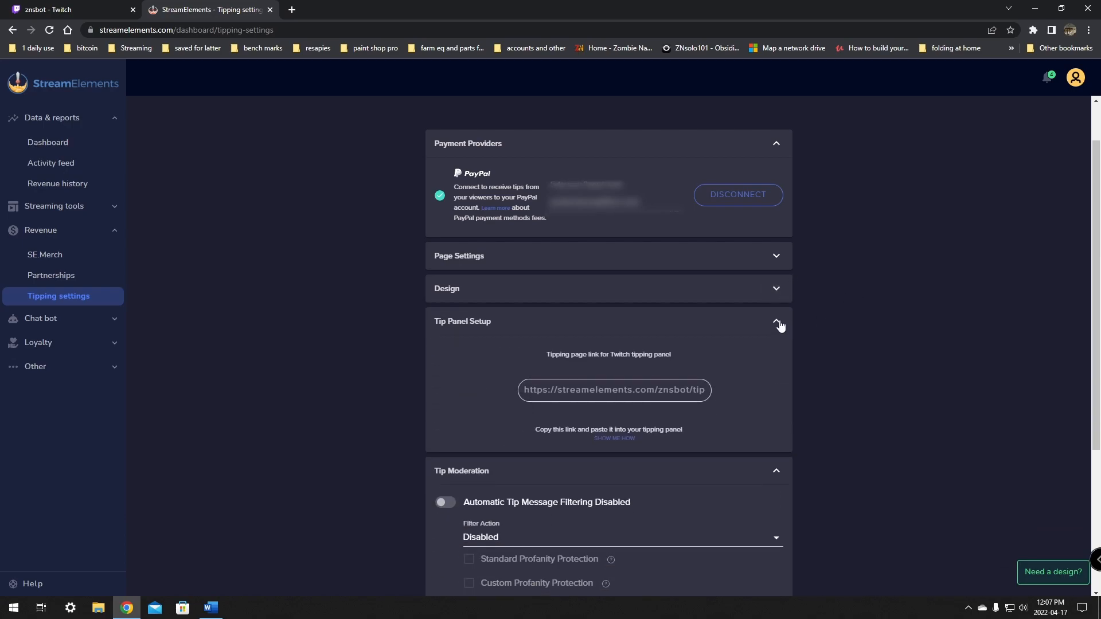
left_click(612, 390)
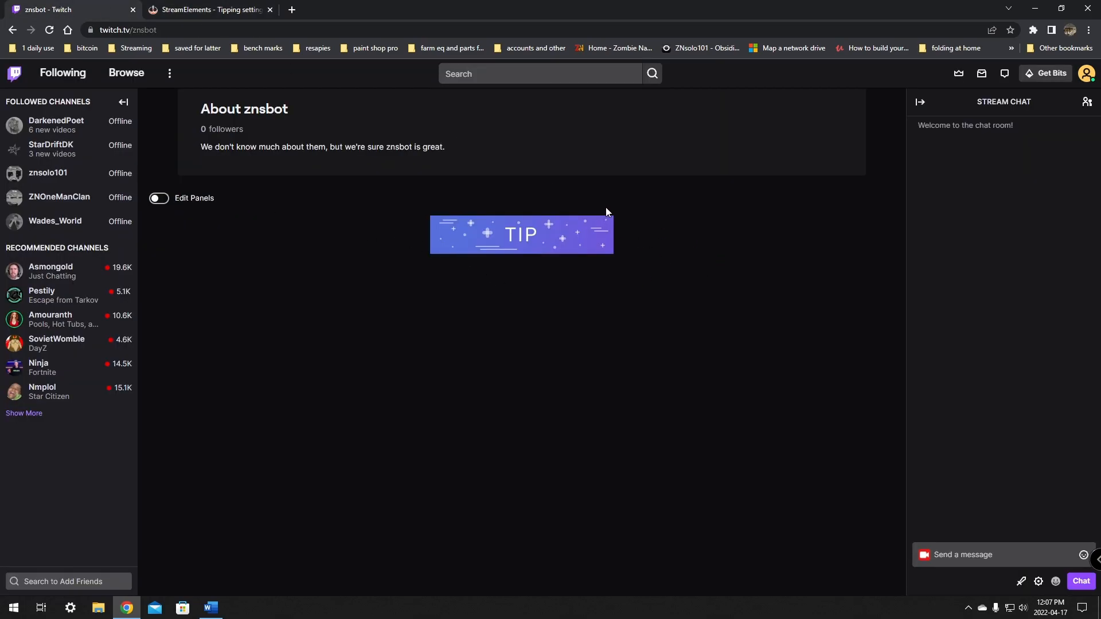
mouse_move(682, 261)
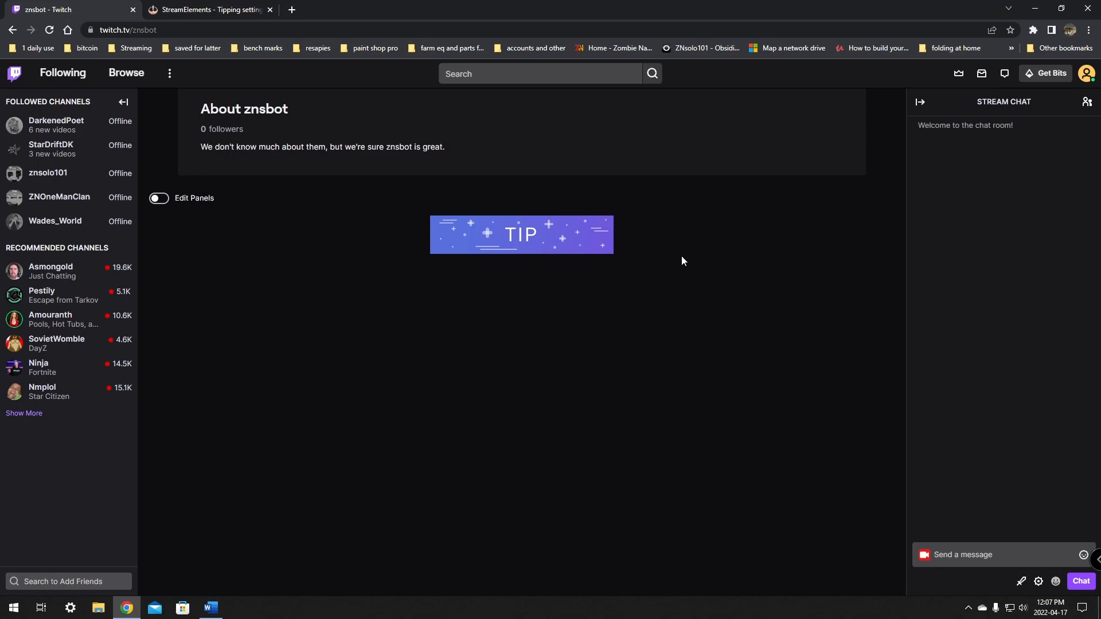